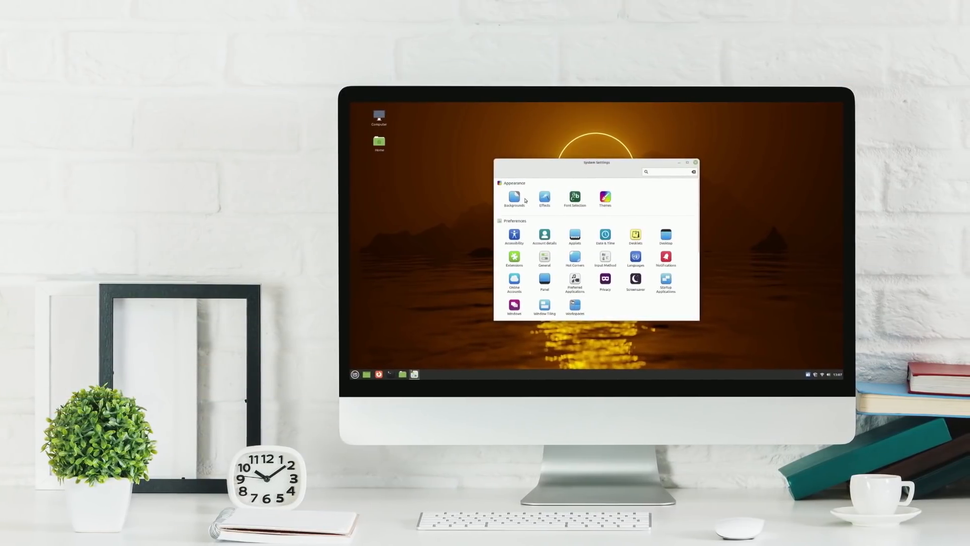
Browse the menu's Programming category, then launch Pix and close it.
{"action": "left_click", "coordinate": [514, 197]}
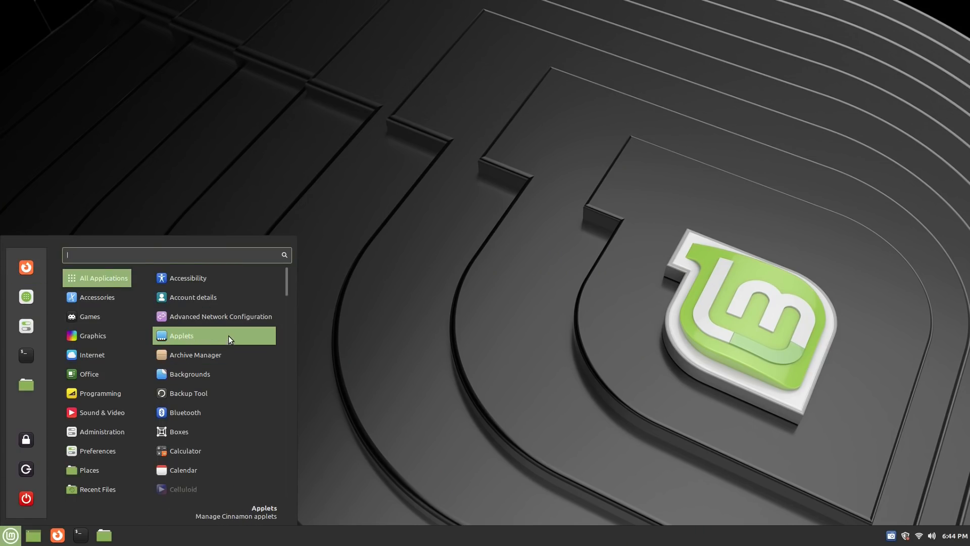
{"action": "left_click", "coordinate": [89, 317]}
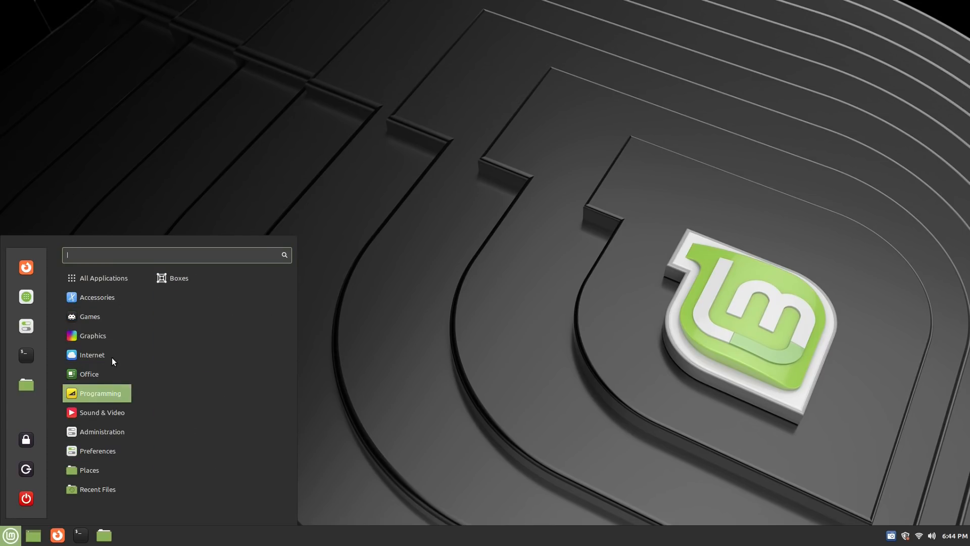
{"action": "mouse_move", "coordinate": [93, 335]}
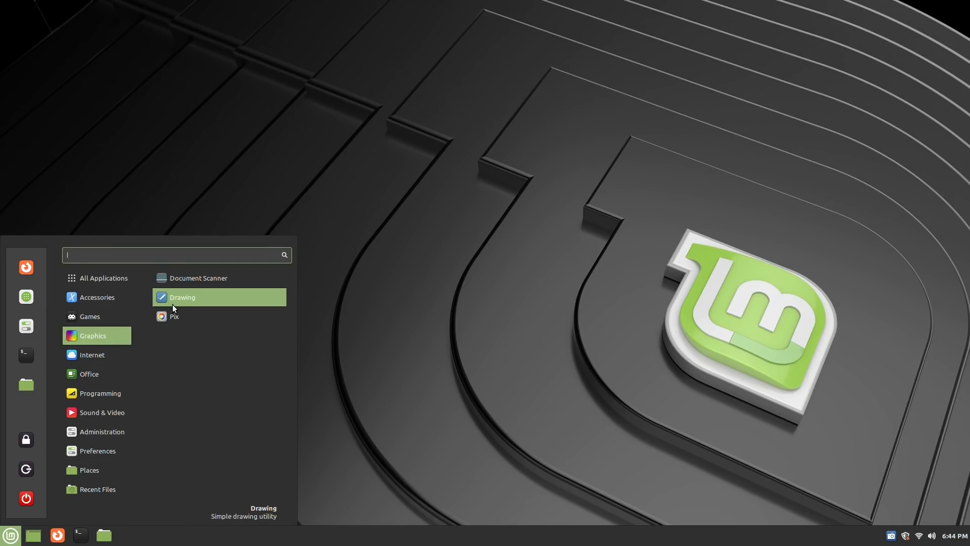
{"action": "left_click", "coordinate": [173, 316]}
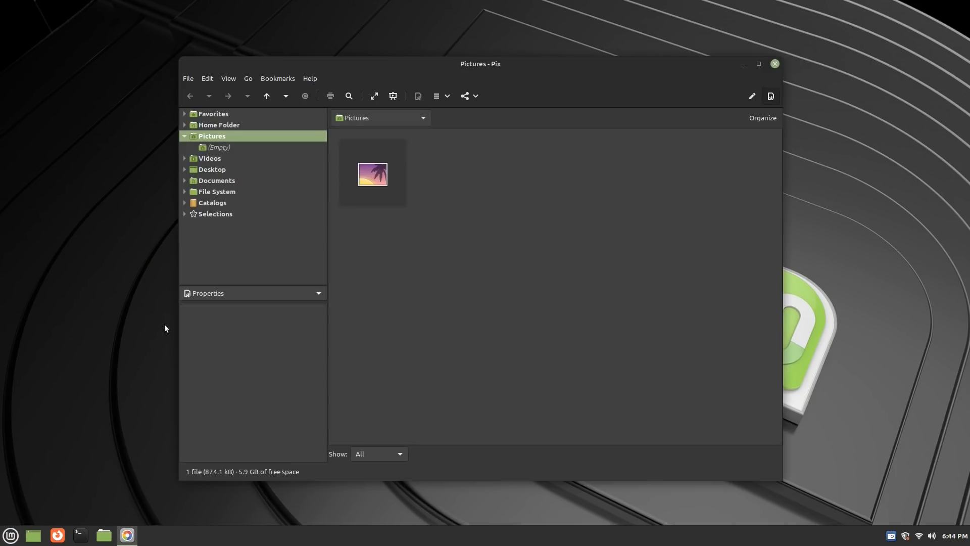
{"action": "left_click", "coordinate": [10, 532]}
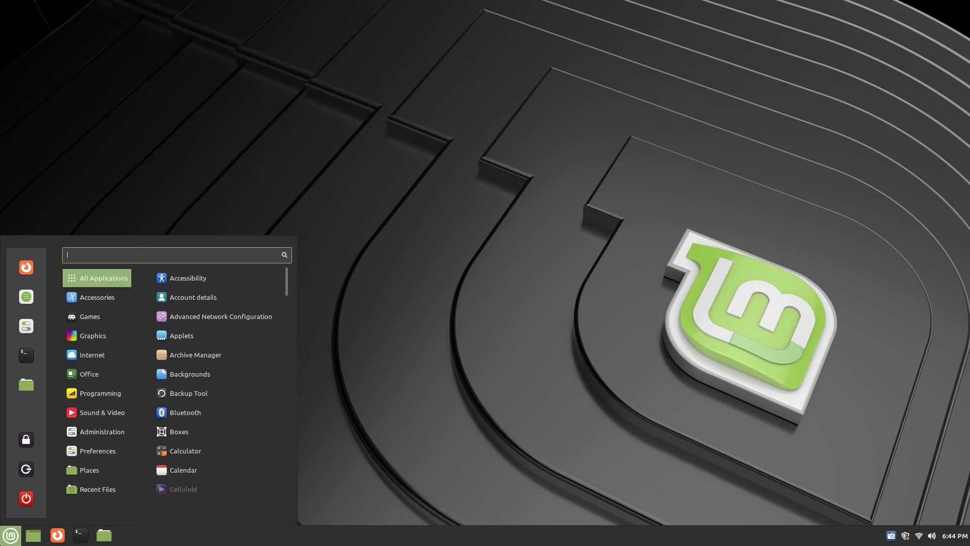
Browse Sound & Video, return to all applications, and search 'firef' for Firefox.
{"action": "type", "text": "fire"}
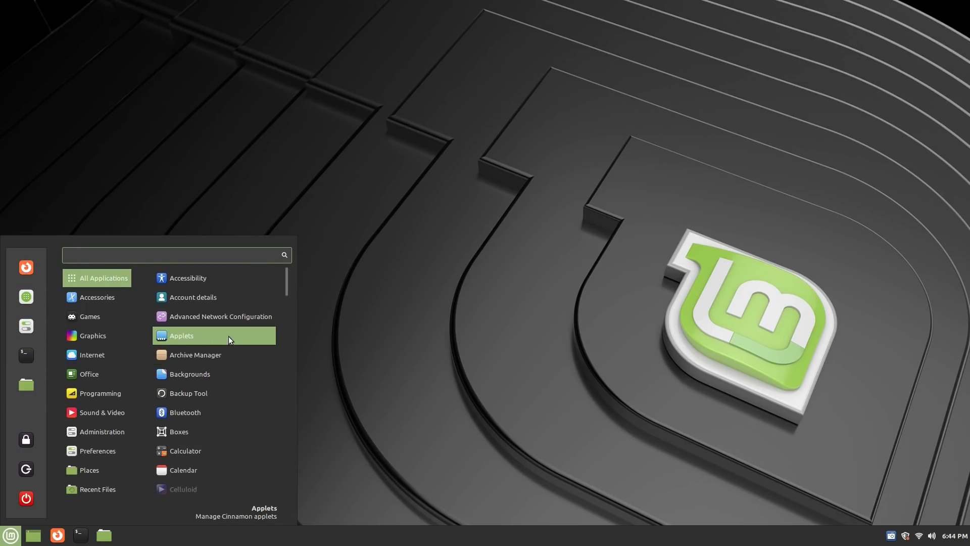
{"action": "left_click", "coordinate": [89, 317]}
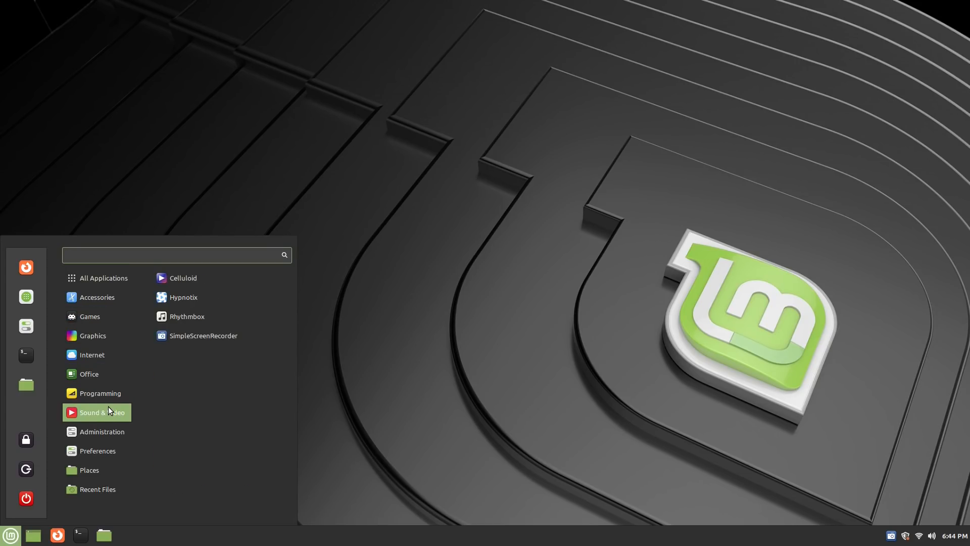
{"action": "mouse_move", "coordinate": [99, 393]}
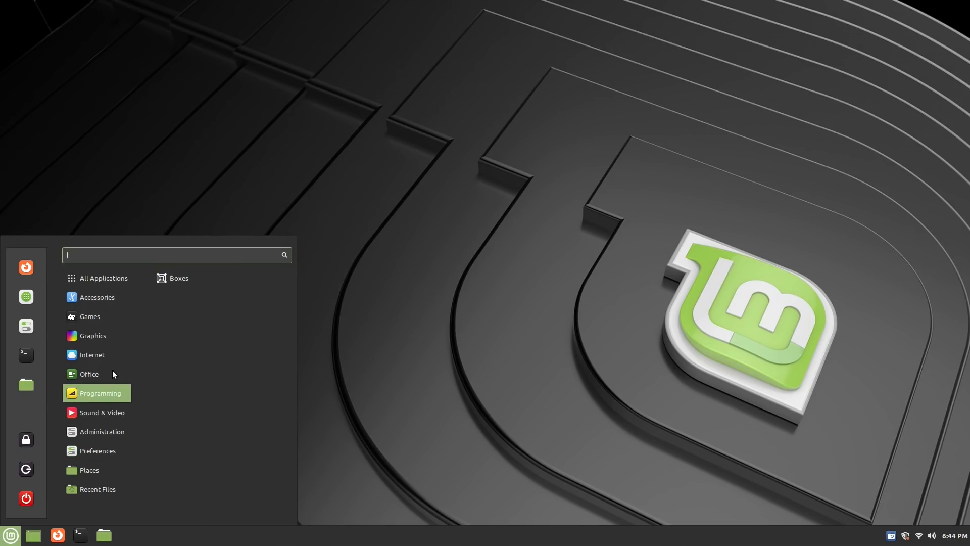
{"action": "left_click", "coordinate": [103, 278]}
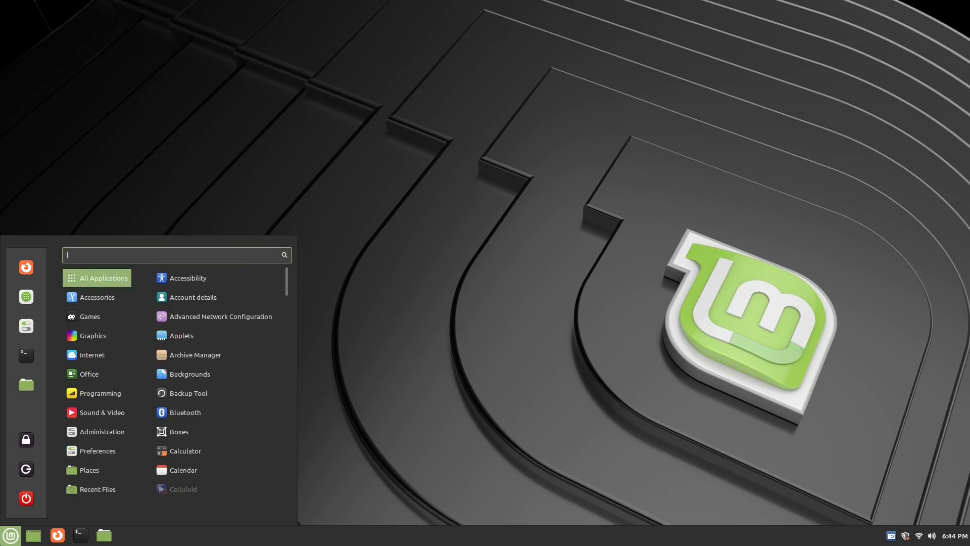
{"action": "type", "text": "firef"}
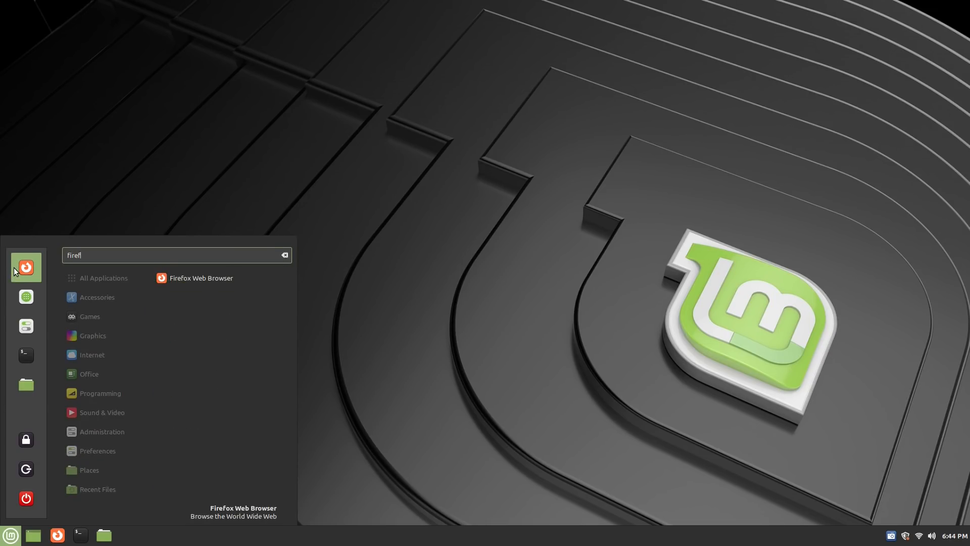
{"action": "mouse_move", "coordinate": [26, 326]}
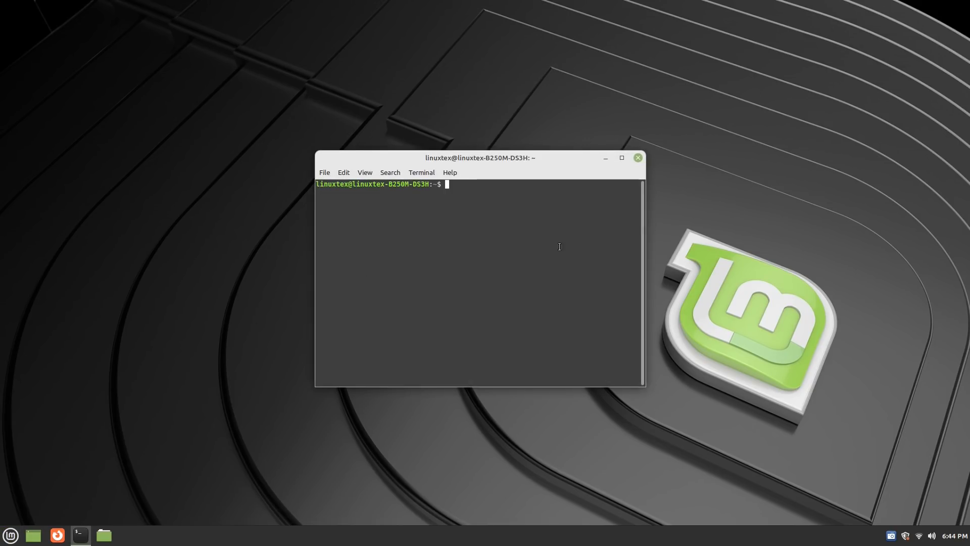
Minimise the terminal, then view the panel calendar, volume controls and network list.
{"action": "left_click", "coordinate": [638, 158]}
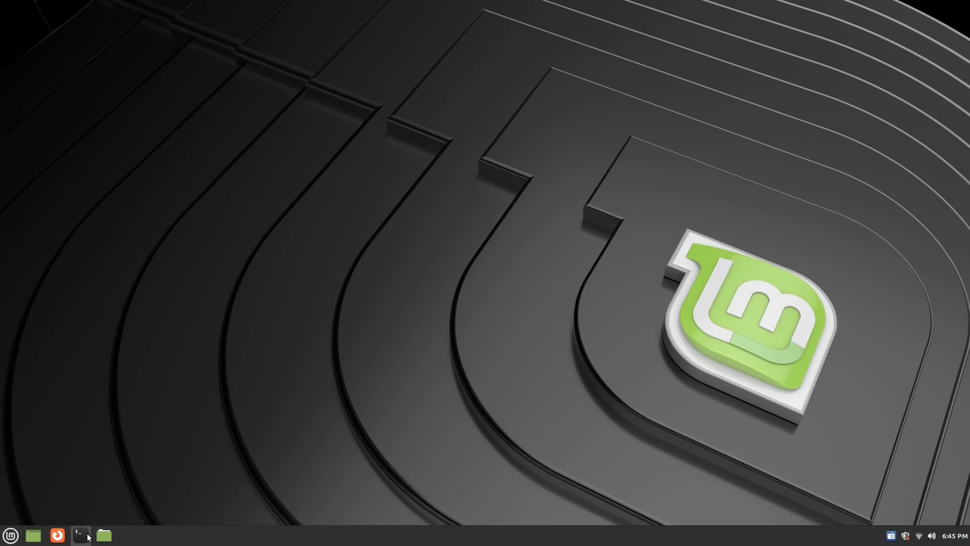
{"action": "mouse_move", "coordinate": [956, 536]}
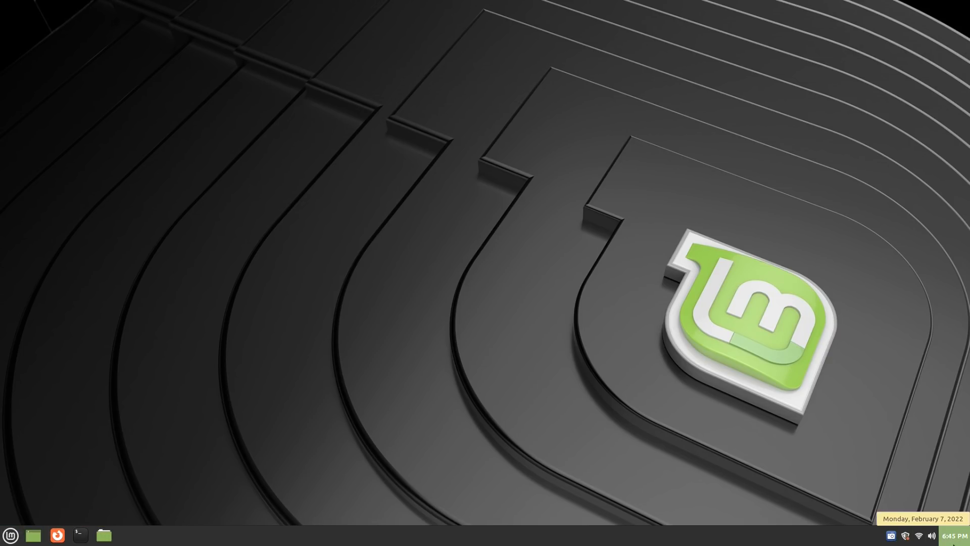
{"action": "left_click", "coordinate": [955, 536]}
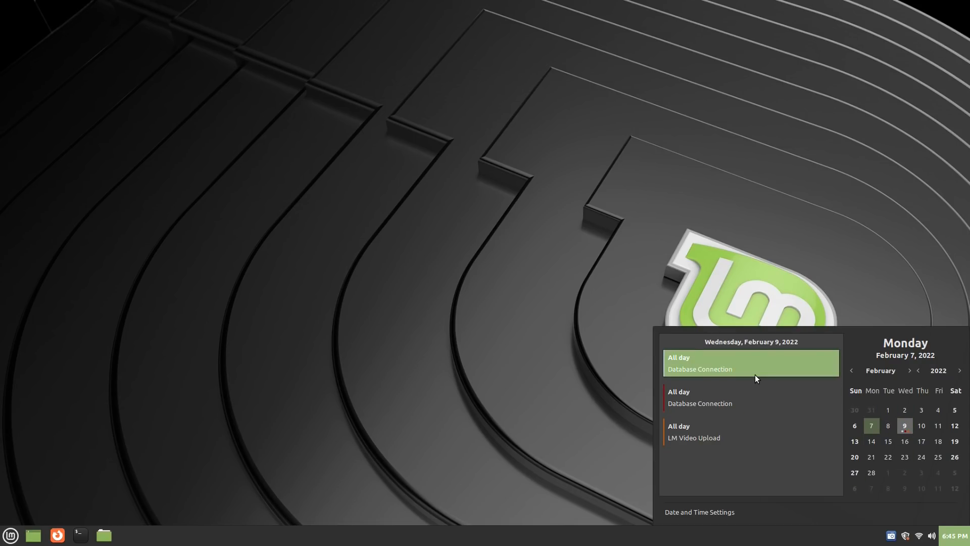
{"action": "mouse_move", "coordinate": [677, 440]}
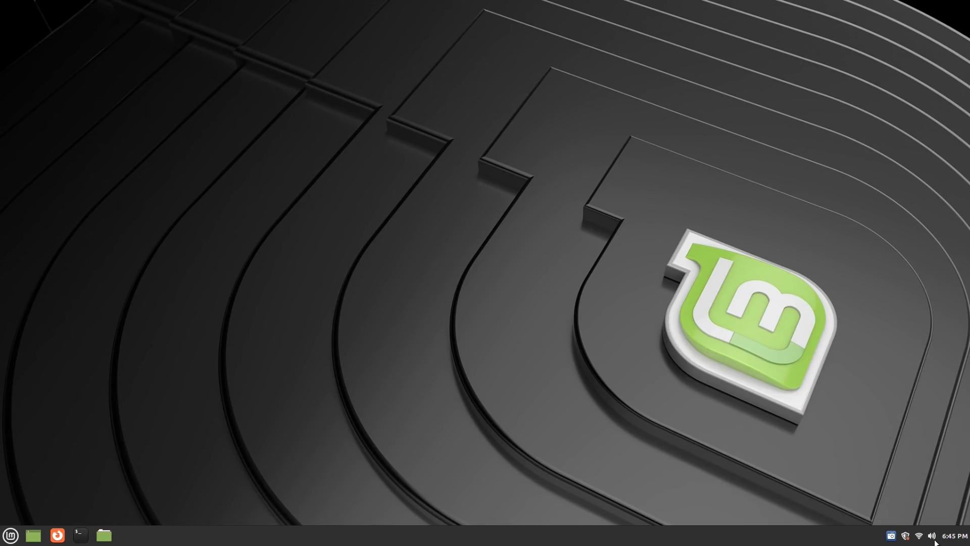
{"action": "left_click", "coordinate": [937, 533]}
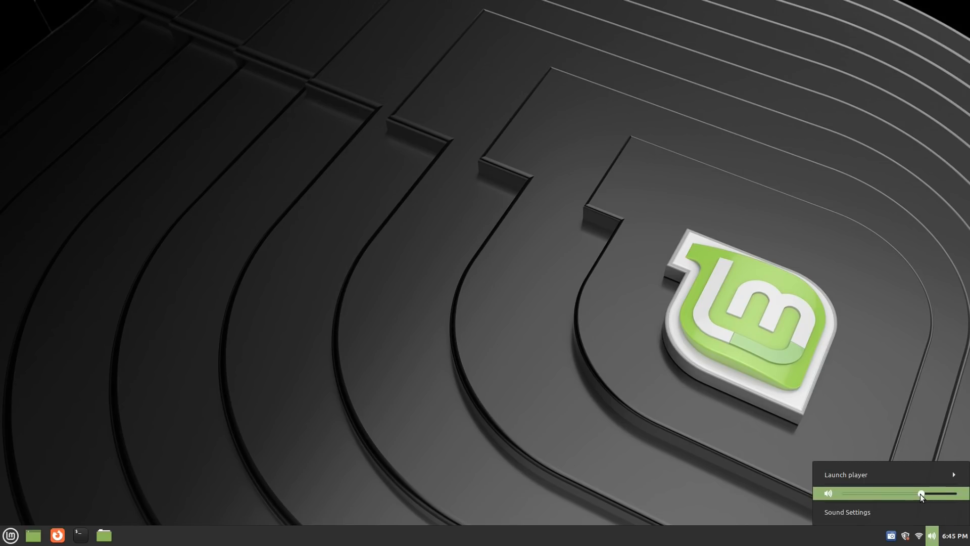
{"action": "left_click", "coordinate": [938, 533]}
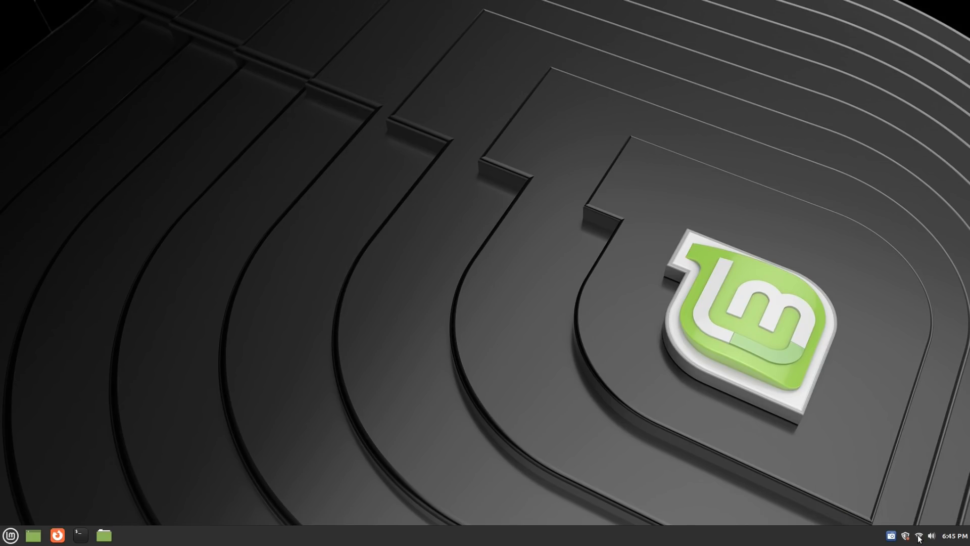
{"action": "left_click", "coordinate": [916, 535]}
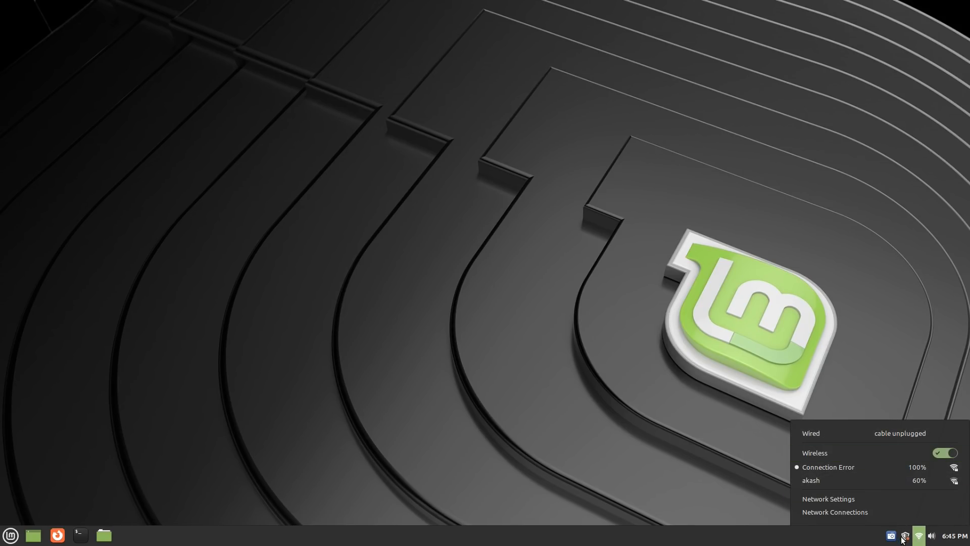
Open the home folder, select Music, and open Themes, moving it right to try options.
{"action": "left_click", "coordinate": [103, 535]}
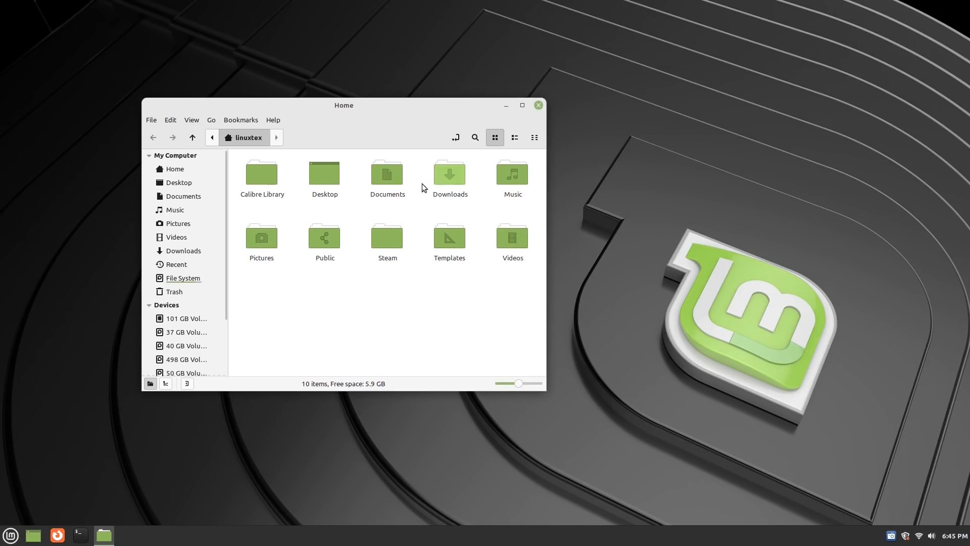
{"action": "left_click", "coordinate": [512, 174]}
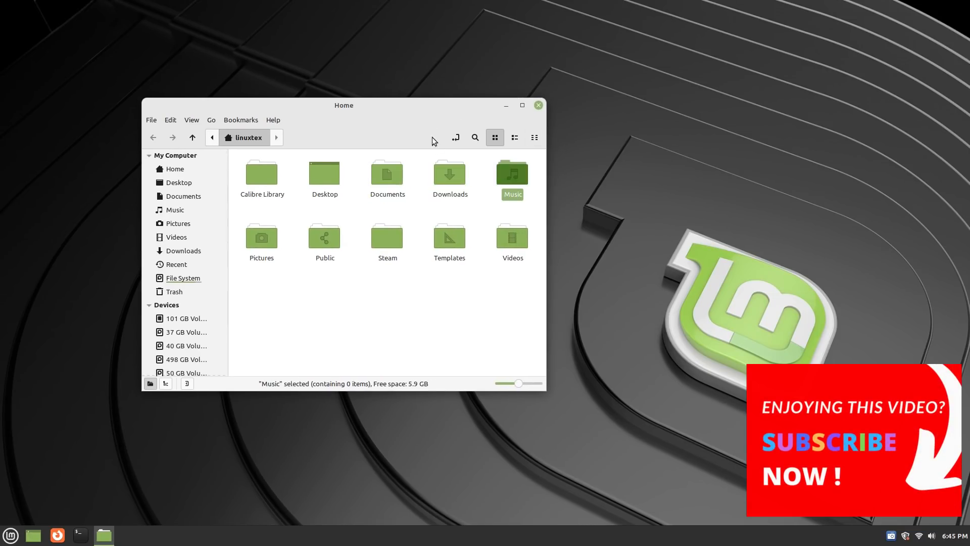
{"action": "type", "text": "them"}
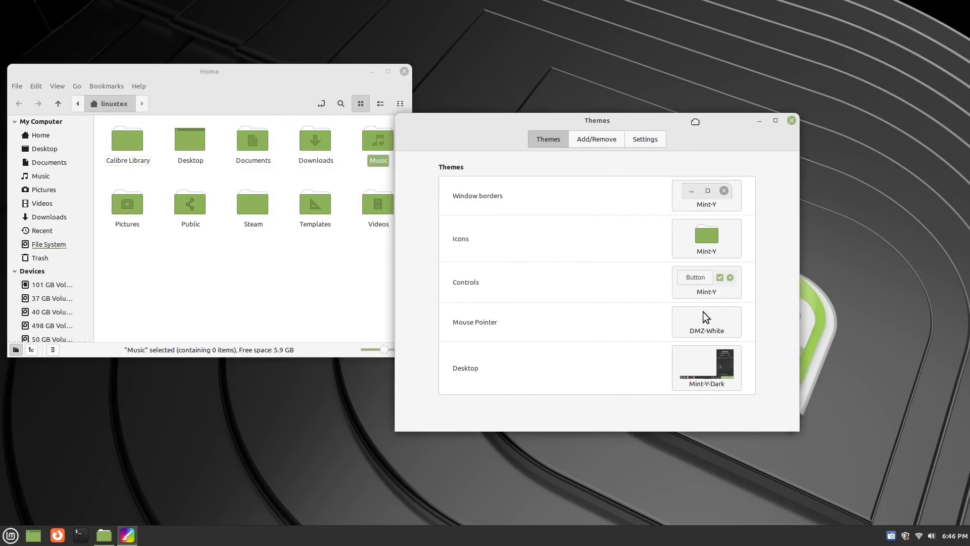
{"action": "left_click_drag", "start_coordinate": [596, 120], "coordinate": [733, 120]}
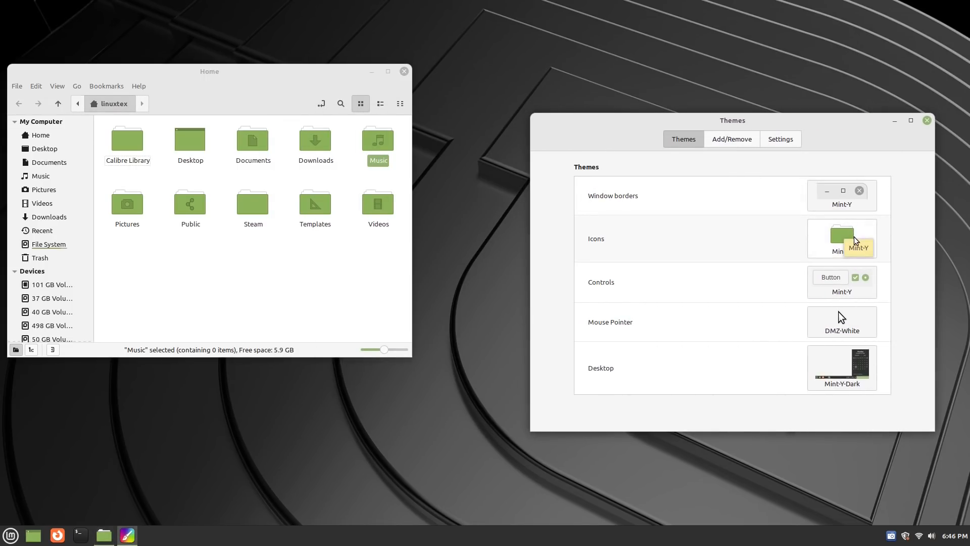
{"action": "mouse_move", "coordinate": [753, 192]}
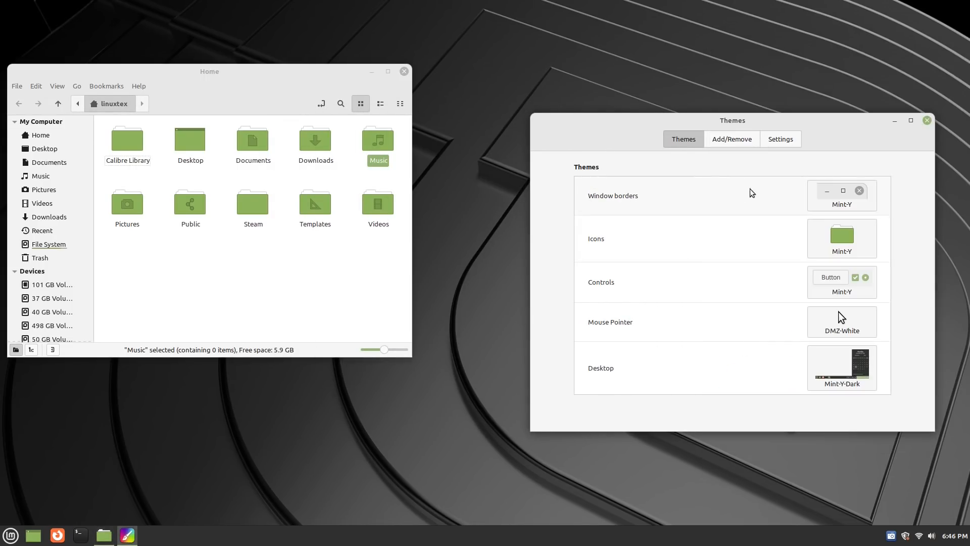
{"action": "left_click", "coordinate": [842, 196]}
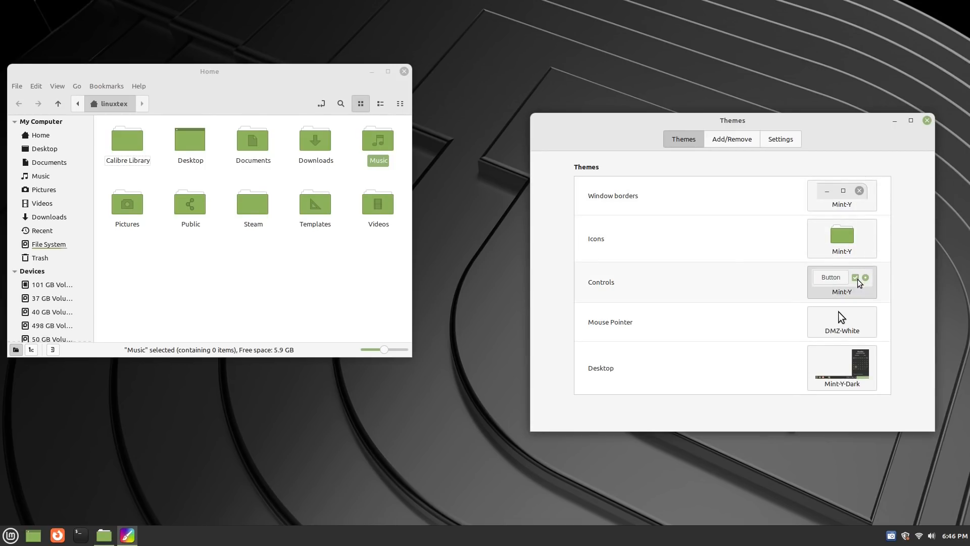
{"action": "left_click", "coordinate": [842, 282]}
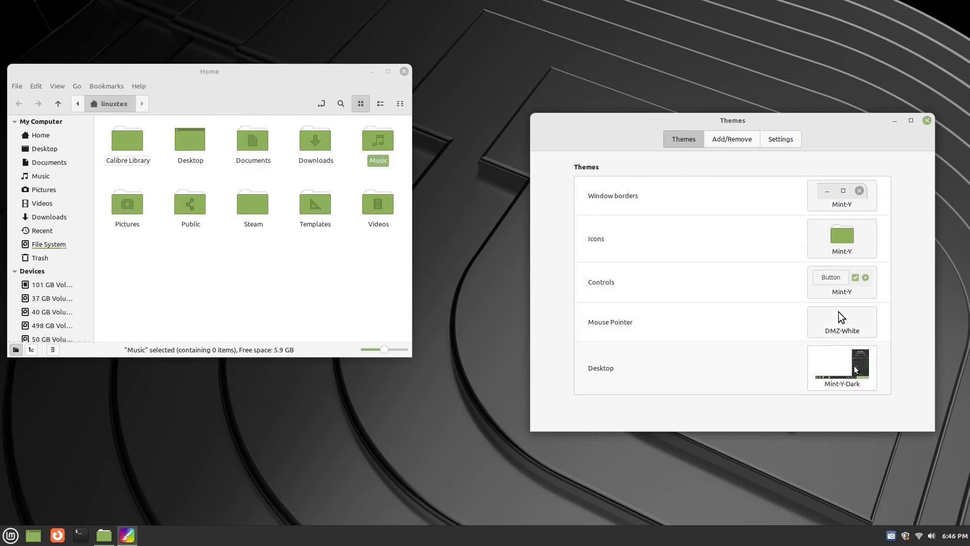
{"action": "left_click", "coordinate": [842, 364]}
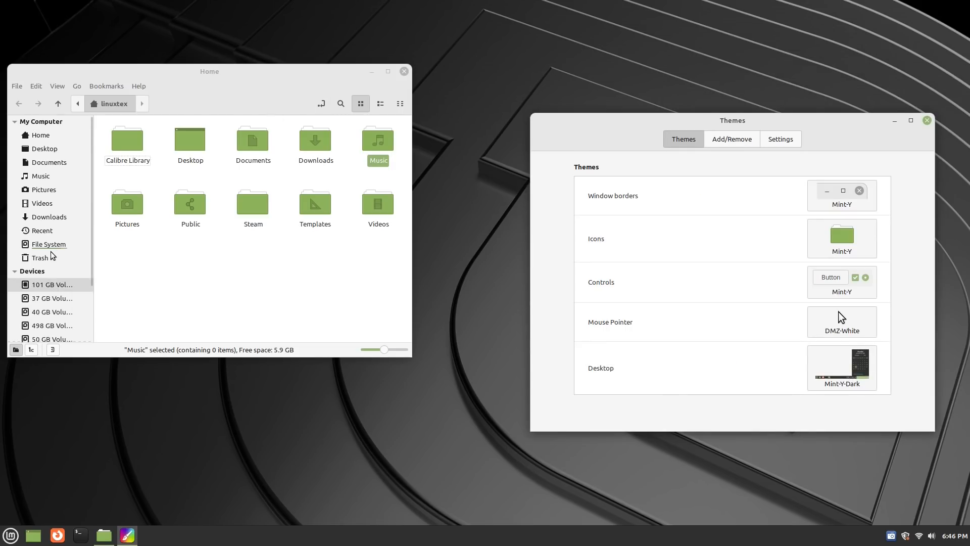
Browse the Videos, Home, Documents and Pictures folders in Nemo's sidebar.
{"action": "left_click", "coordinate": [42, 203]}
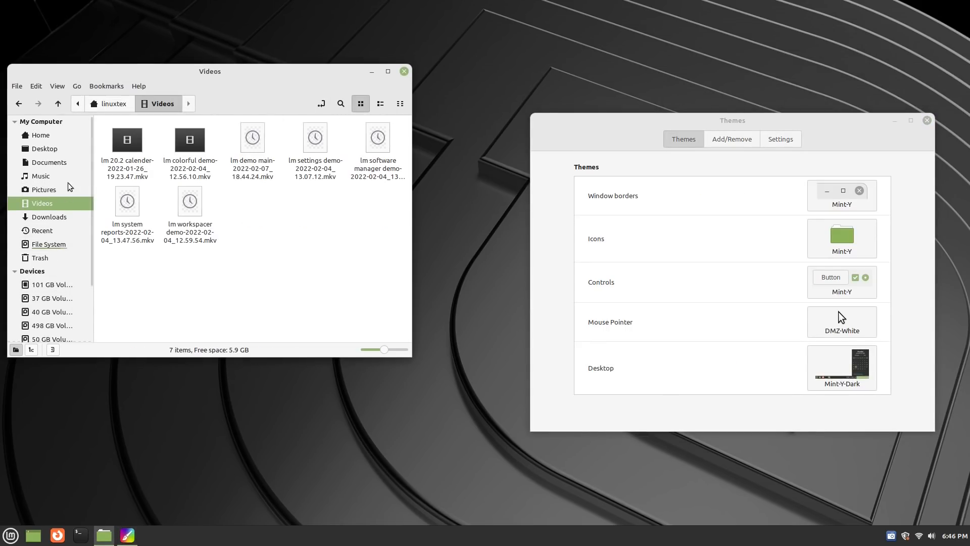
{"action": "left_click", "coordinate": [40, 135]}
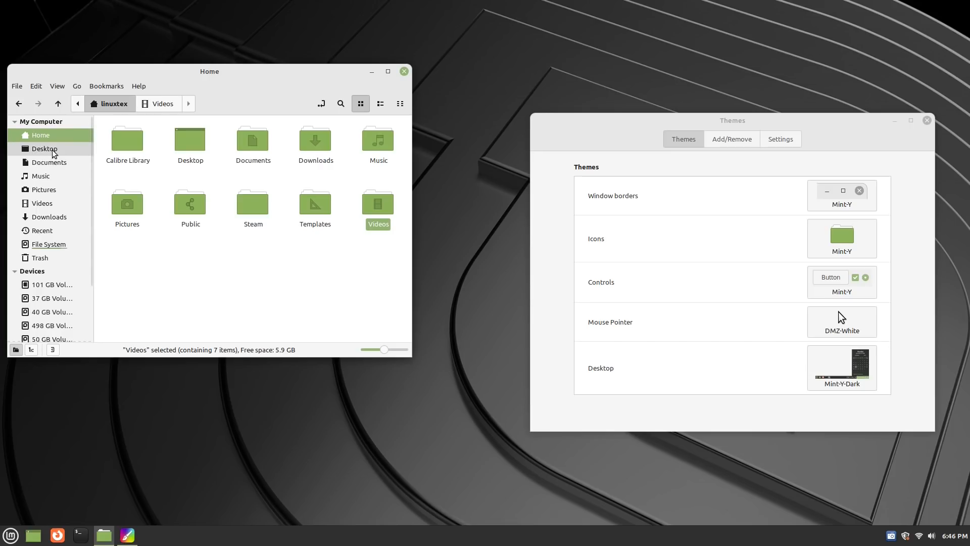
{"action": "left_click", "coordinate": [48, 163]}
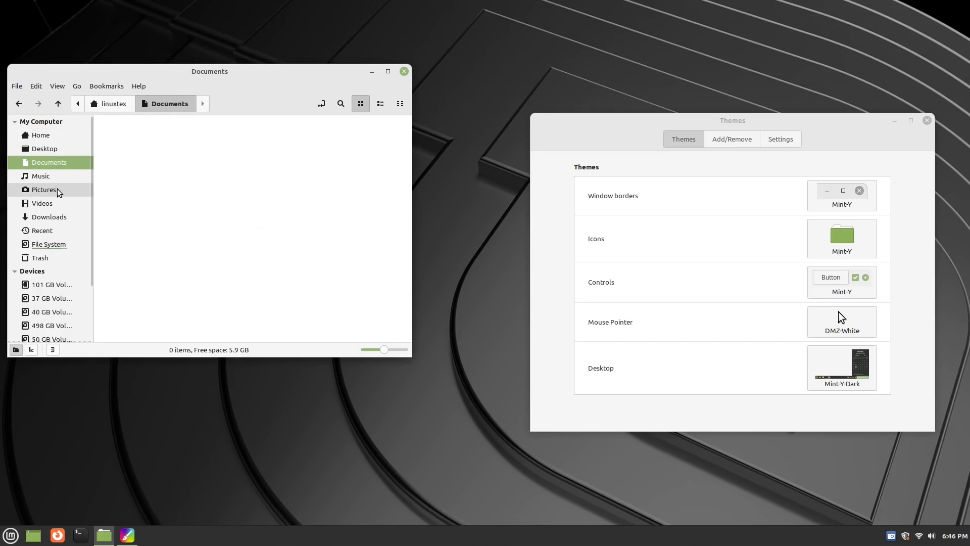
{"action": "left_click", "coordinate": [41, 135]}
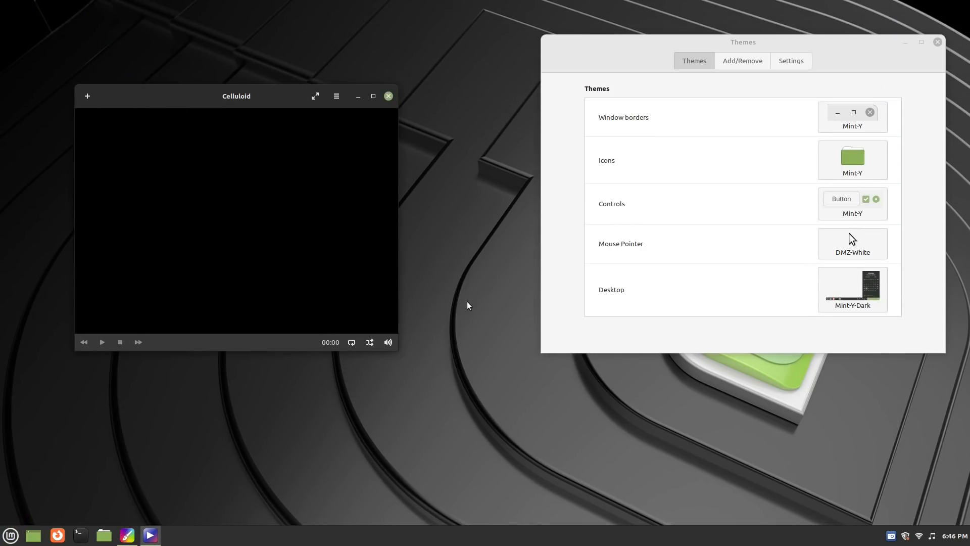
Launch Hypnotix from the panel and move its window lower.
{"action": "left_click", "coordinate": [80, 536]}
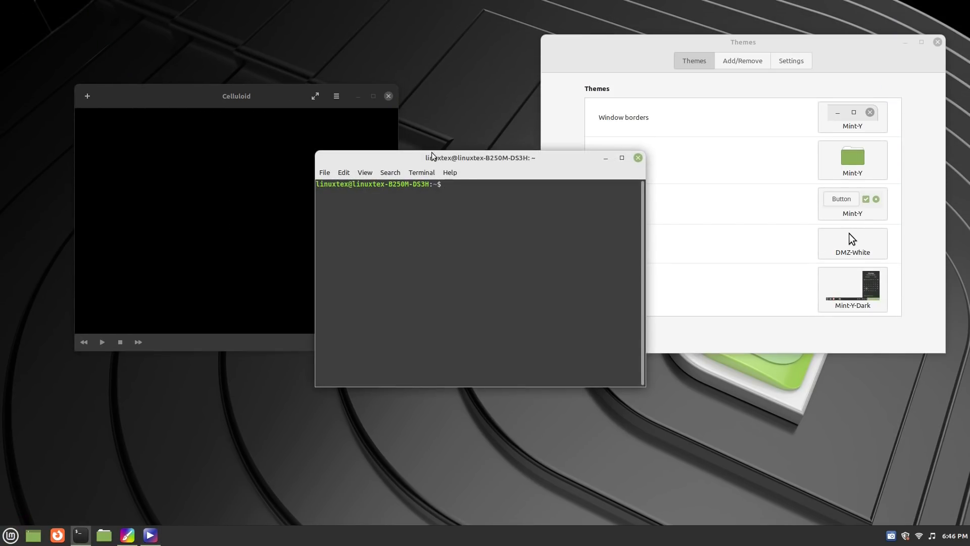
{"action": "left_click", "coordinate": [10, 531]}
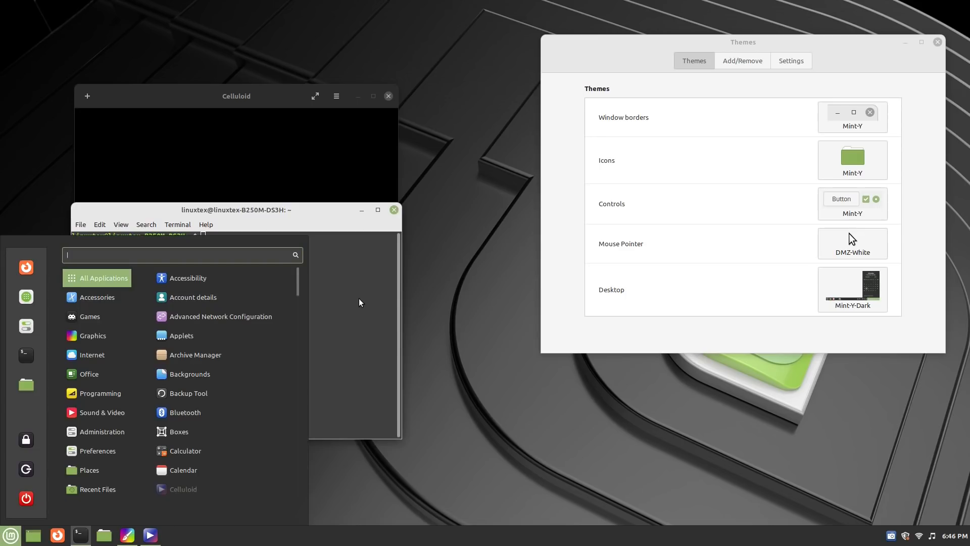
{"action": "left_click", "coordinate": [360, 302]}
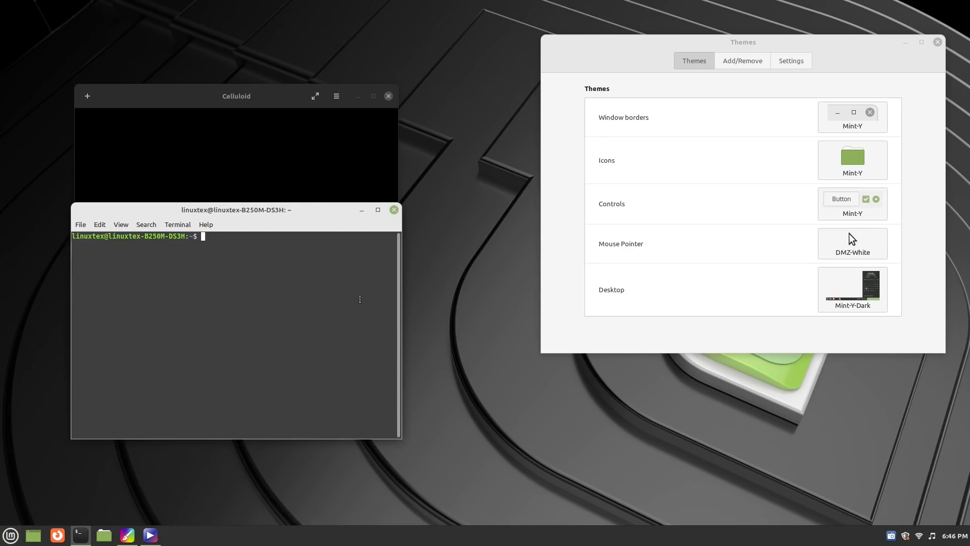
{"action": "left_click", "coordinate": [173, 535]}
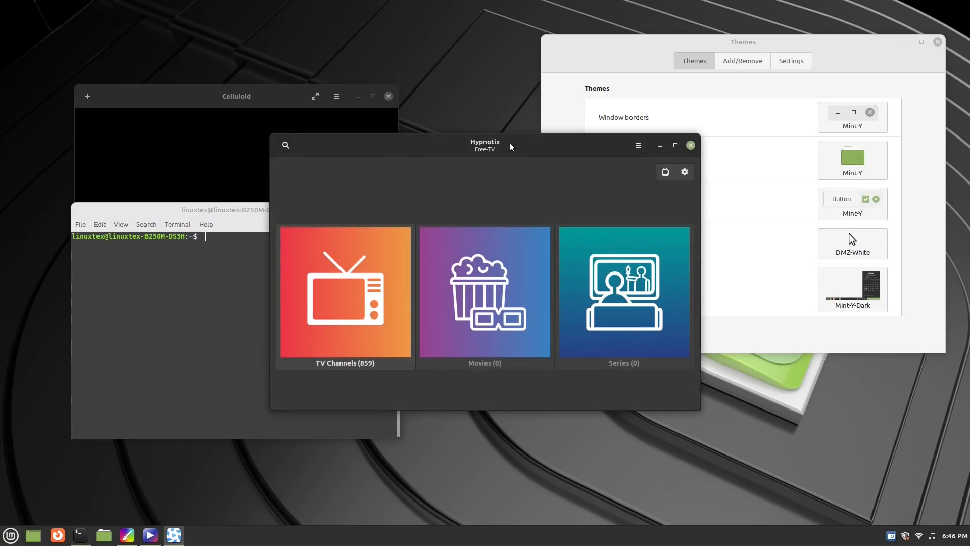
{"action": "left_click_drag", "start_coordinate": [484, 145], "coordinate": [282, 271]}
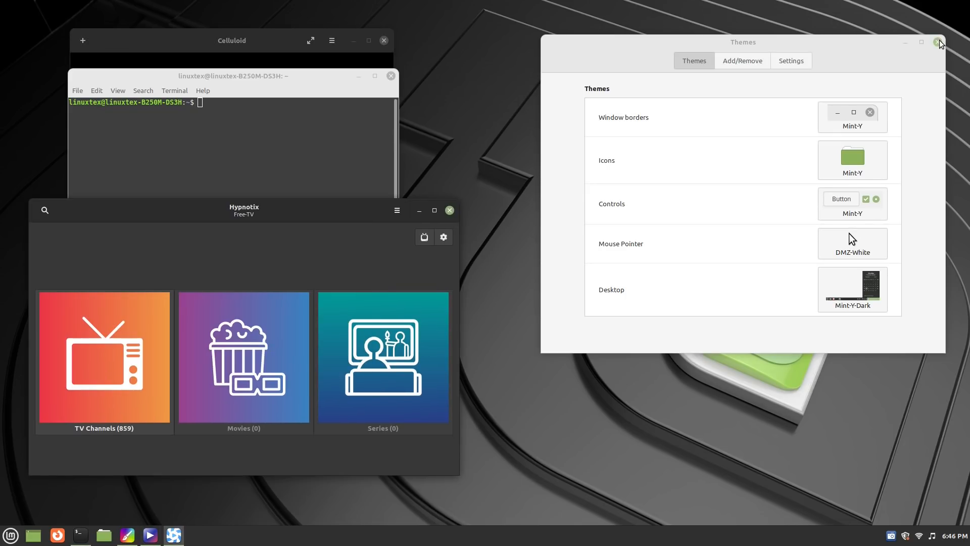
Close Themes, open TV Channels and search the channels for 'tv'.
{"action": "left_click", "coordinate": [936, 42]}
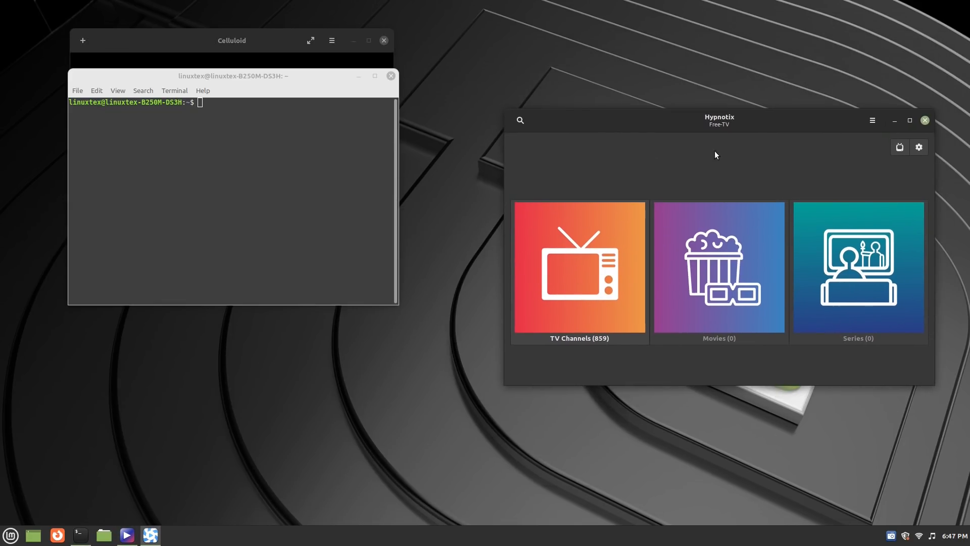
{"action": "left_click", "coordinate": [579, 267]}
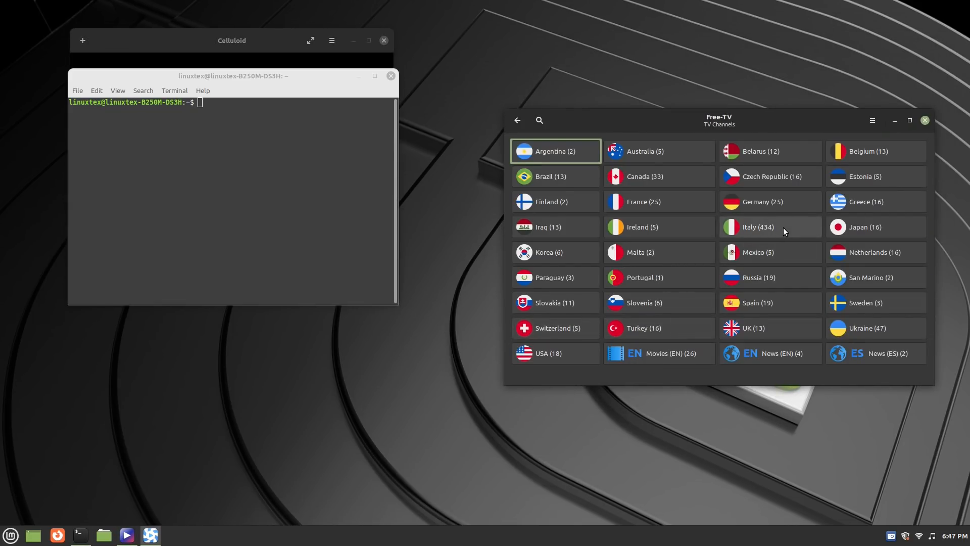
{"action": "left_click", "coordinate": [539, 120]}
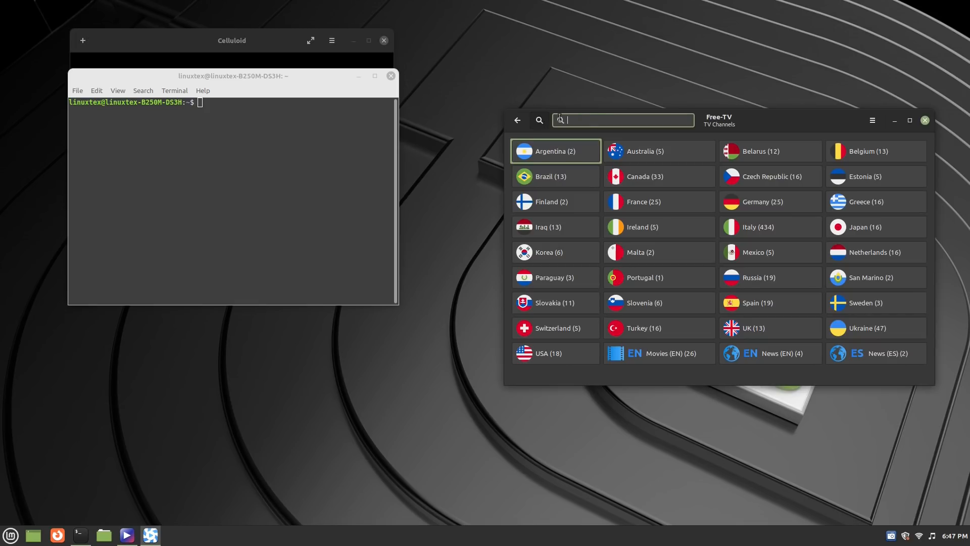
{"action": "type", "text": "tv"}
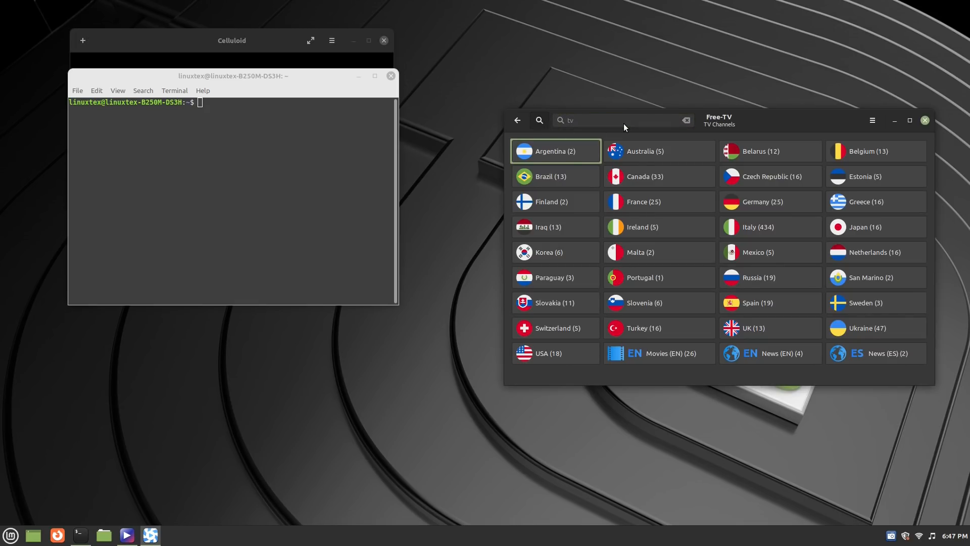
{"action": "mouse_move", "coordinate": [676, 200]}
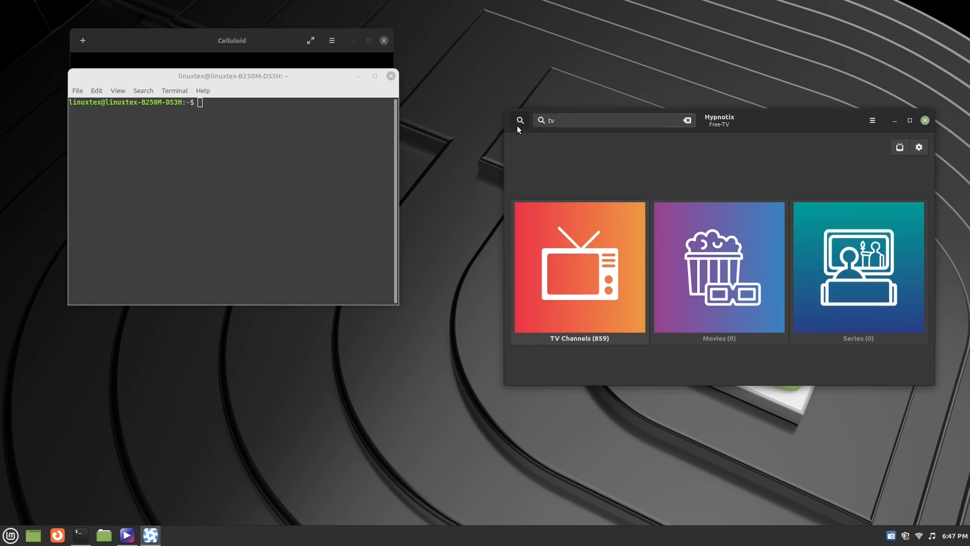
Open the USA channel group, clear the search, and scroll its channel list.
{"action": "left_click", "coordinate": [580, 268]}
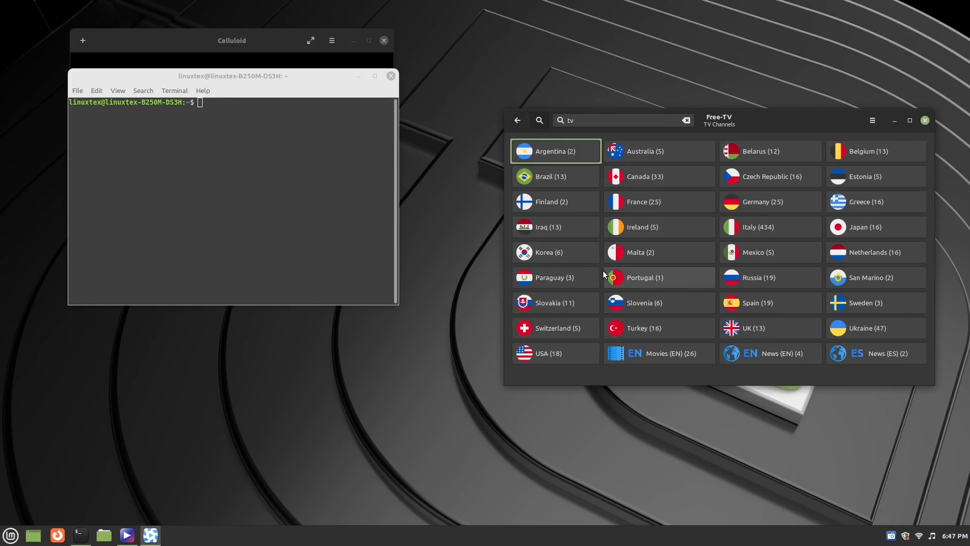
{"action": "mouse_move", "coordinate": [770, 318]}
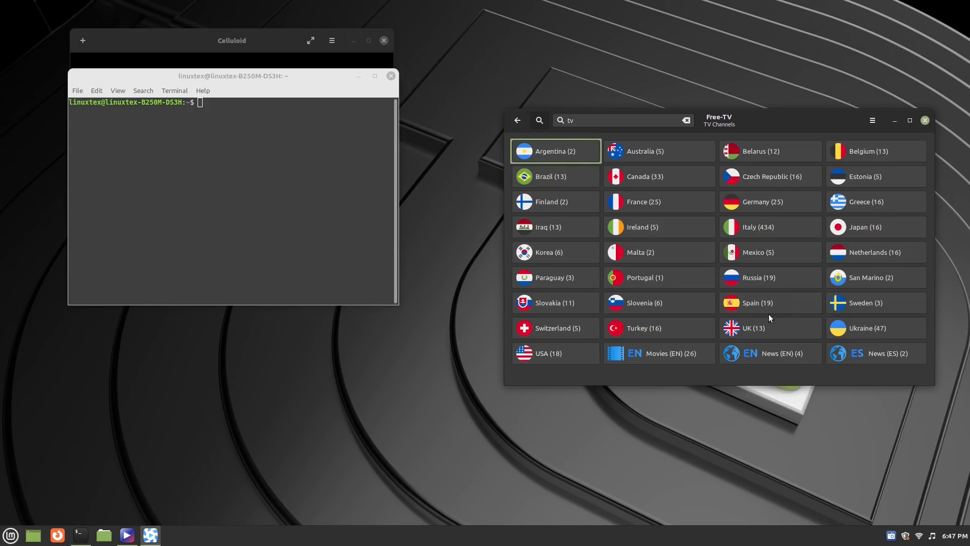
{"action": "mouse_move", "coordinate": [947, 337]}
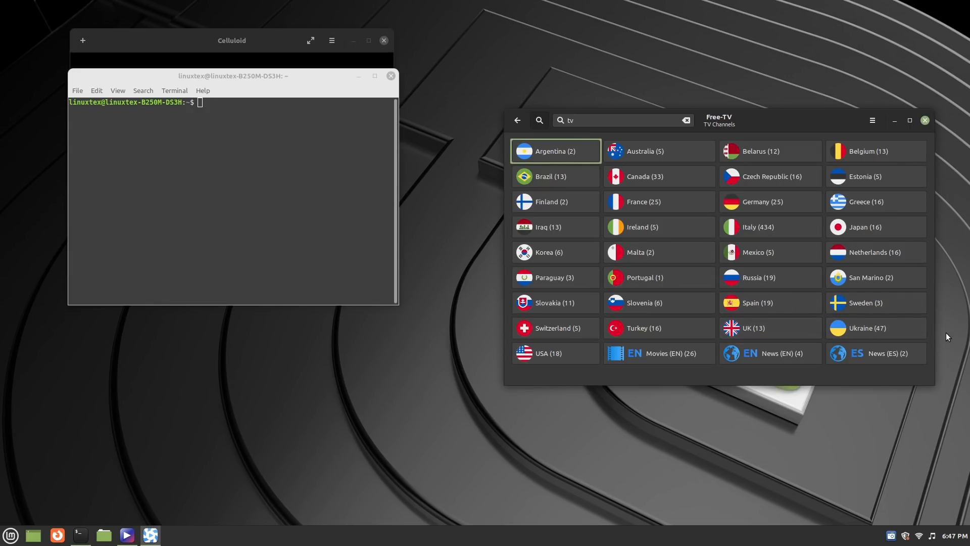
{"action": "left_click", "coordinate": [542, 354]}
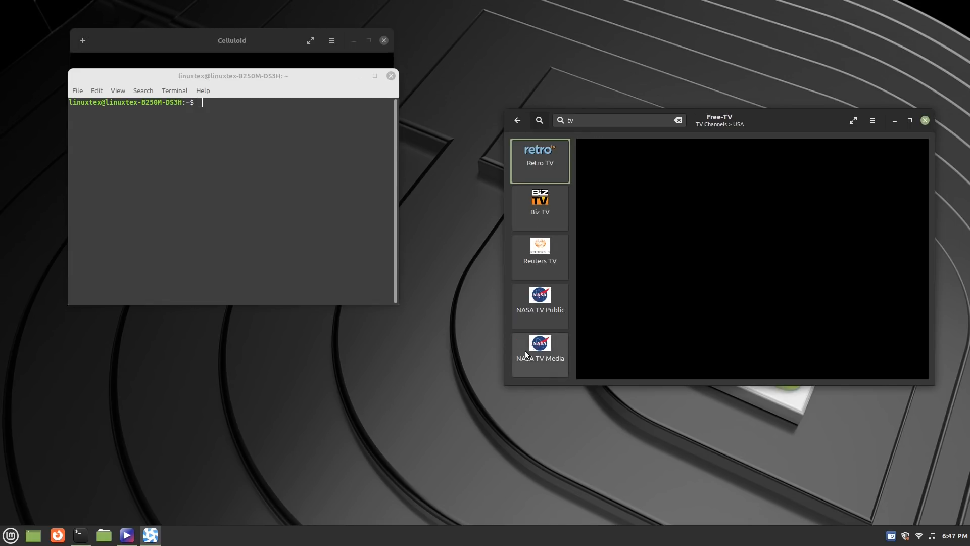
{"action": "mouse_move", "coordinate": [536, 268]}
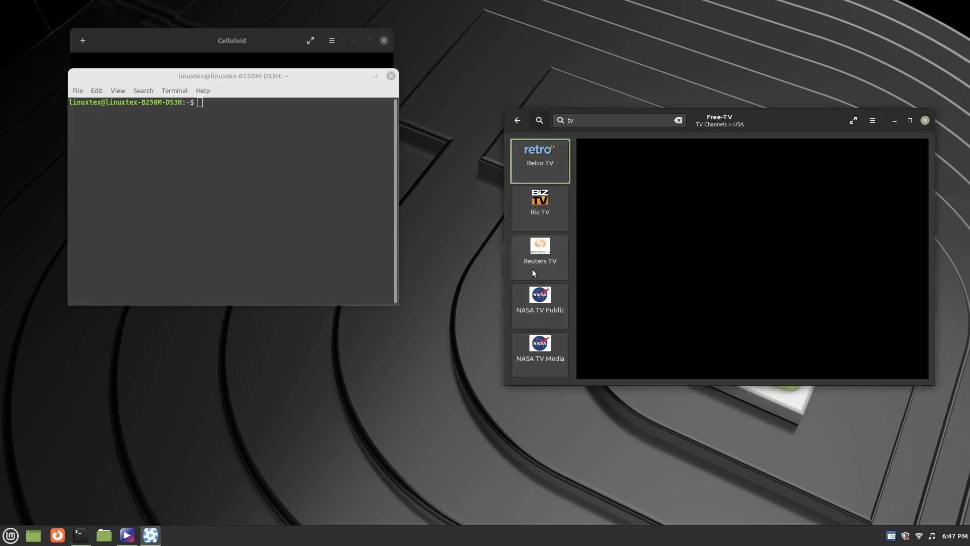
{"action": "left_click", "coordinate": [678, 121]}
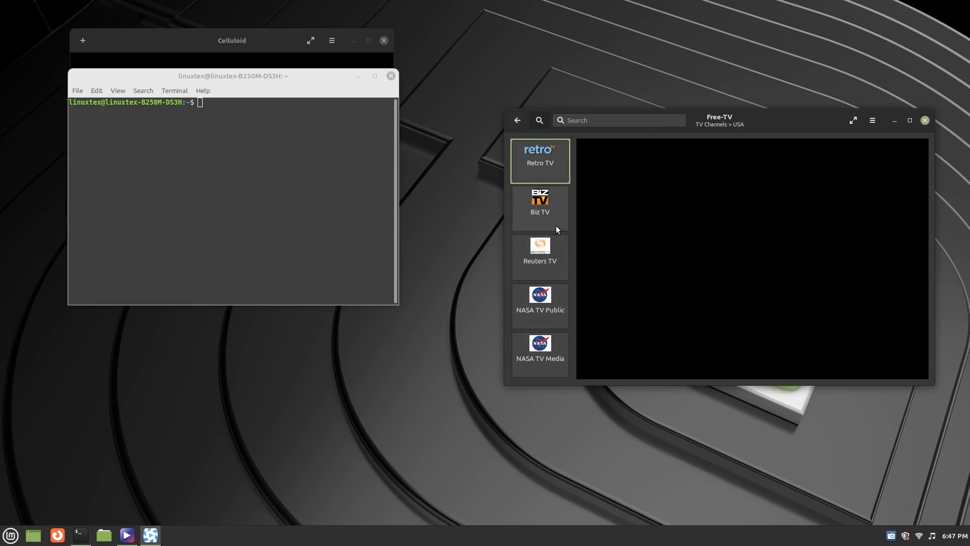
{"action": "left_click", "coordinate": [517, 121]}
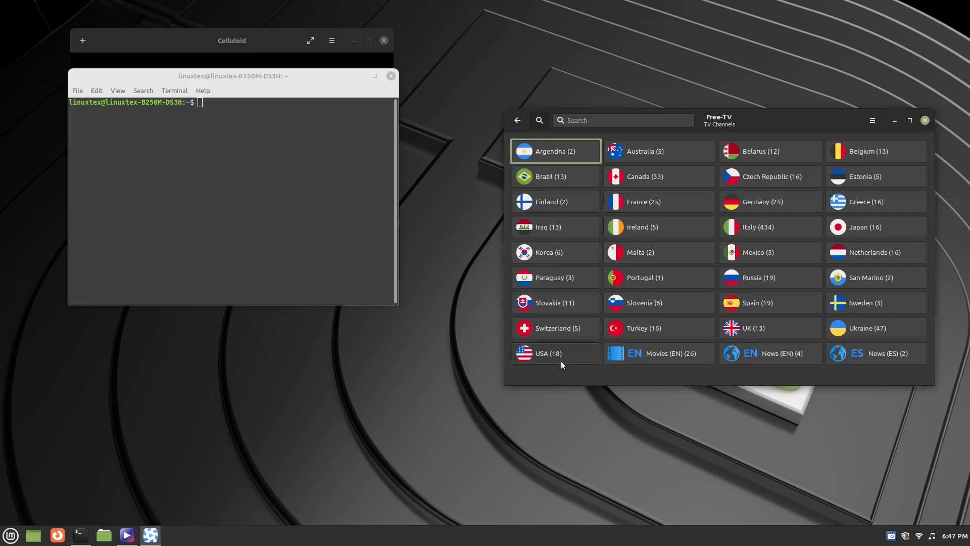
{"action": "left_click", "coordinate": [548, 353]}
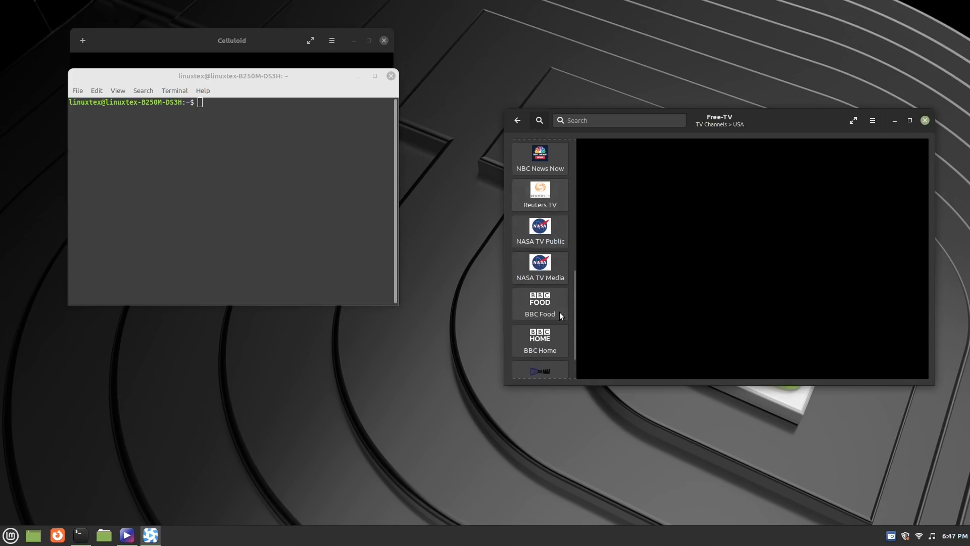
{"action": "scroll", "scroll_direction": "down", "scroll_amount": 3}
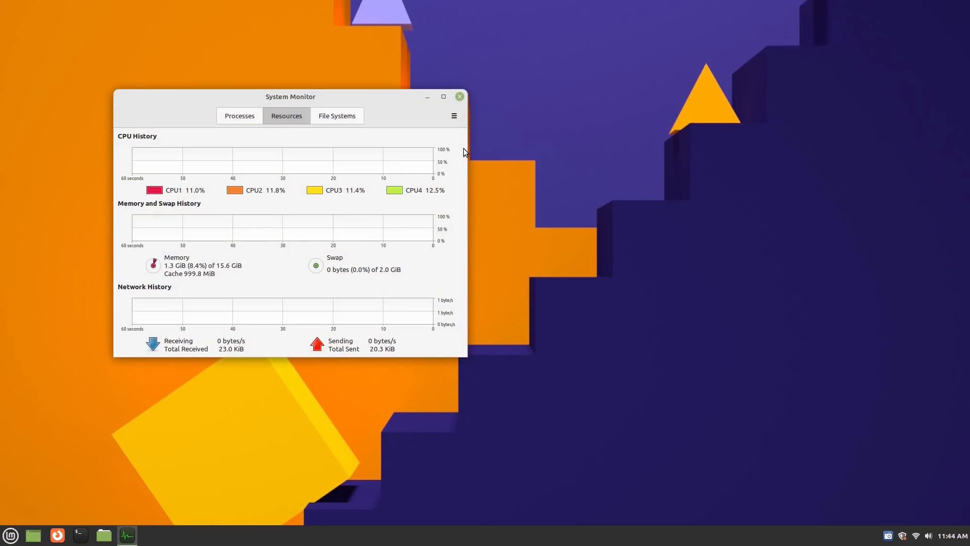
Open the file manager, then close it and the System Monitor window.
{"action": "left_click", "coordinate": [103, 535]}
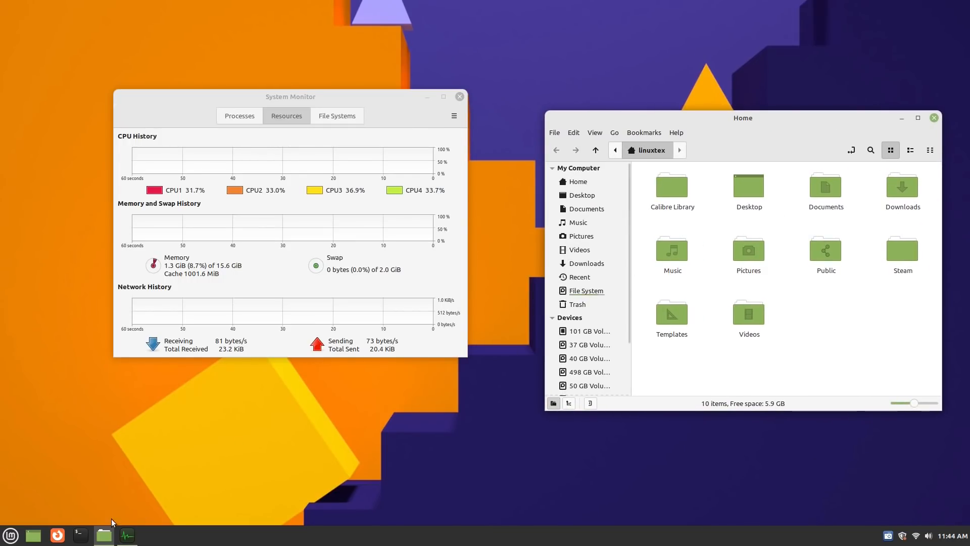
{"action": "left_click", "coordinate": [81, 535]}
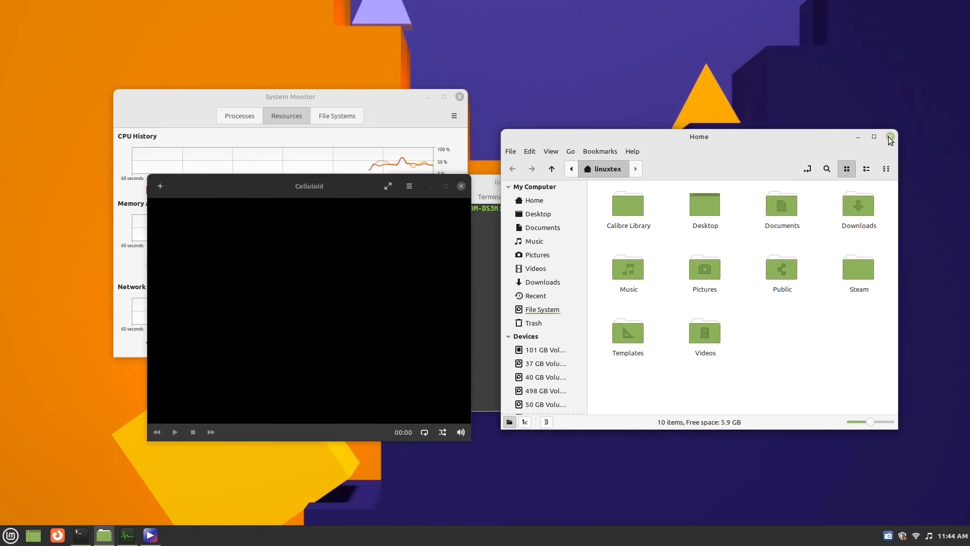
{"action": "left_click", "coordinate": [890, 137]}
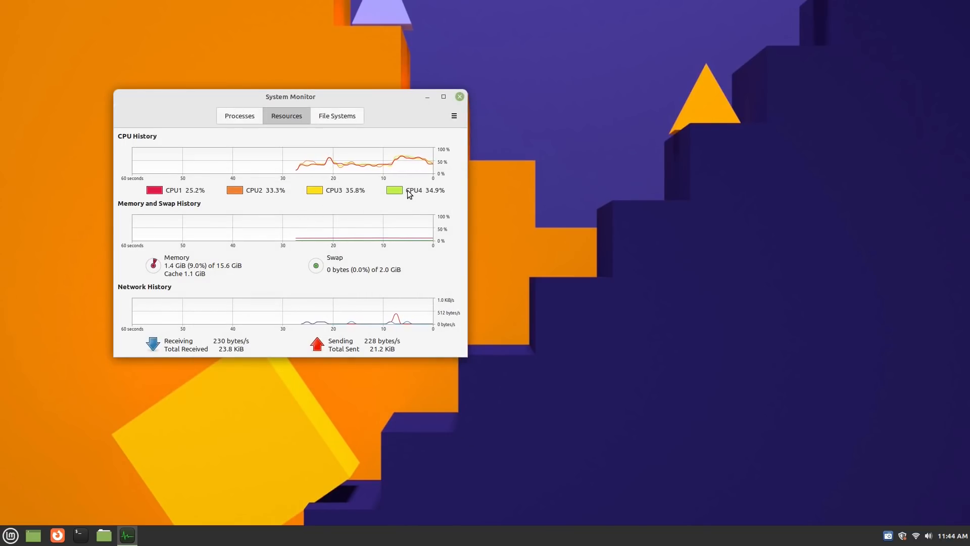
{"action": "left_click", "coordinate": [459, 96]}
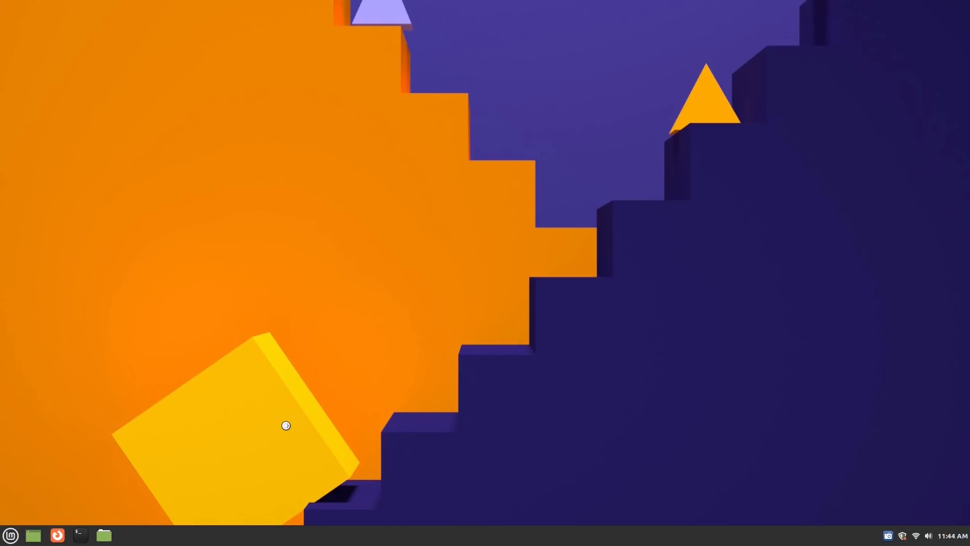
{"action": "mouse_move", "coordinate": [249, 422]}
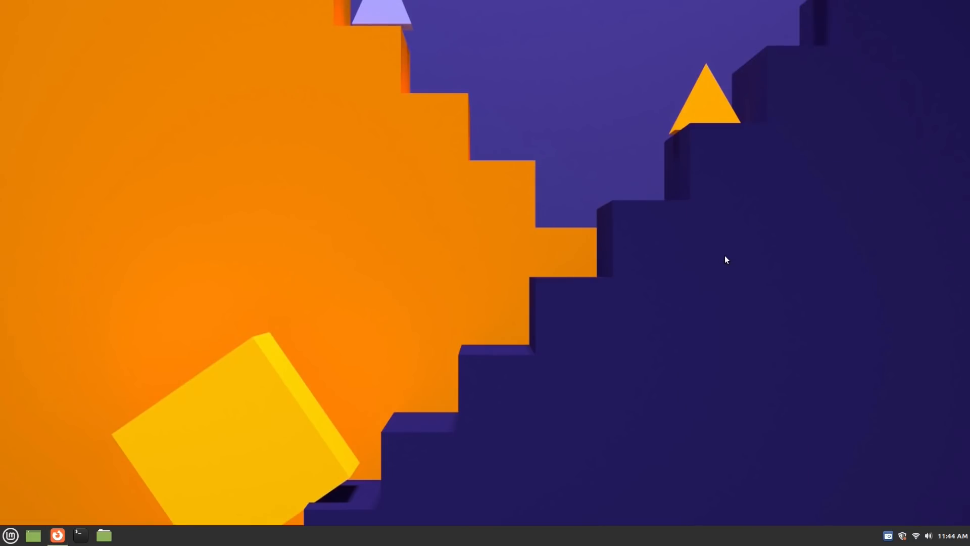
{"action": "left_click", "coordinate": [10, 535]}
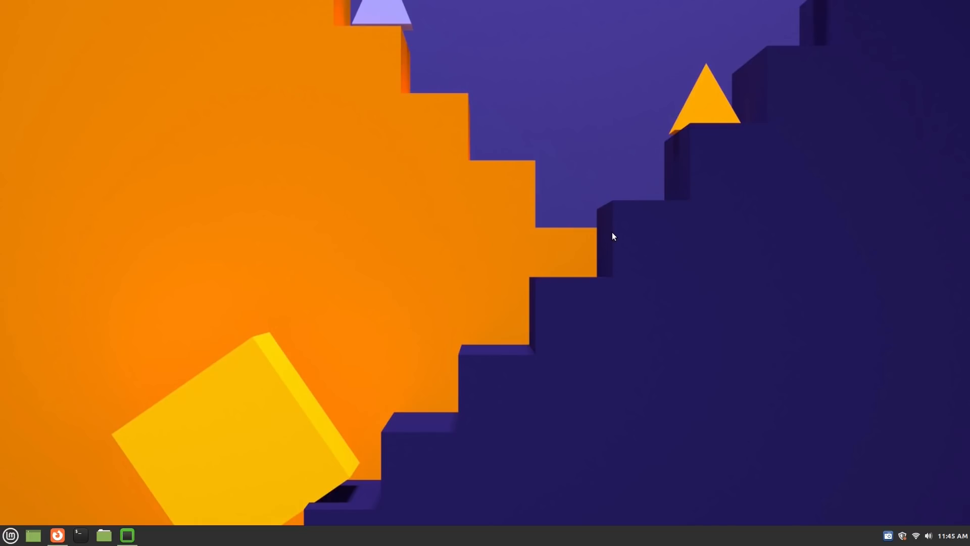
{"action": "left_click", "coordinate": [80, 535]}
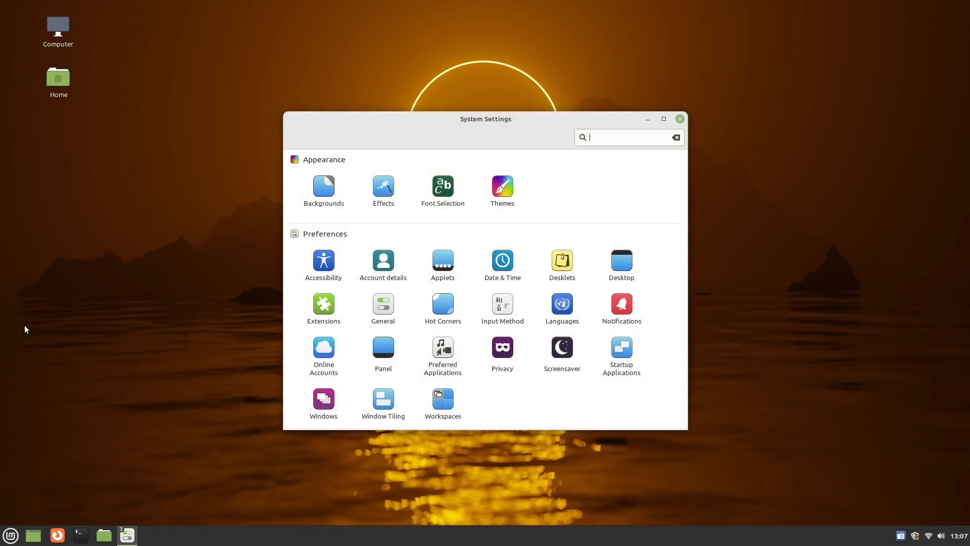
{"action": "left_click", "coordinate": [323, 185]}
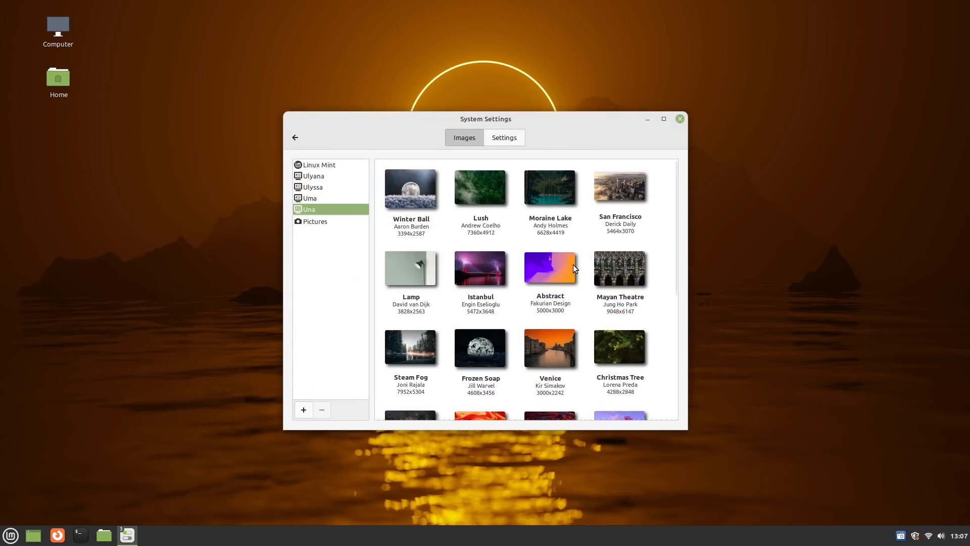
{"action": "left_click", "coordinate": [310, 198]}
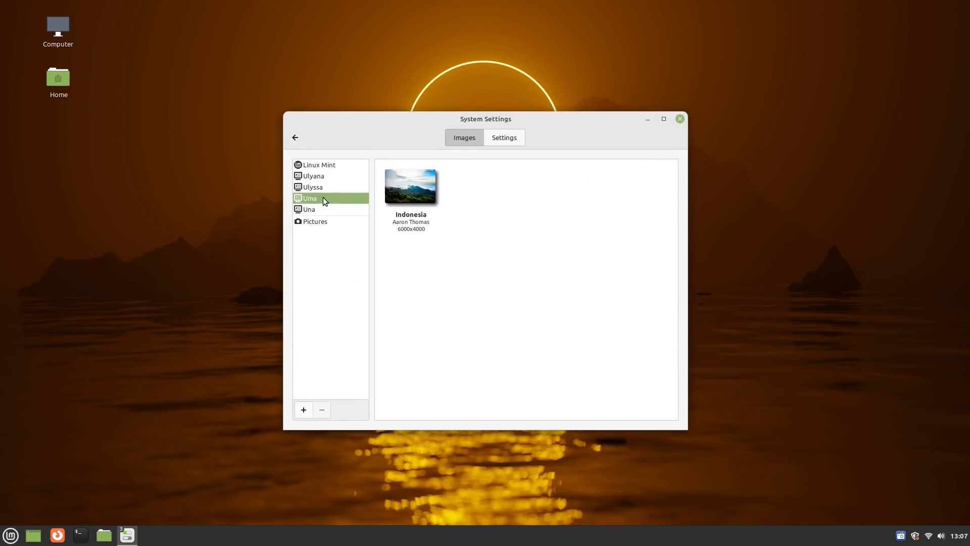
{"action": "left_click", "coordinate": [295, 137]}
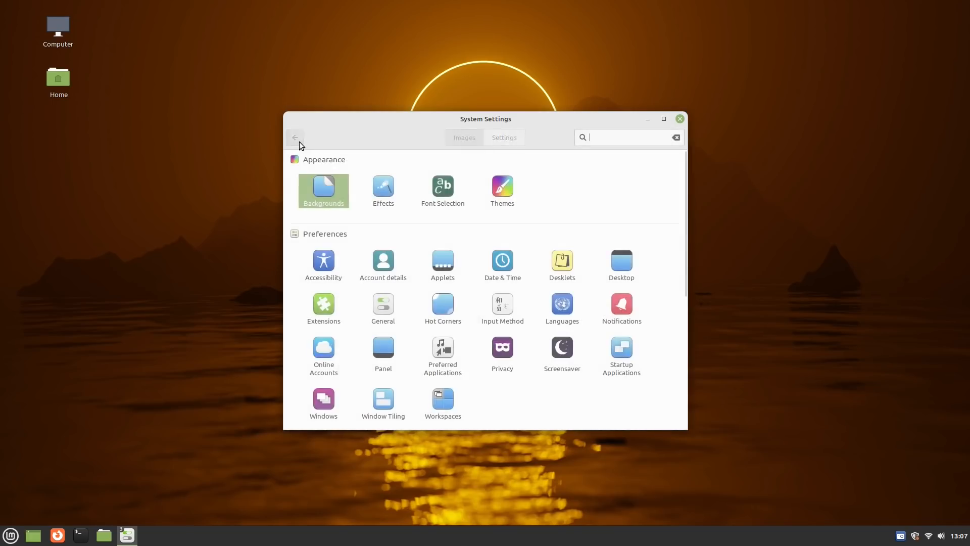
{"action": "left_click", "coordinate": [383, 186]}
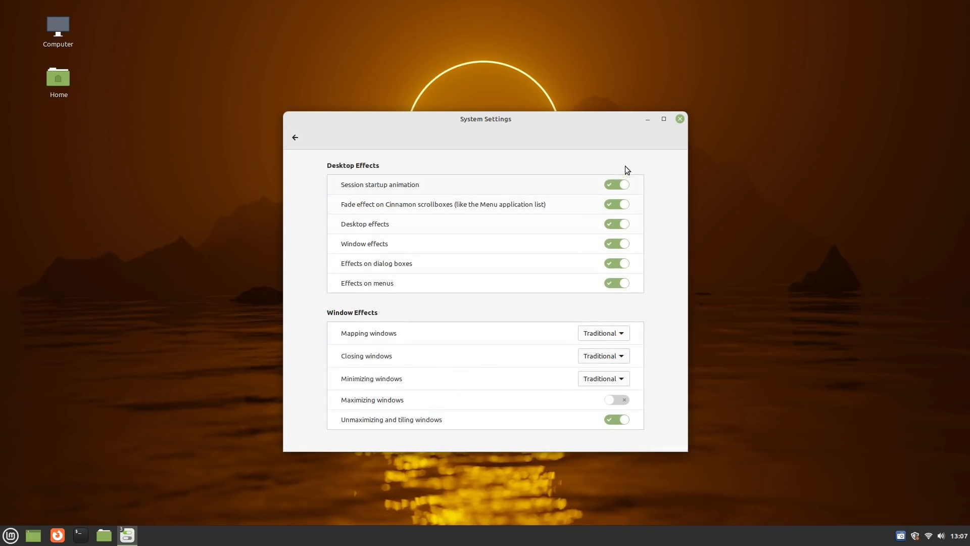
{"action": "mouse_move", "coordinate": [423, 409]}
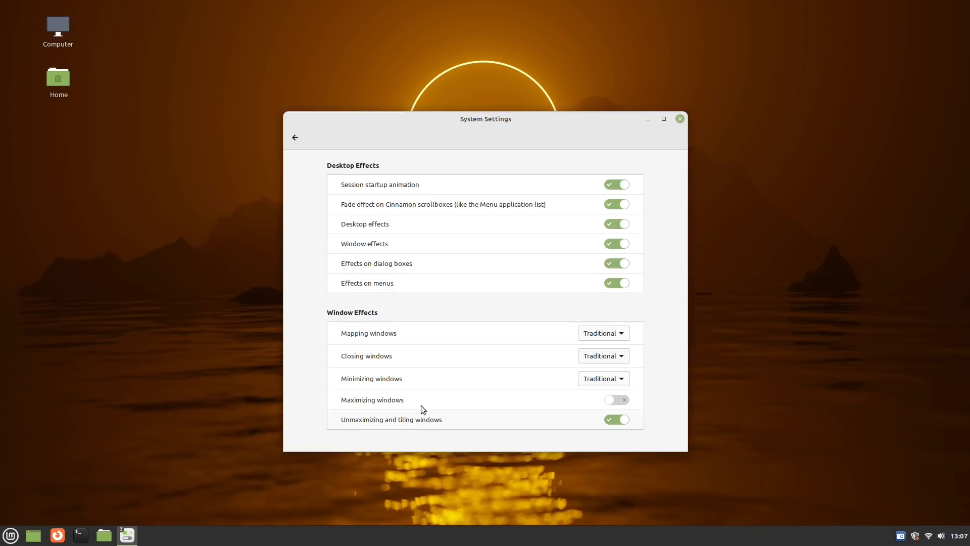
{"action": "left_click", "coordinate": [603, 355]}
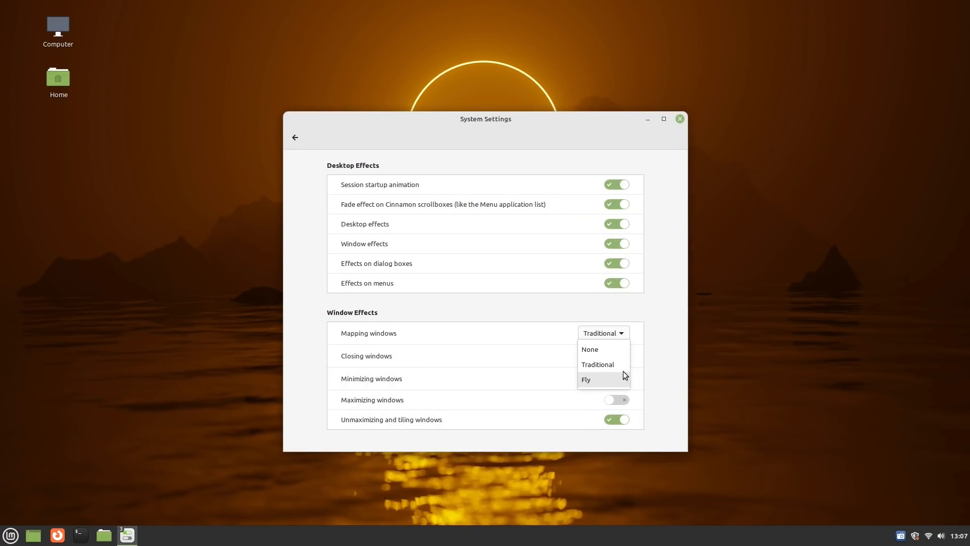
{"action": "left_click", "coordinate": [598, 364]}
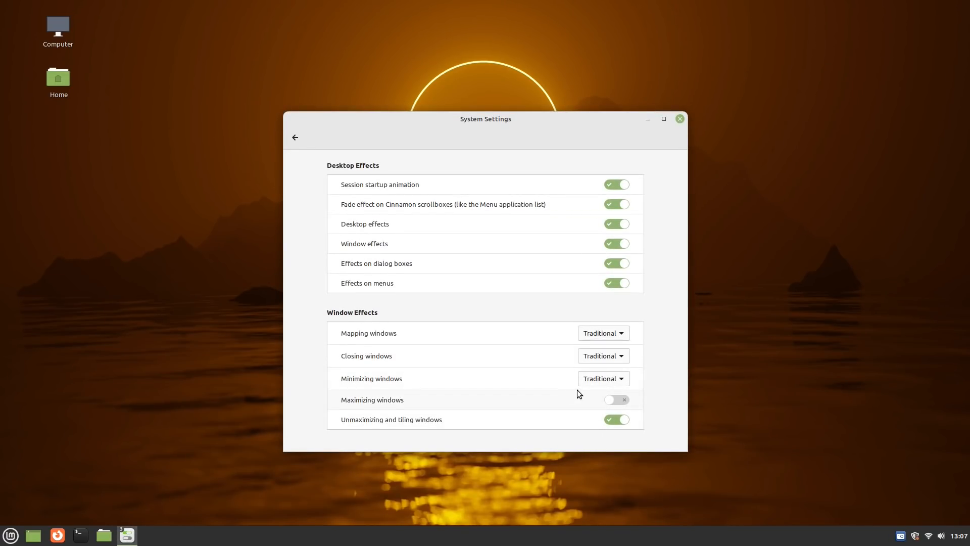
{"action": "mouse_move", "coordinate": [295, 138]}
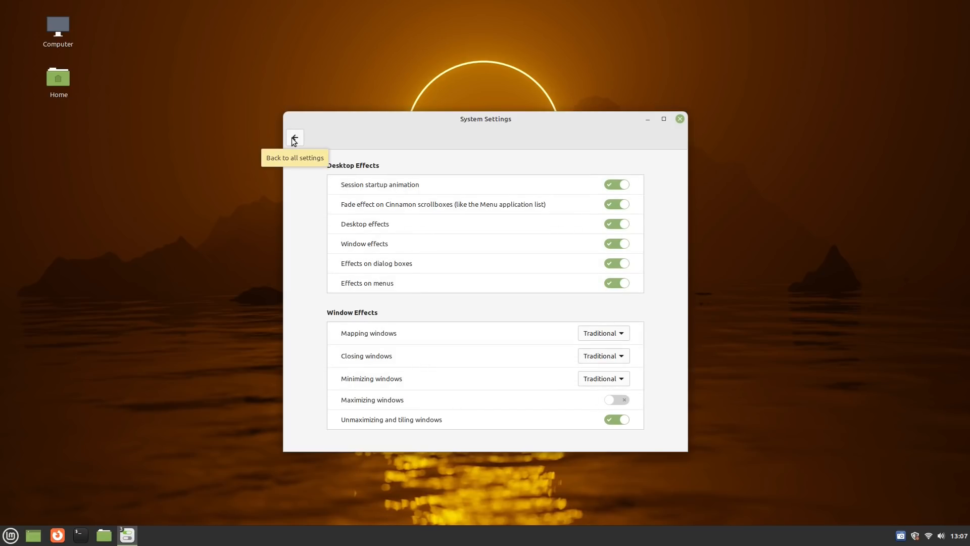
{"action": "left_click", "coordinate": [294, 137]}
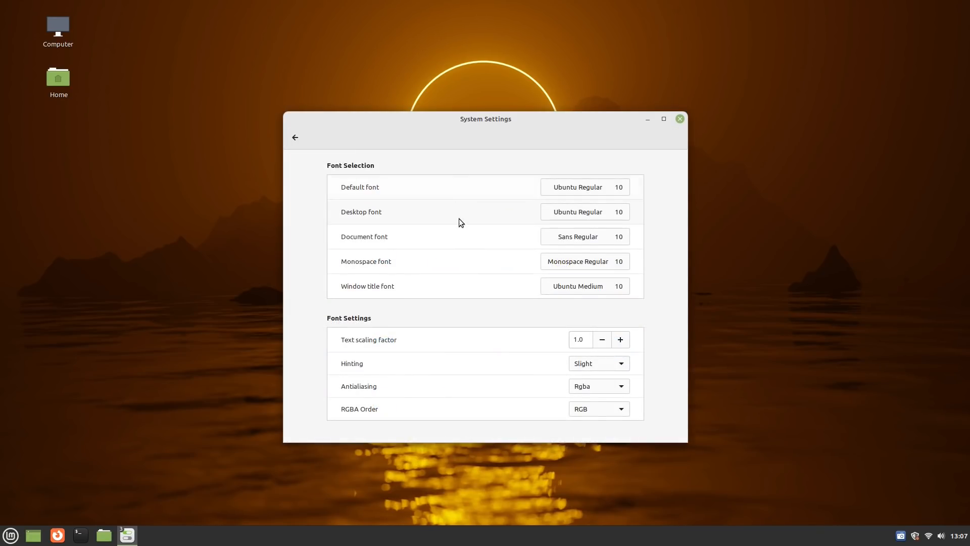
{"action": "mouse_move", "coordinate": [607, 365]}
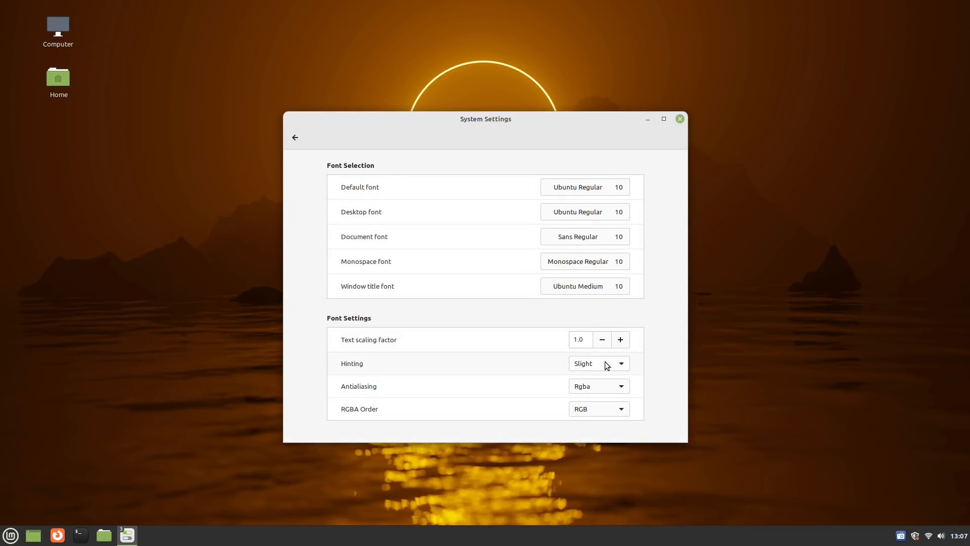
{"action": "left_click", "coordinate": [295, 137]}
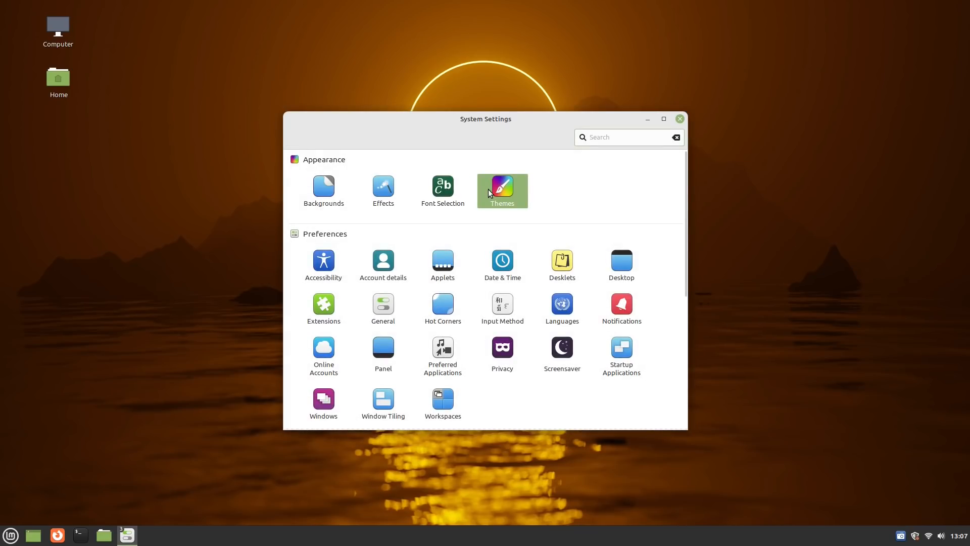
{"action": "left_click", "coordinate": [502, 190]}
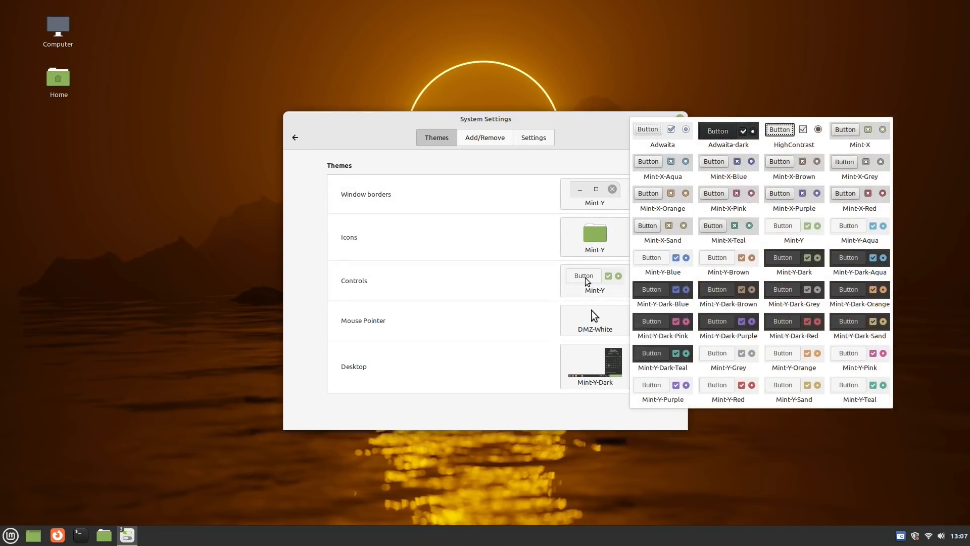
{"action": "left_click", "coordinate": [595, 321]}
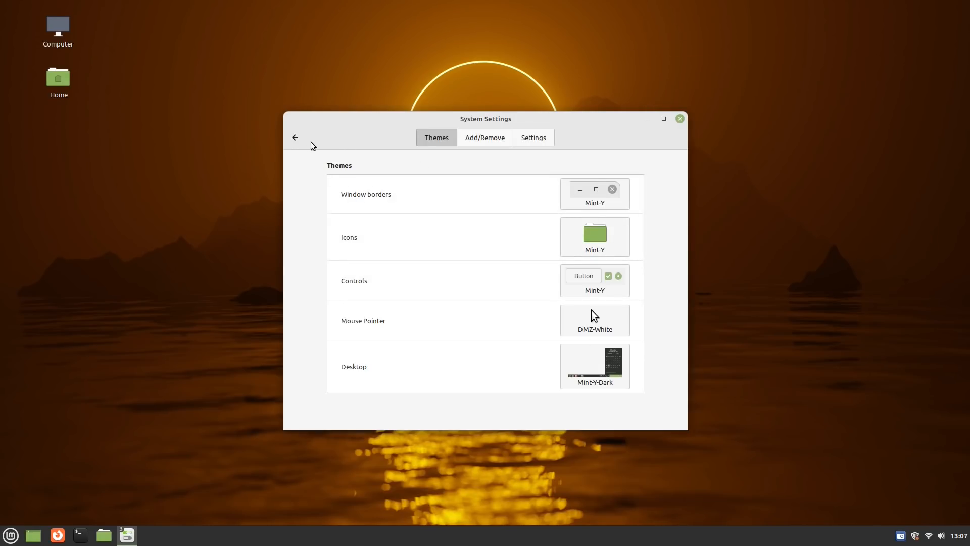
{"action": "left_click", "coordinate": [533, 137]}
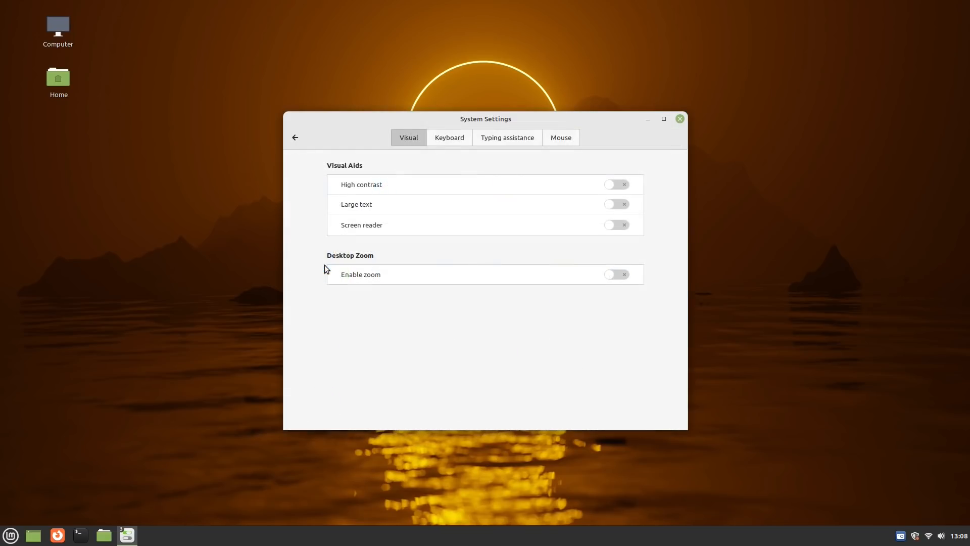
{"action": "mouse_move", "coordinate": [455, 143]}
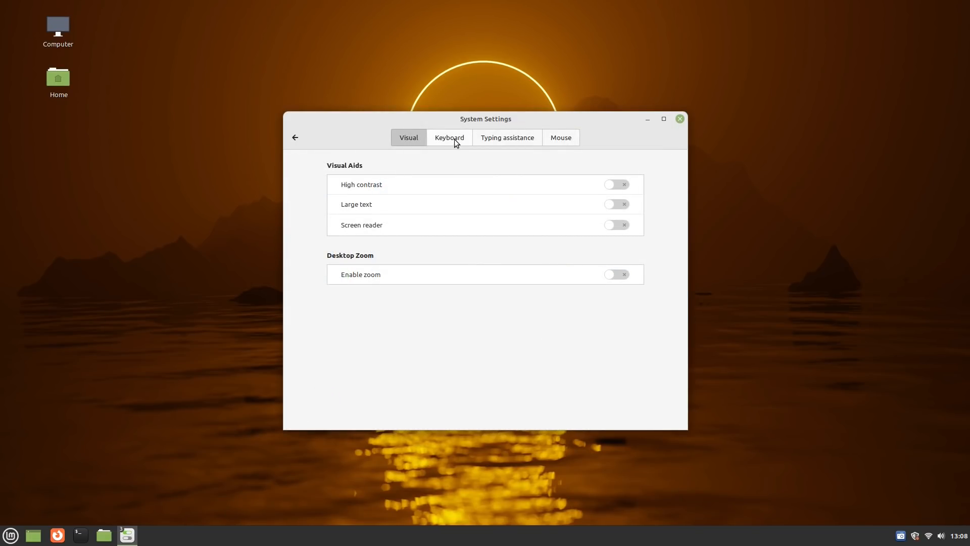
Browse the typing assistance accessibility options and the Account details settings.
{"action": "left_click", "coordinate": [506, 137]}
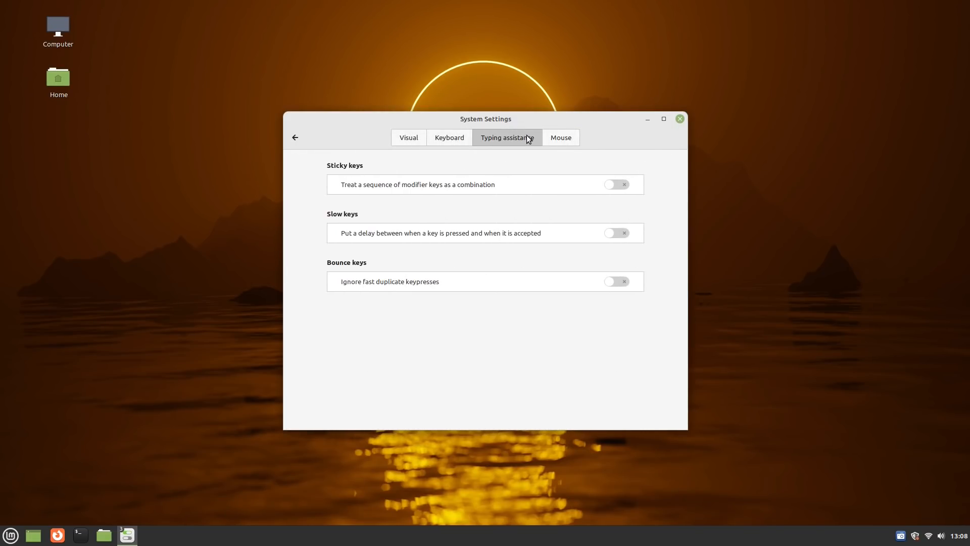
{"action": "left_click", "coordinate": [295, 137]}
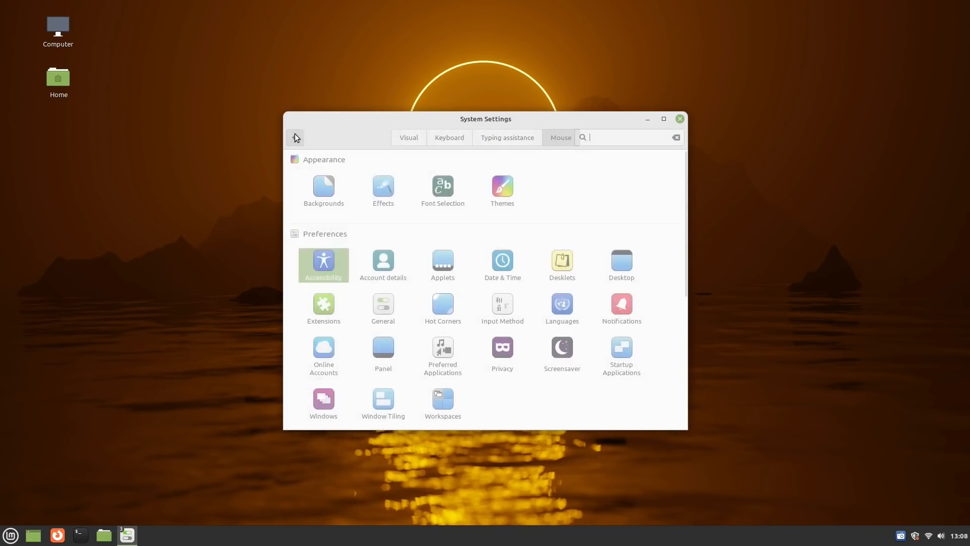
{"action": "left_click", "coordinate": [383, 259]}
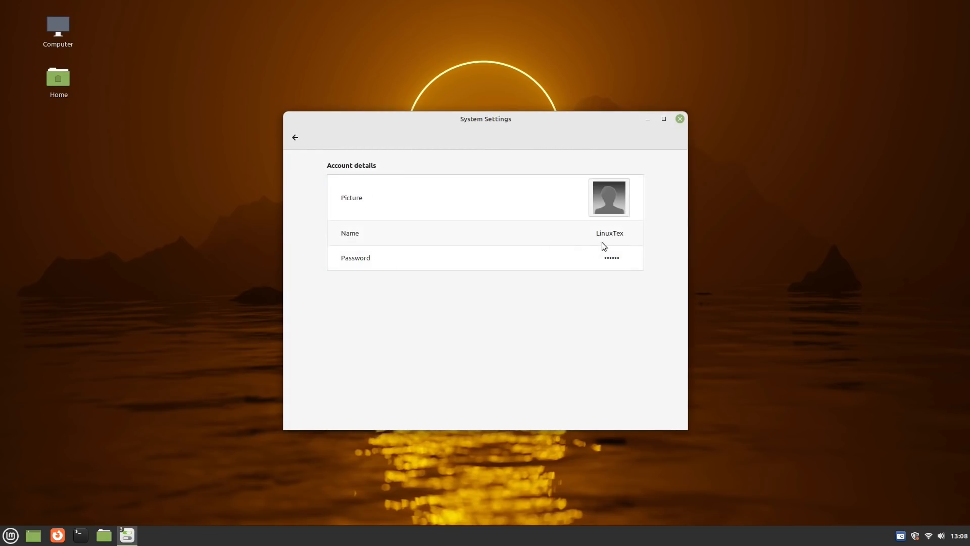
{"action": "left_click", "coordinate": [295, 137]}
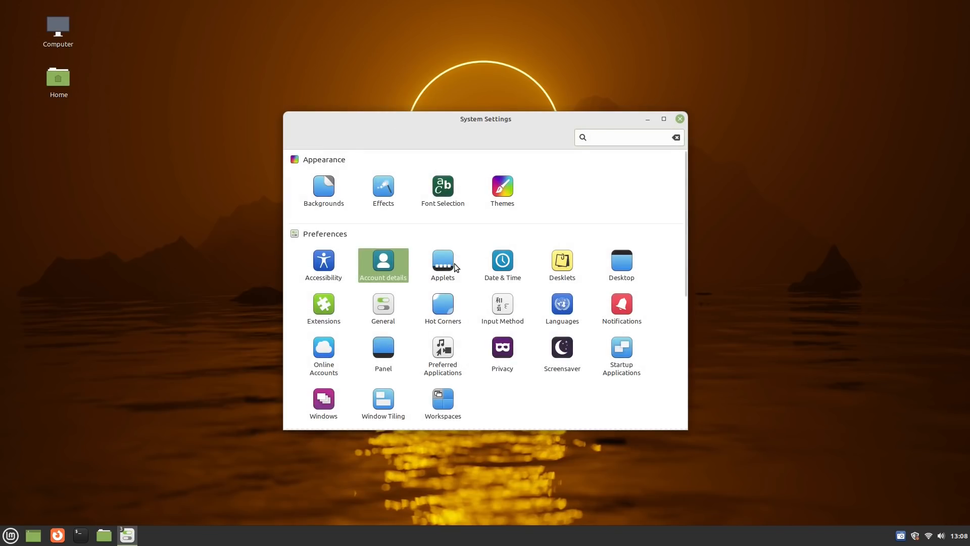
Browse downloadable applets, then turn off the 24-hour clock in Date & Time.
{"action": "left_click", "coordinate": [443, 260]}
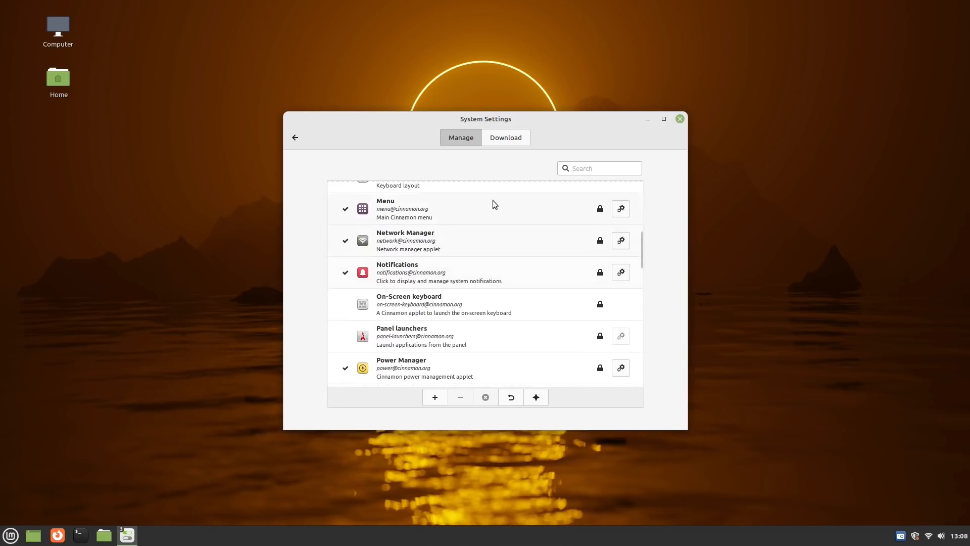
{"action": "left_click", "coordinate": [506, 136]}
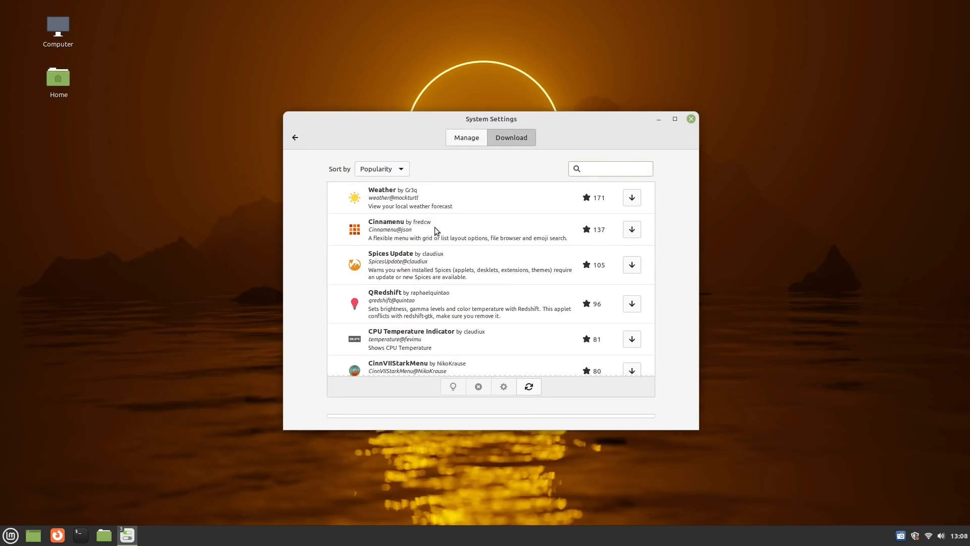
{"action": "left_click", "coordinate": [294, 137]}
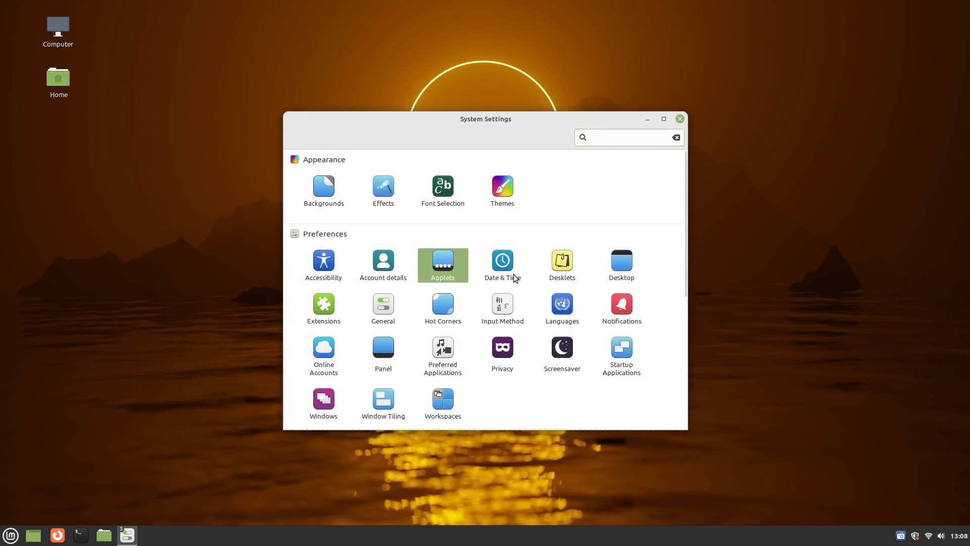
{"action": "left_click", "coordinate": [502, 261]}
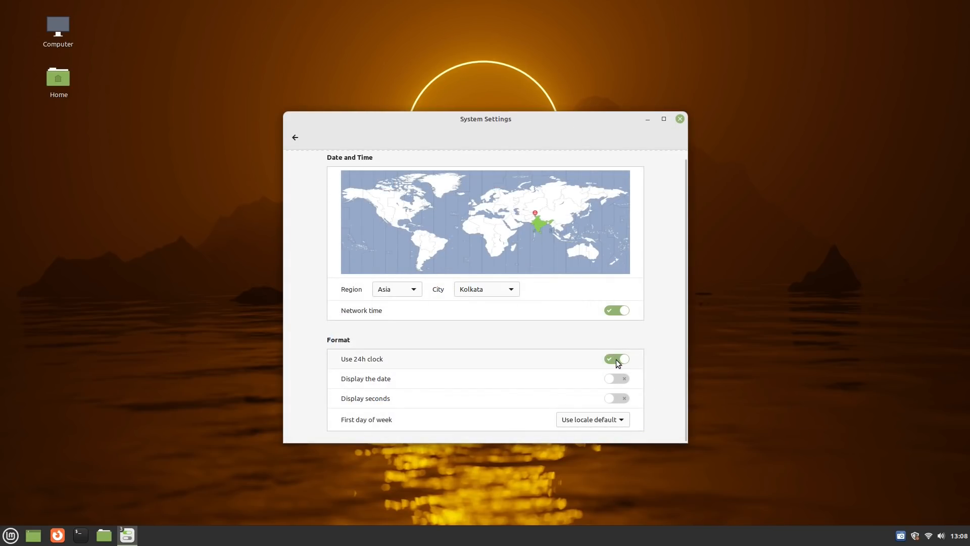
{"action": "left_click", "coordinate": [617, 359]}
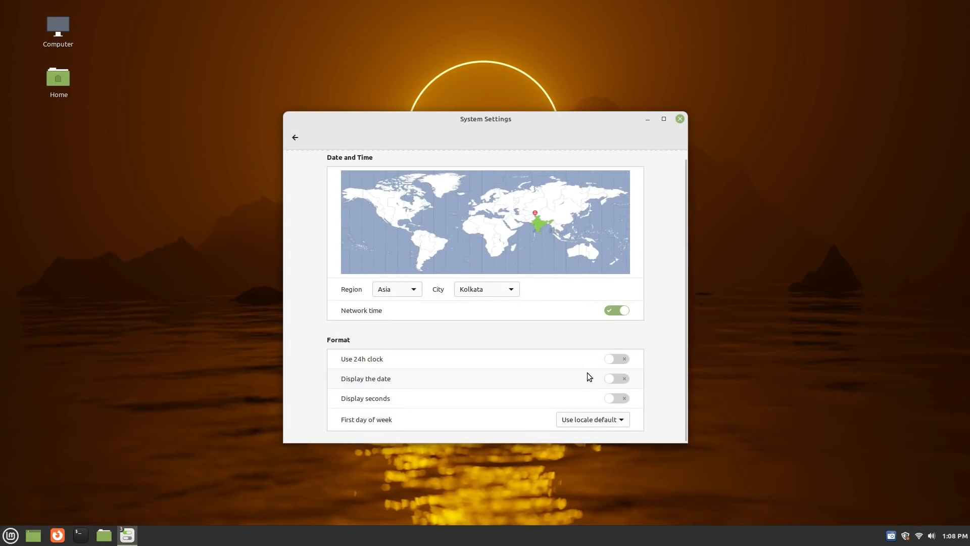
Open Desklets settings and drag the clock desklet to the desktop's top right.
{"action": "left_click", "coordinate": [295, 137]}
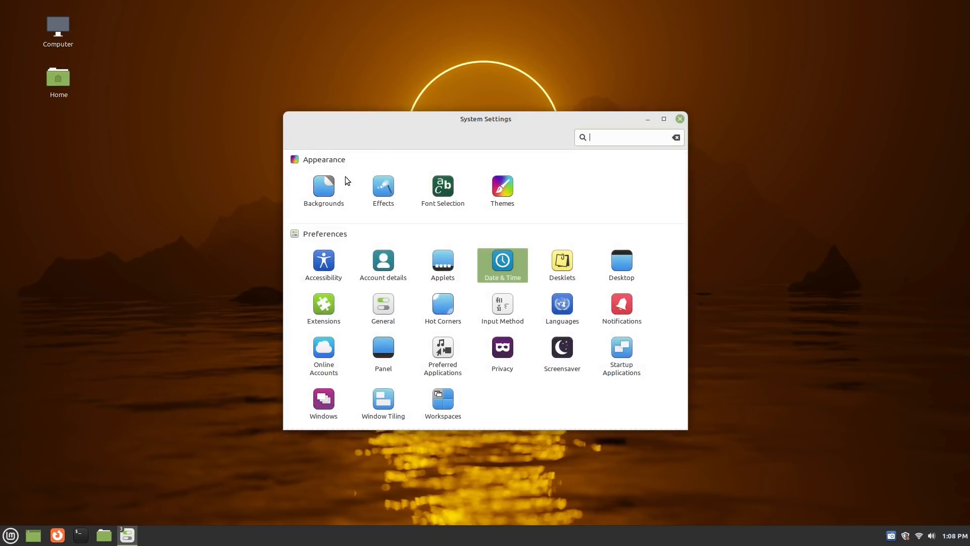
{"action": "left_click", "coordinate": [562, 259]}
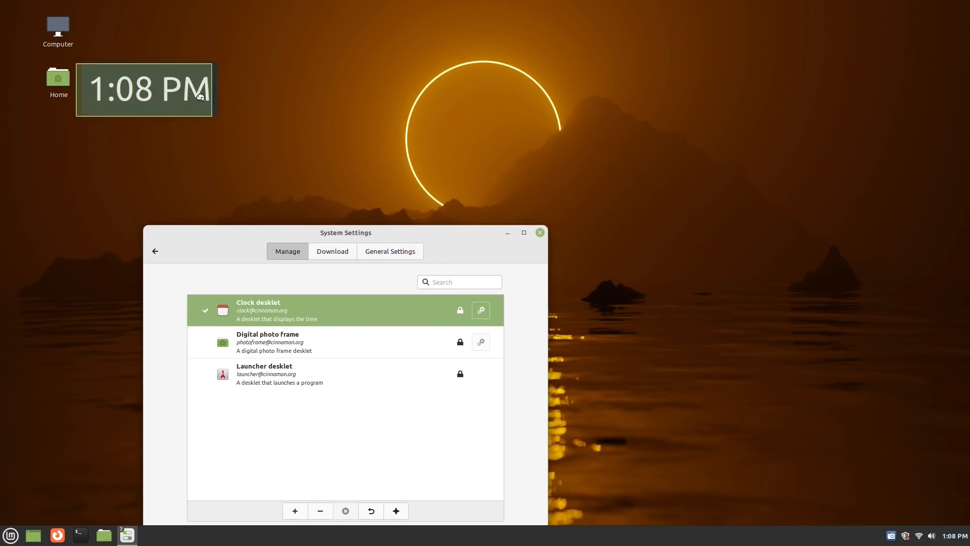
{"action": "left_click_drag", "start_coordinate": [144, 89], "coordinate": [862, 102]}
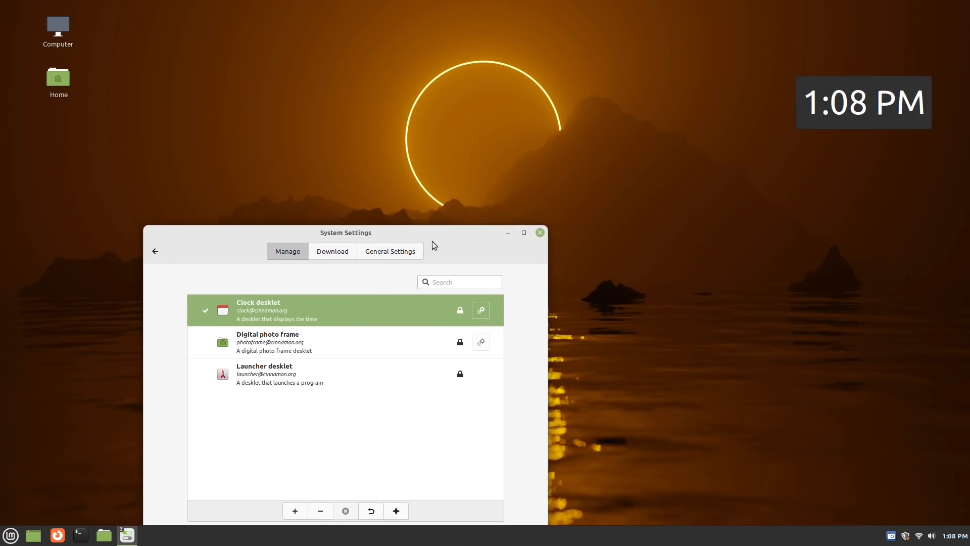
{"action": "left_click_drag", "start_coordinate": [345, 232], "coordinate": [358, 82]}
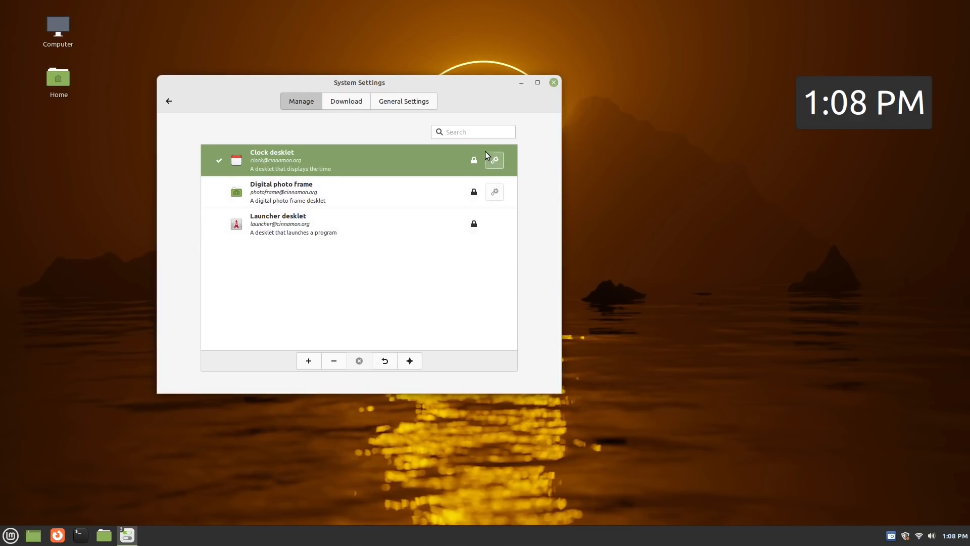
Open and close the clock desklet's settings, remove it, and browse downloadable desklets.
{"action": "left_click", "coordinate": [494, 160]}
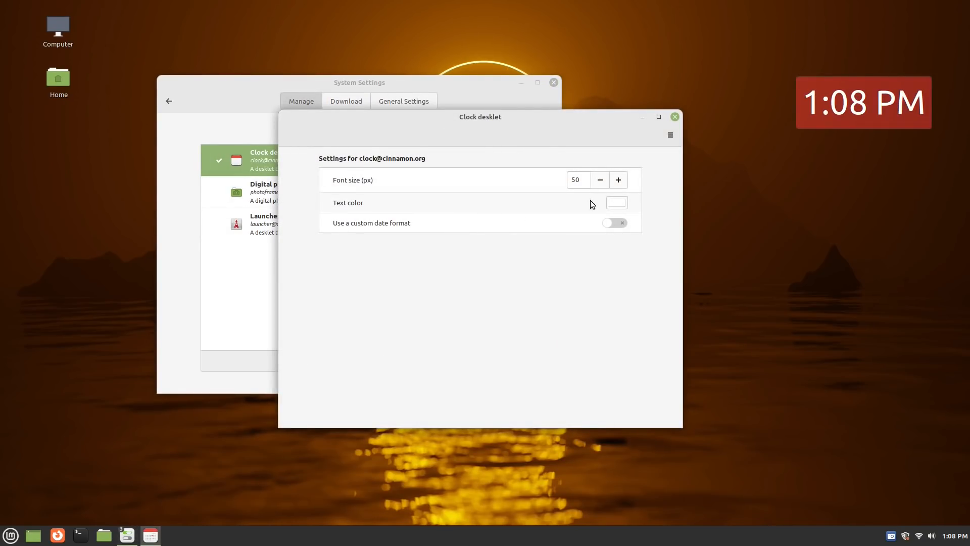
{"action": "mouse_move", "coordinate": [566, 238]}
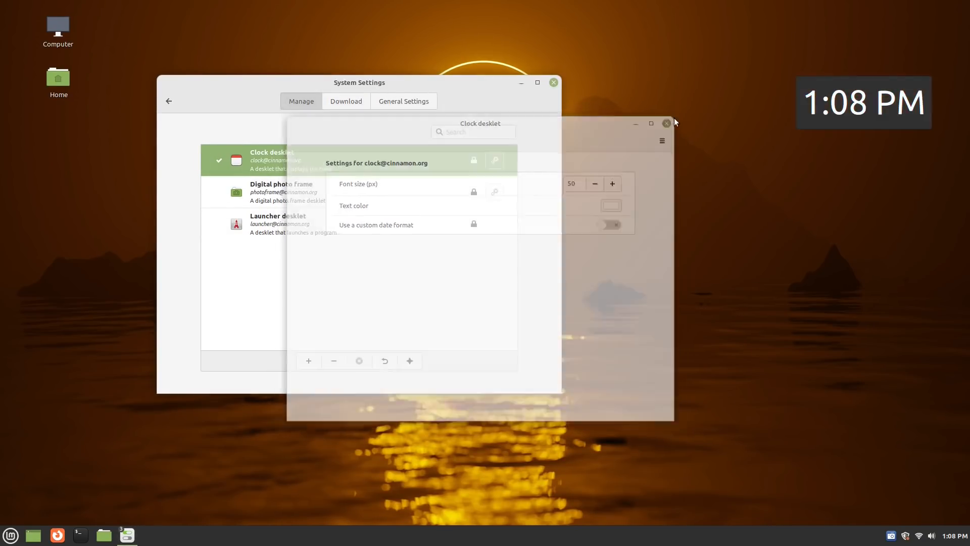
{"action": "left_click", "coordinate": [667, 122]}
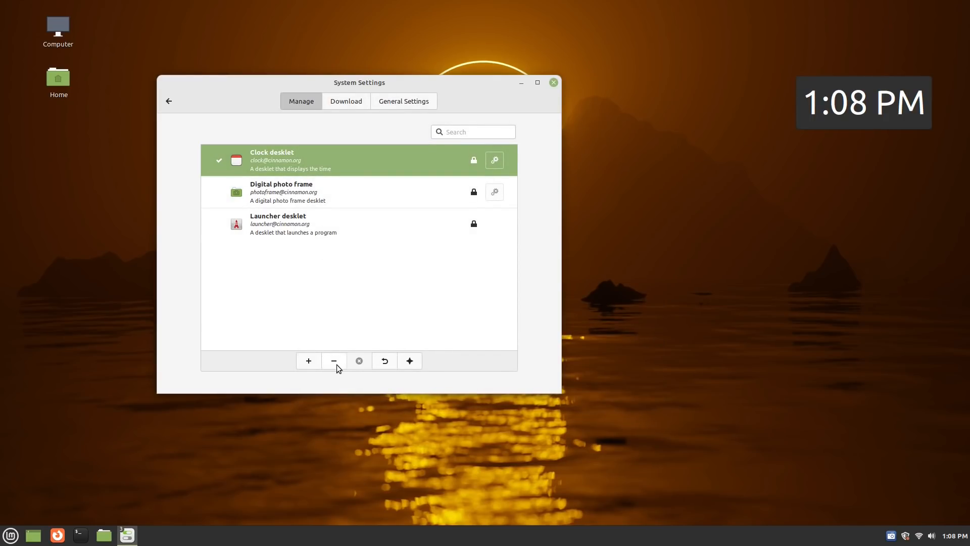
{"action": "left_click", "coordinate": [333, 361]}
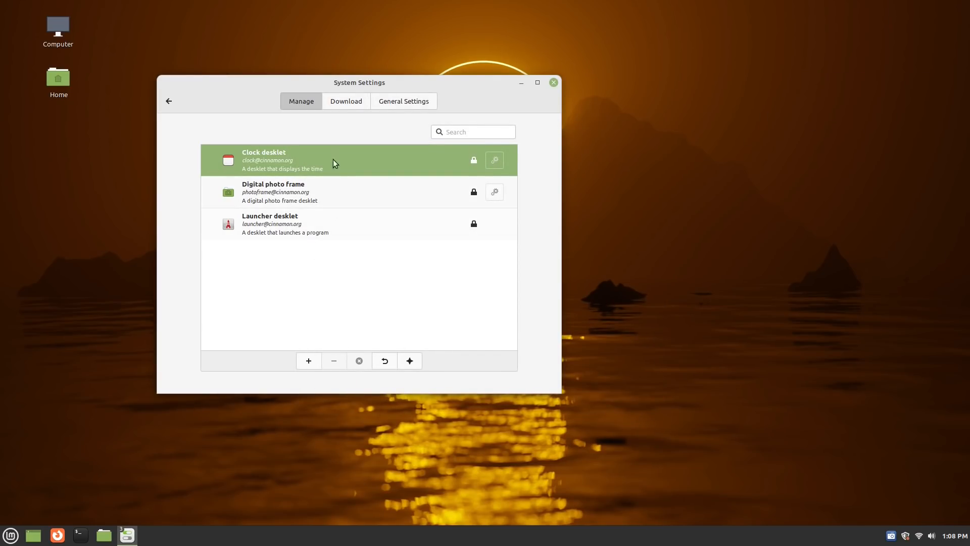
{"action": "left_click", "coordinate": [346, 101]}
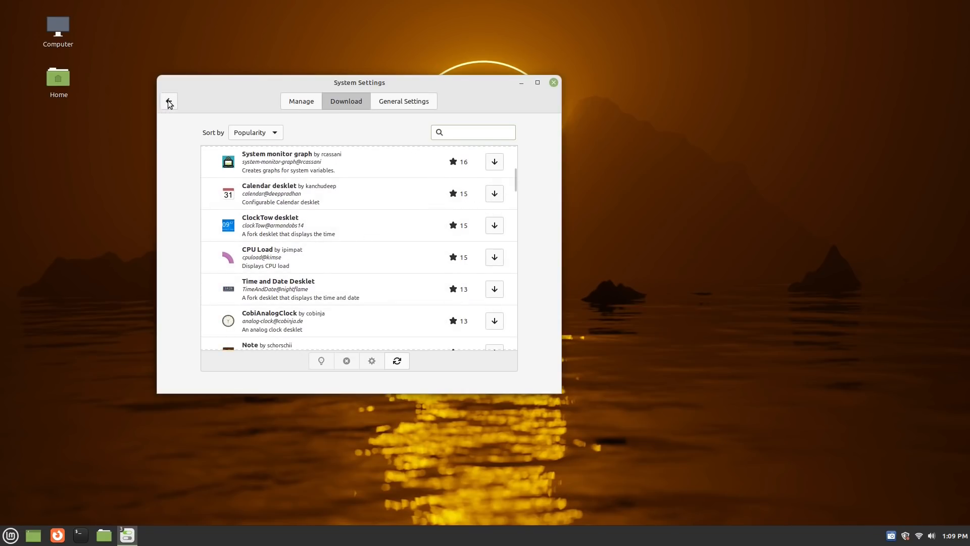
{"action": "left_click", "coordinate": [404, 101]}
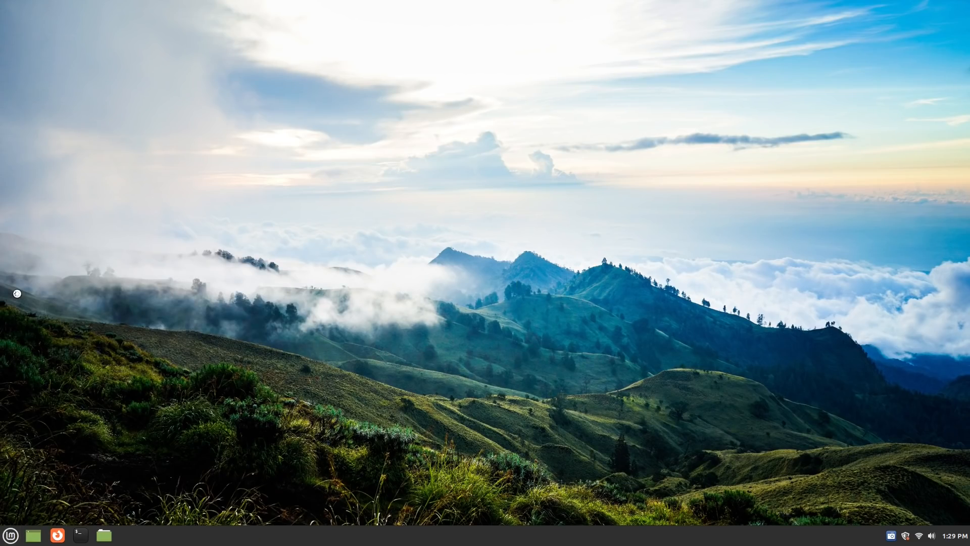
Open Software Manager and view the Gnome-weather, Stellarium and Google Earth pages.
{"action": "left_click", "coordinate": [127, 536]}
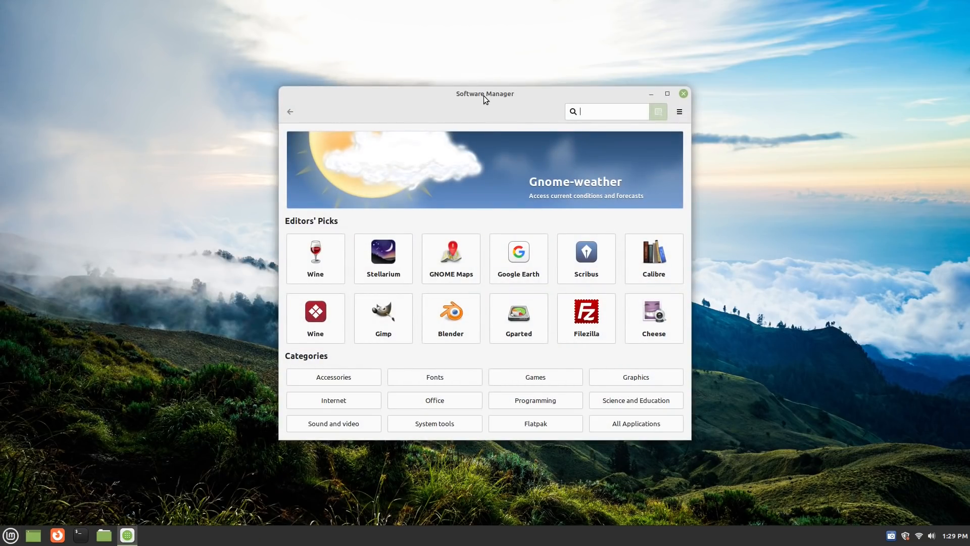
{"action": "left_click", "coordinate": [484, 172]}
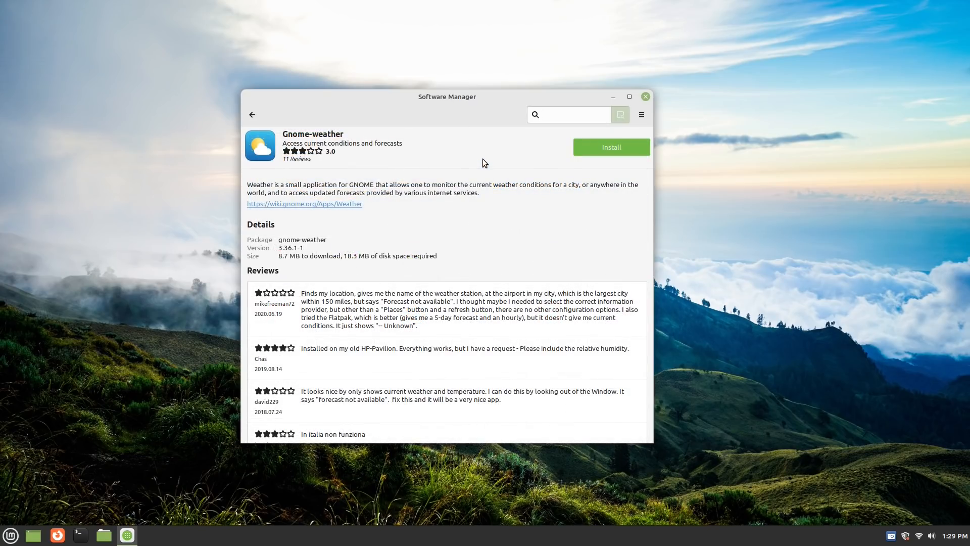
{"action": "left_click", "coordinate": [252, 114]}
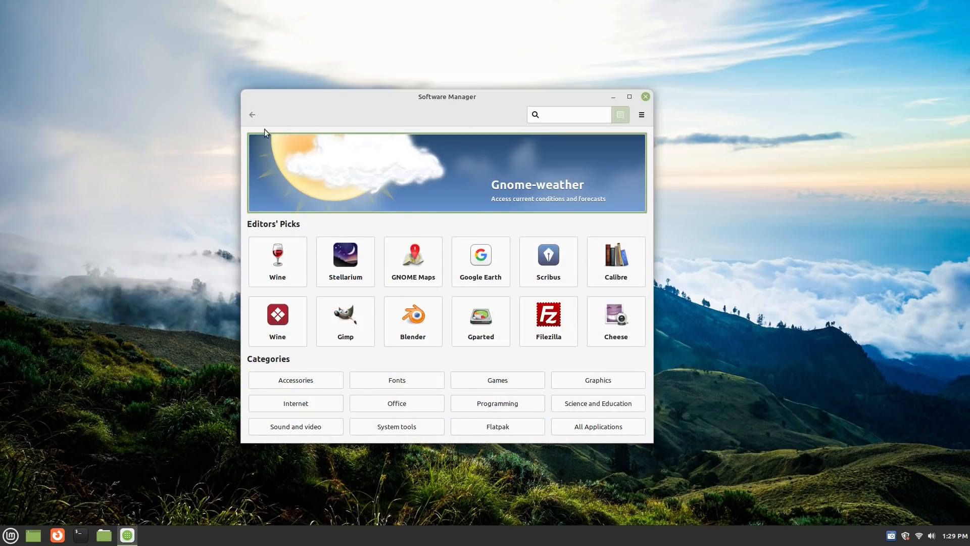
{"action": "left_click", "coordinate": [277, 261]}
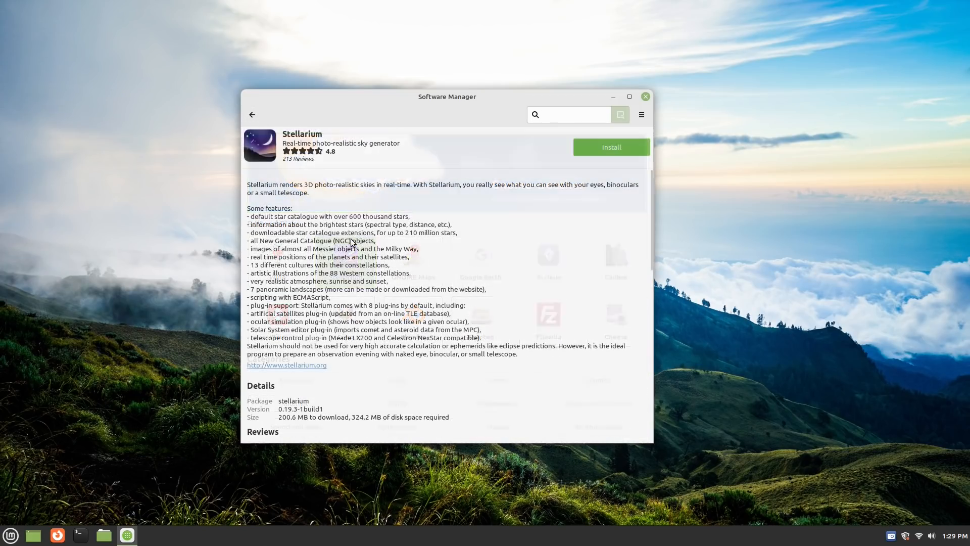
{"action": "left_click", "coordinate": [252, 115]}
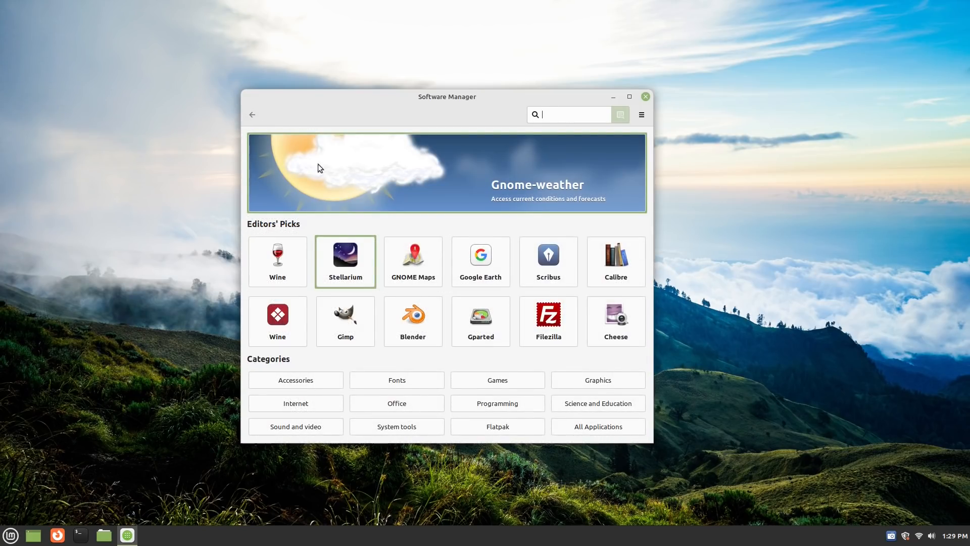
{"action": "left_click", "coordinate": [480, 255]}
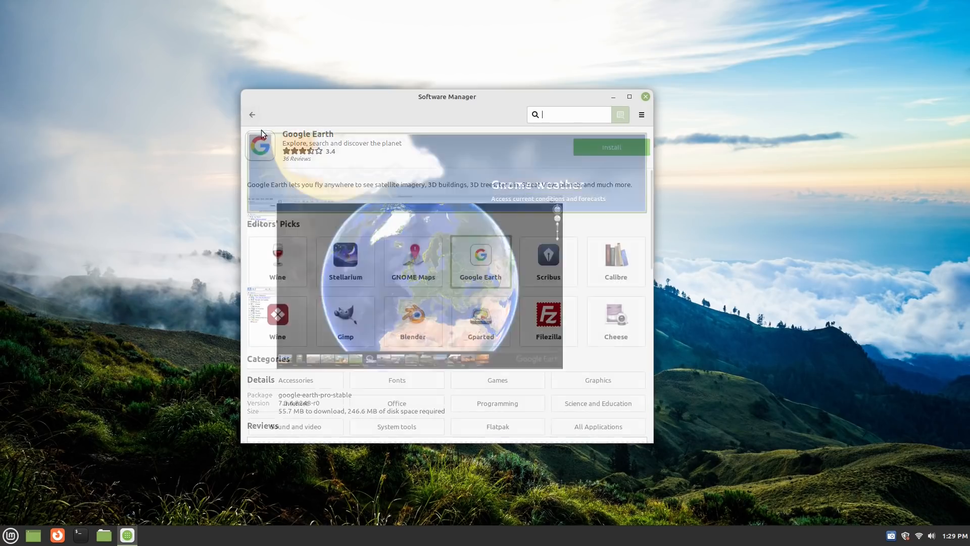
{"action": "left_click", "coordinate": [252, 115]}
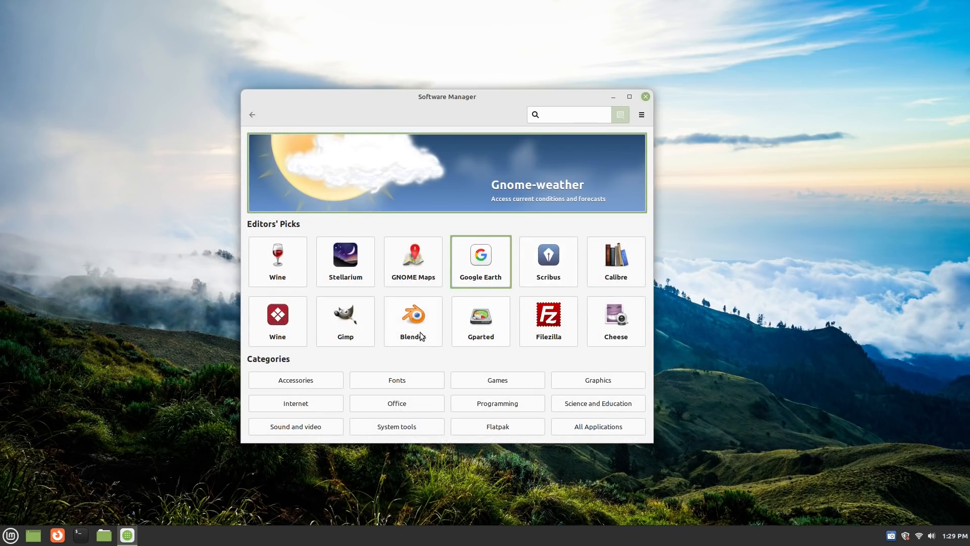
View the Blender and Wine pages, then browse the Accessories and Fonts categories.
{"action": "left_click", "coordinate": [413, 316]}
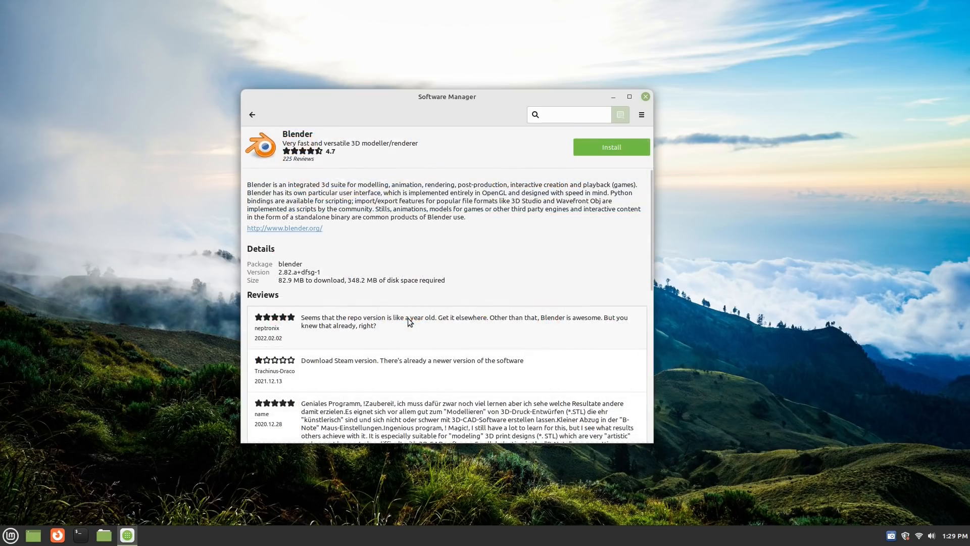
{"action": "left_click", "coordinate": [252, 115]}
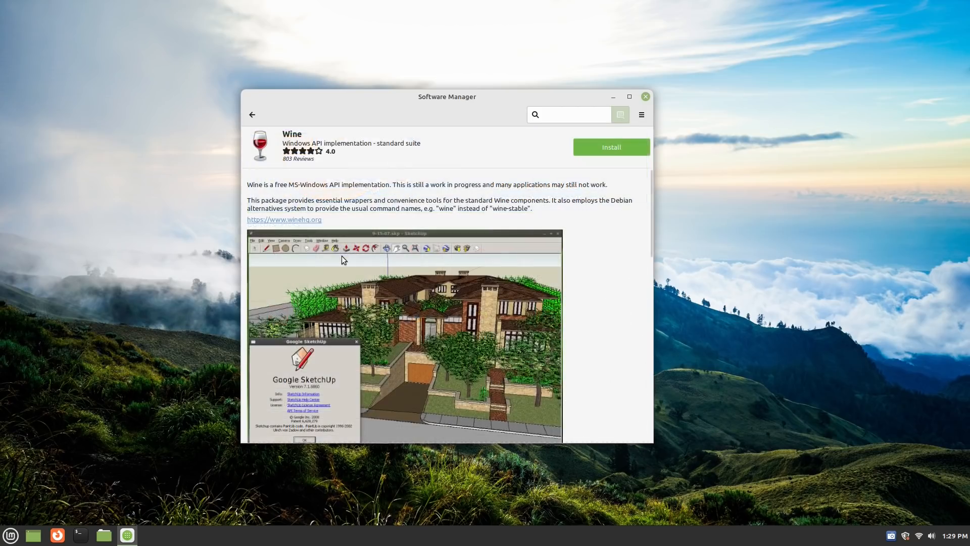
{"action": "scroll", "scroll_direction": "down", "scroll_amount": 3}
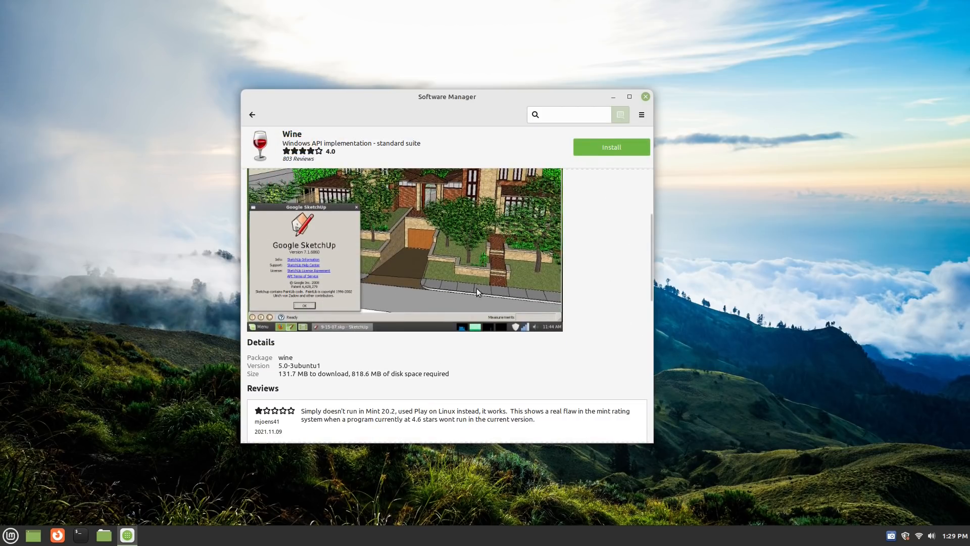
{"action": "left_click", "coordinate": [251, 115]}
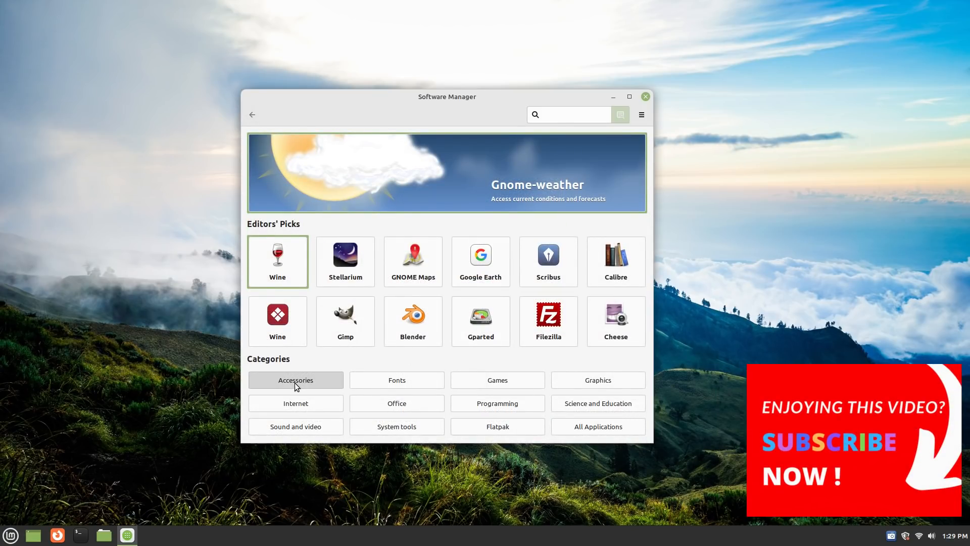
{"action": "left_click", "coordinate": [295, 380]}
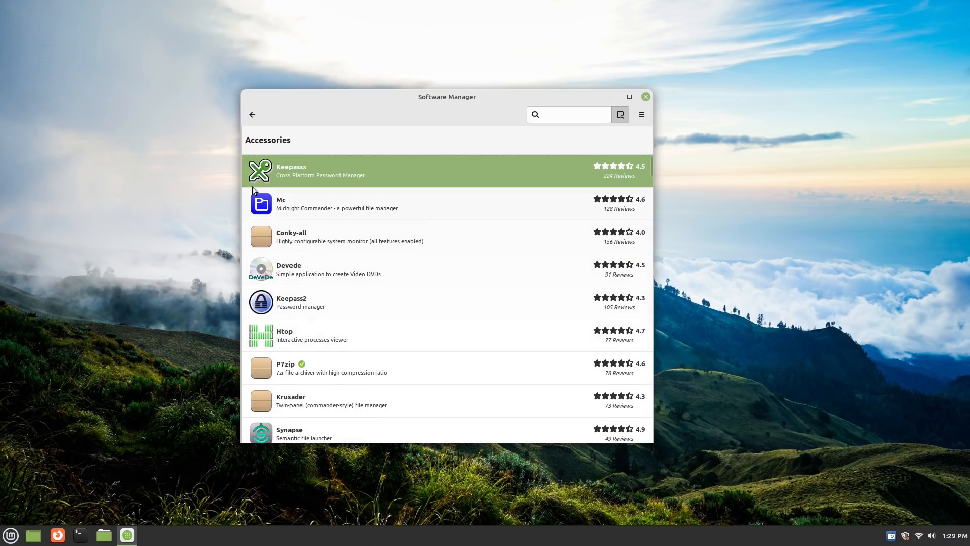
{"action": "left_click", "coordinate": [252, 115]}
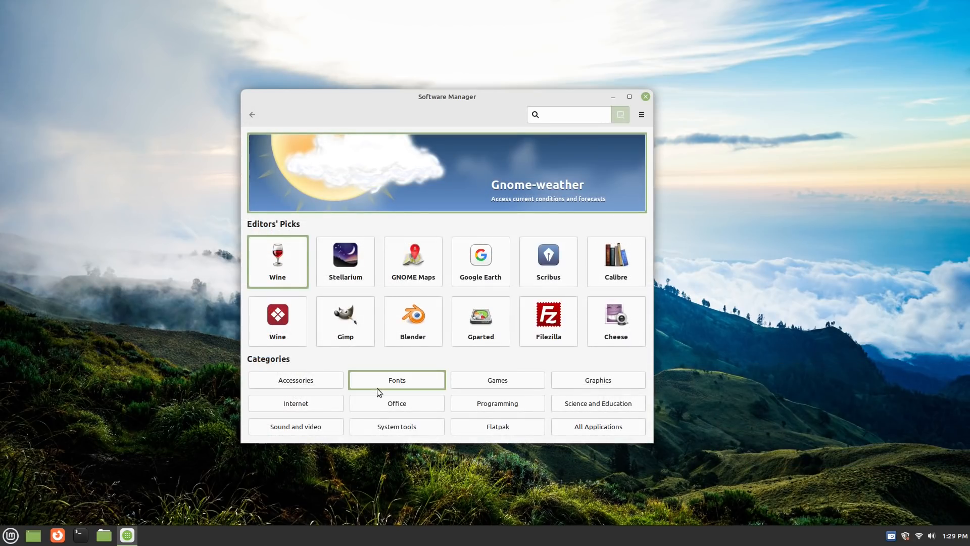
{"action": "left_click", "coordinate": [645, 96]}
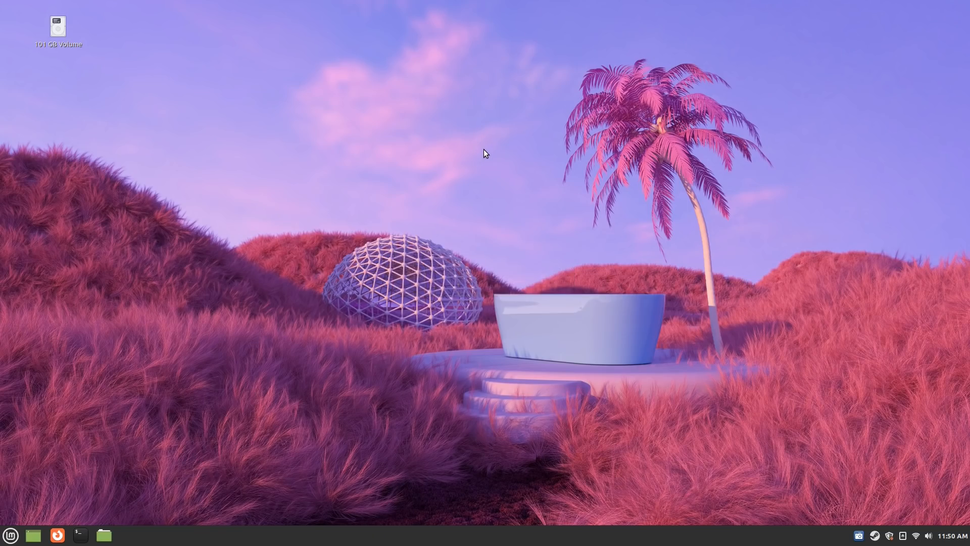
Launch Desperados III from the Games menu and continue the saved game.
{"action": "left_click", "coordinate": [10, 535]}
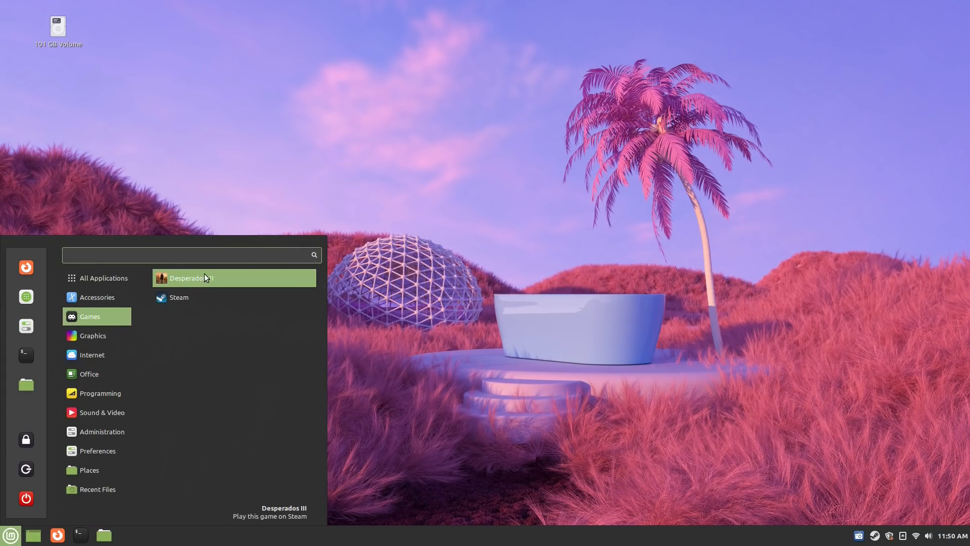
{"action": "left_click", "coordinate": [189, 278]}
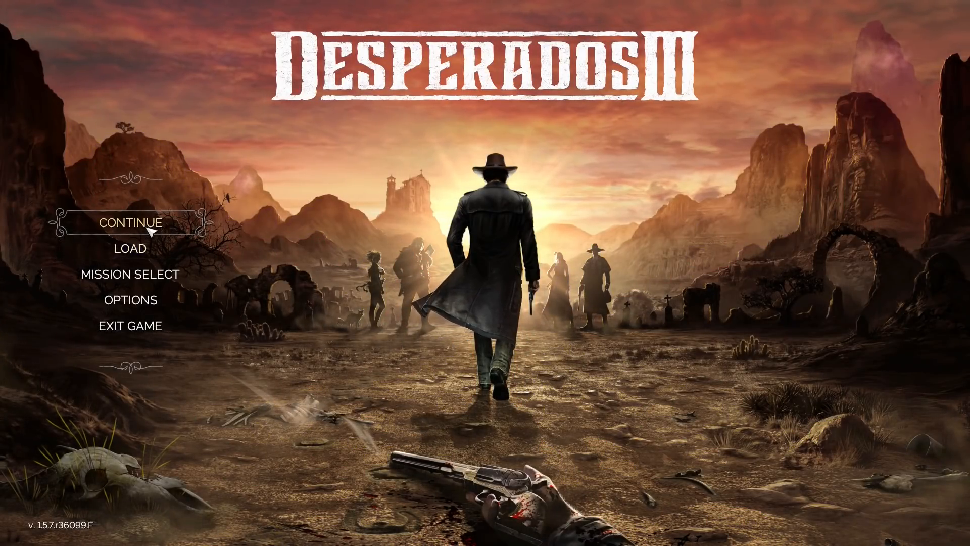
{"action": "left_click", "coordinate": [129, 248]}
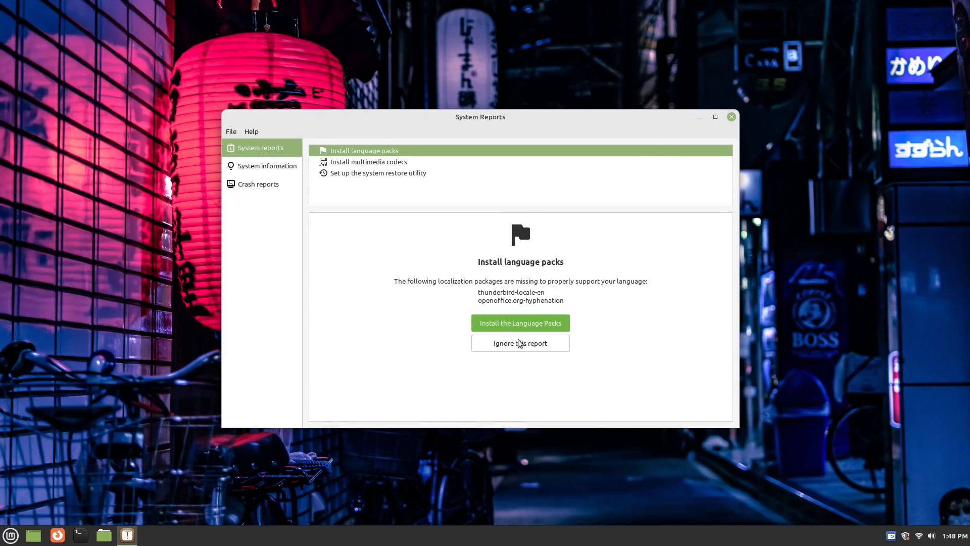
Install the missing language packs and multimedia codecs, accepting the extra package changes.
{"action": "left_click", "coordinate": [521, 322]}
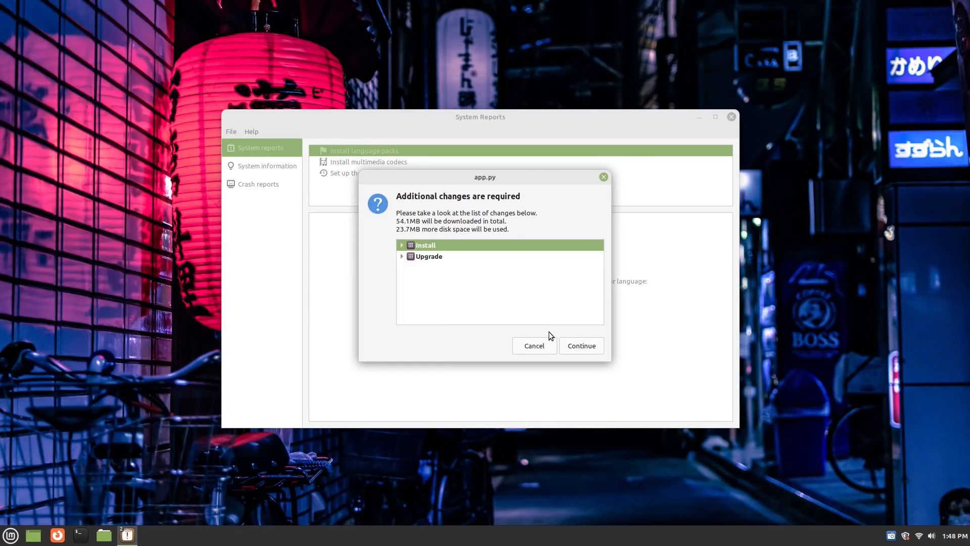
{"action": "left_click", "coordinate": [582, 346]}
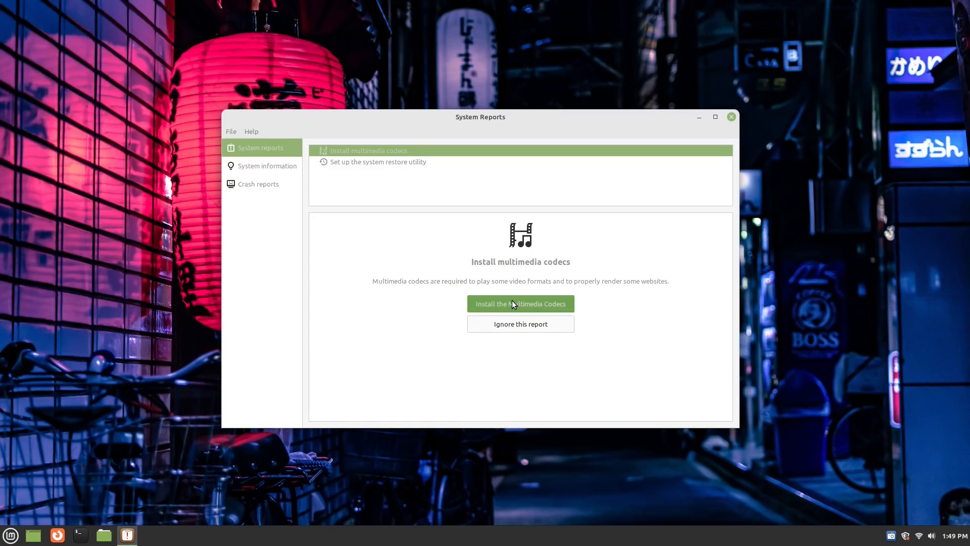
{"action": "left_click", "coordinate": [520, 304]}
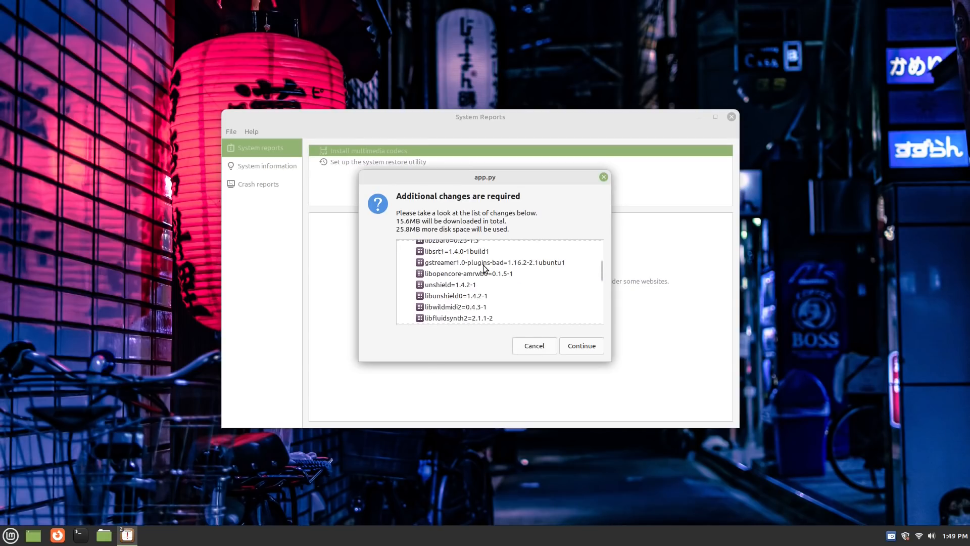
{"action": "left_click", "coordinate": [581, 346]}
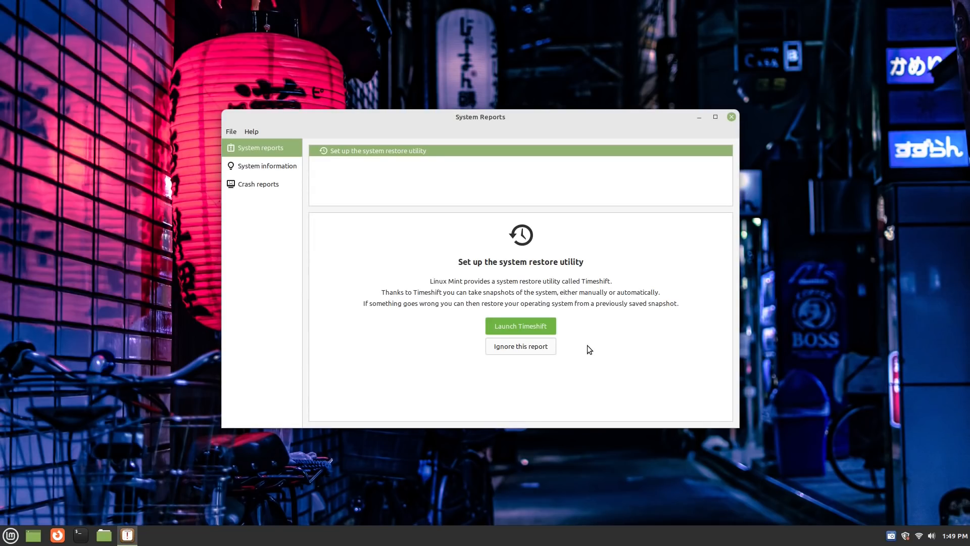
Authorise the system restore utility setup and continue Timeshift's wizard with RSYNC.
{"action": "left_click", "coordinate": [520, 326]}
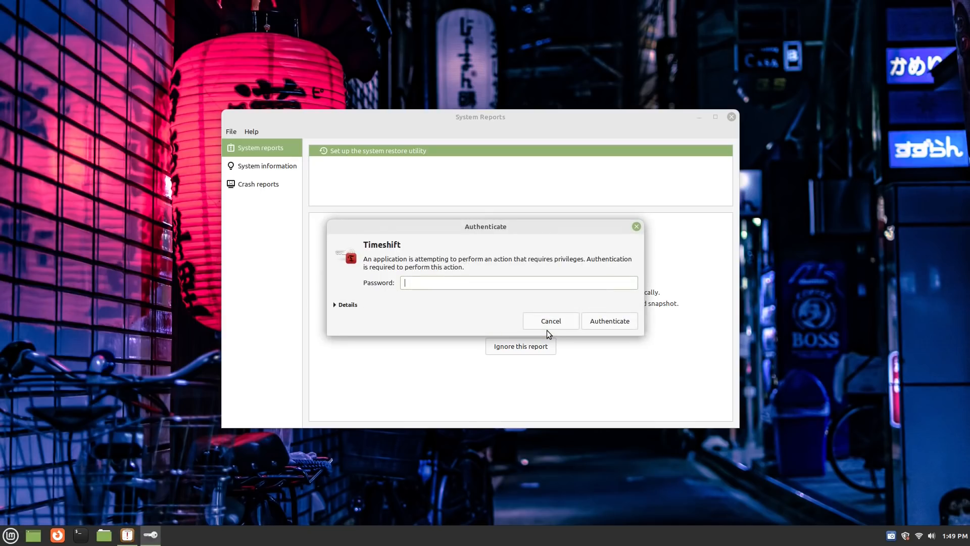
{"action": "left_click", "coordinate": [610, 321]}
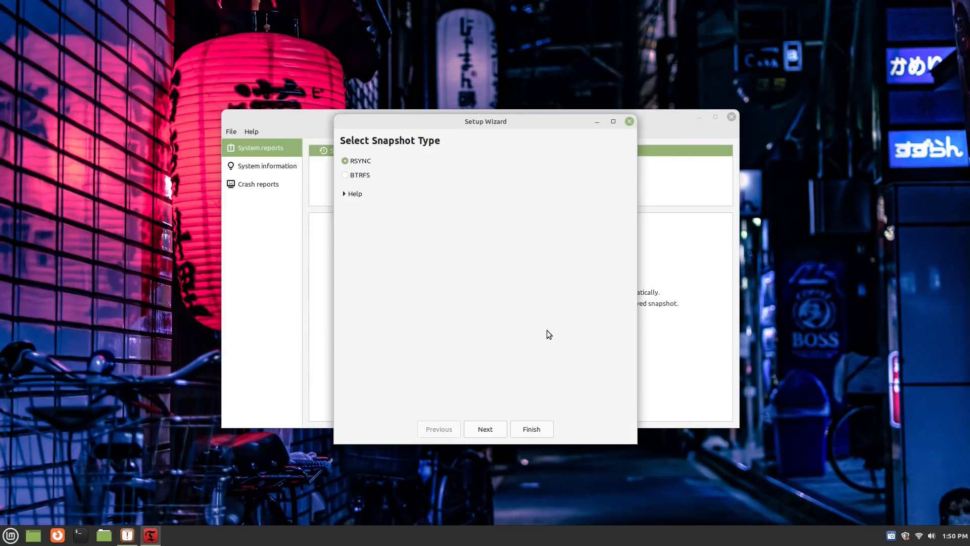
{"action": "mouse_move", "coordinate": [510, 423]}
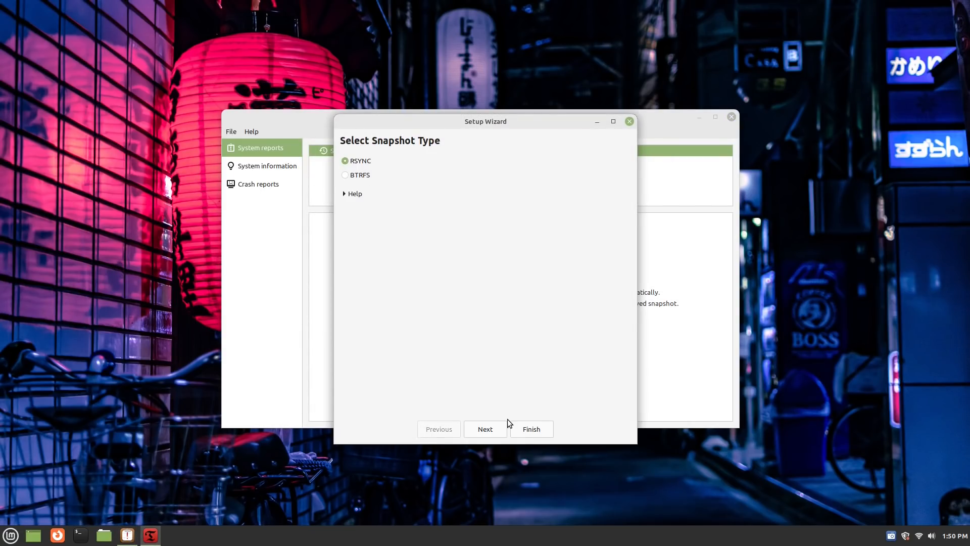
{"action": "left_click", "coordinate": [485, 429]}
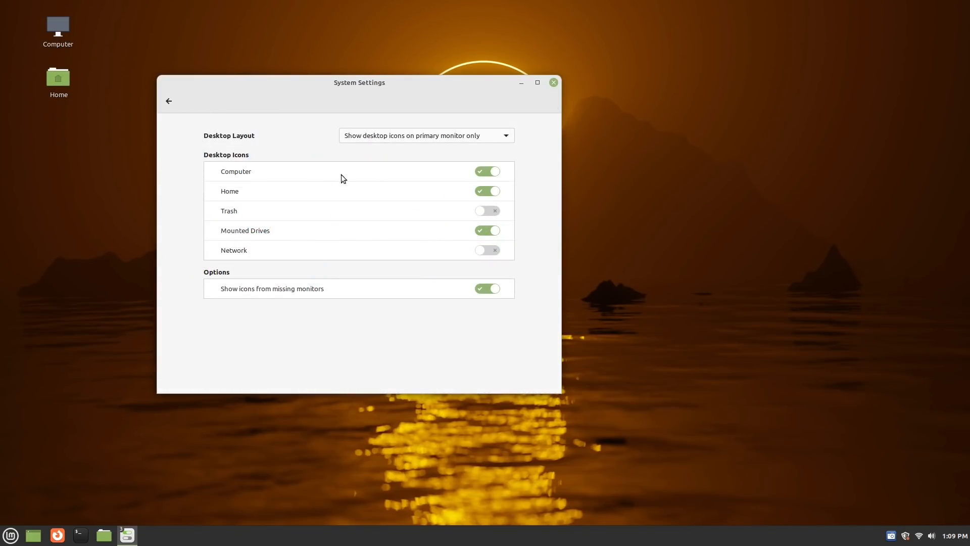
Turn off the Computer and Home icons in Desktop settings.
{"action": "left_click", "coordinate": [487, 172]}
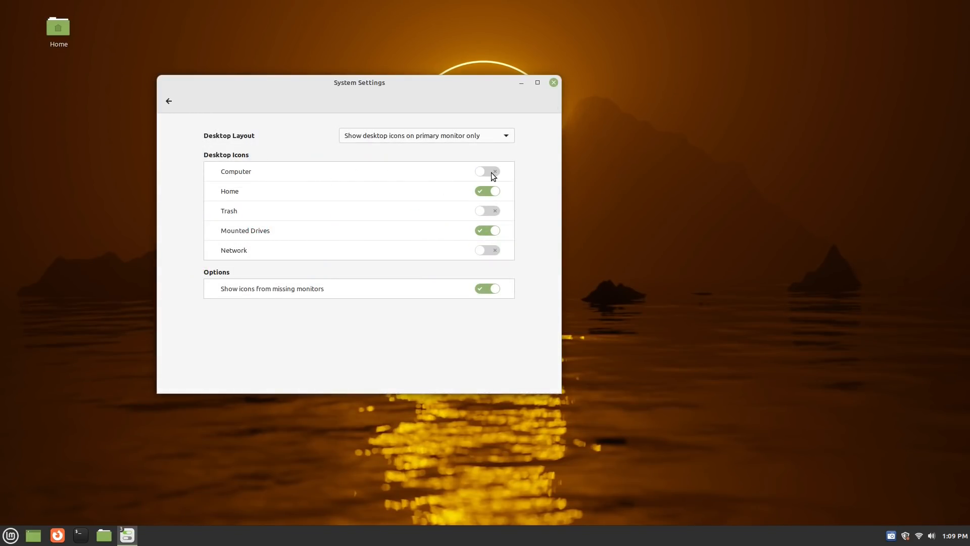
{"action": "left_click", "coordinate": [487, 191]}
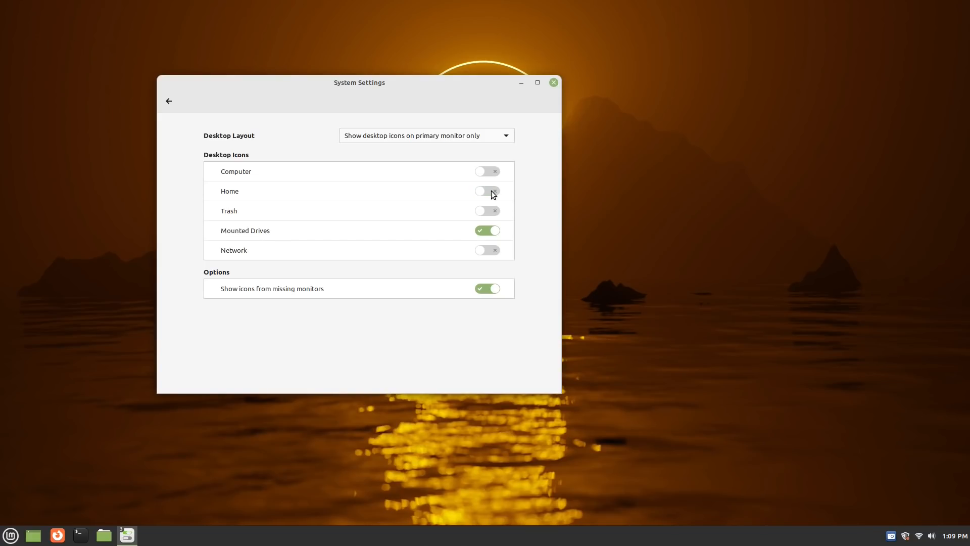
{"action": "left_click", "coordinate": [169, 101]}
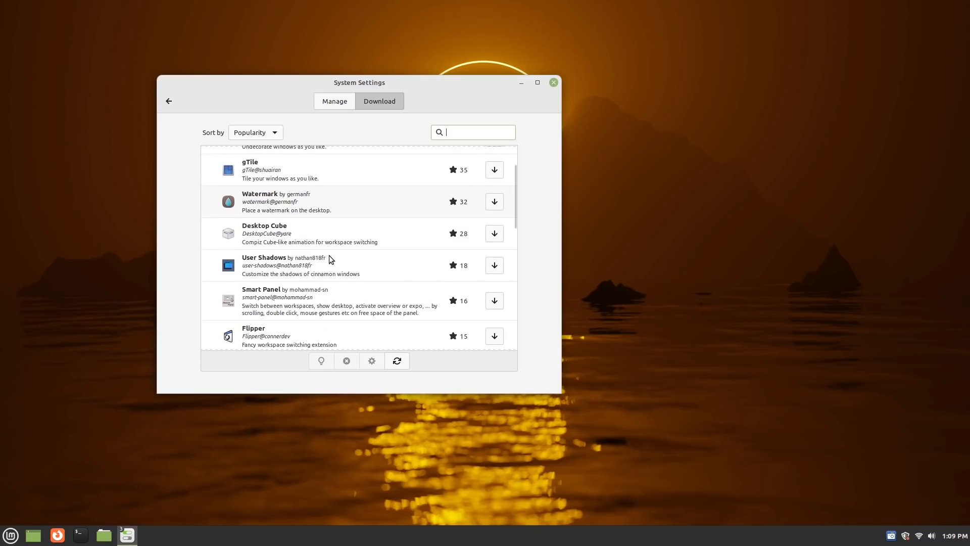
{"action": "mouse_move", "coordinate": [355, 211]}
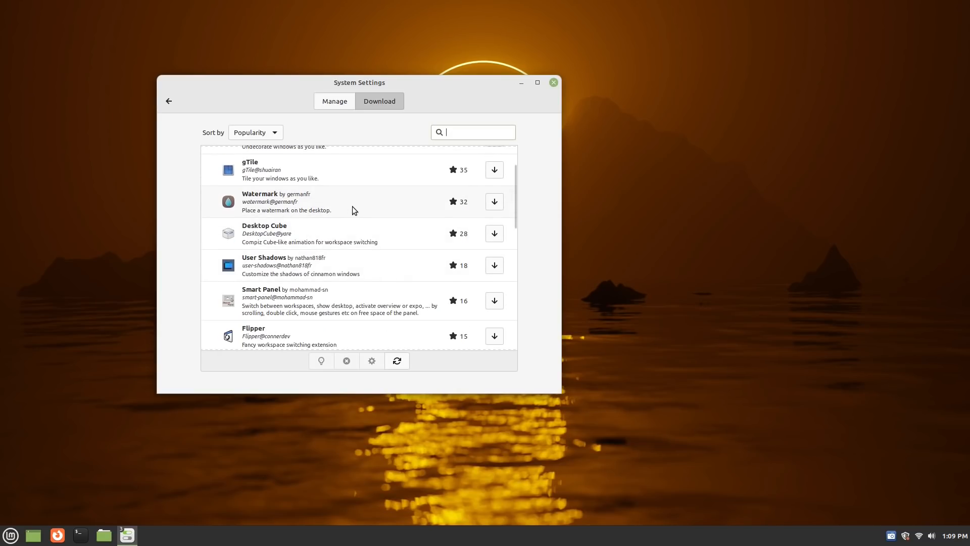
Scroll the Extensions download list past Flipper, Slider and Wobbly Windows.
{"action": "scroll", "scroll_direction": "down", "scroll_amount": 3}
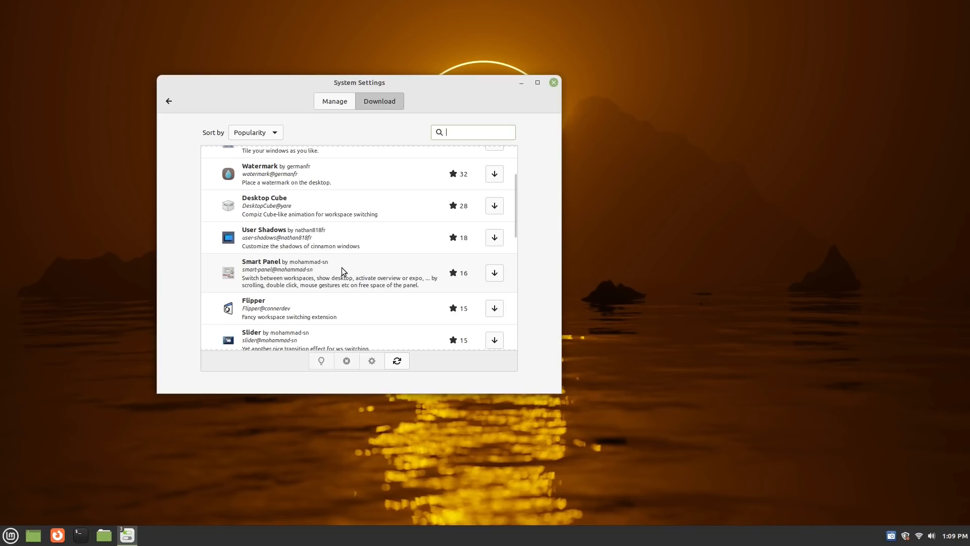
{"action": "scroll", "scroll_direction": "down", "scroll_amount": 3}
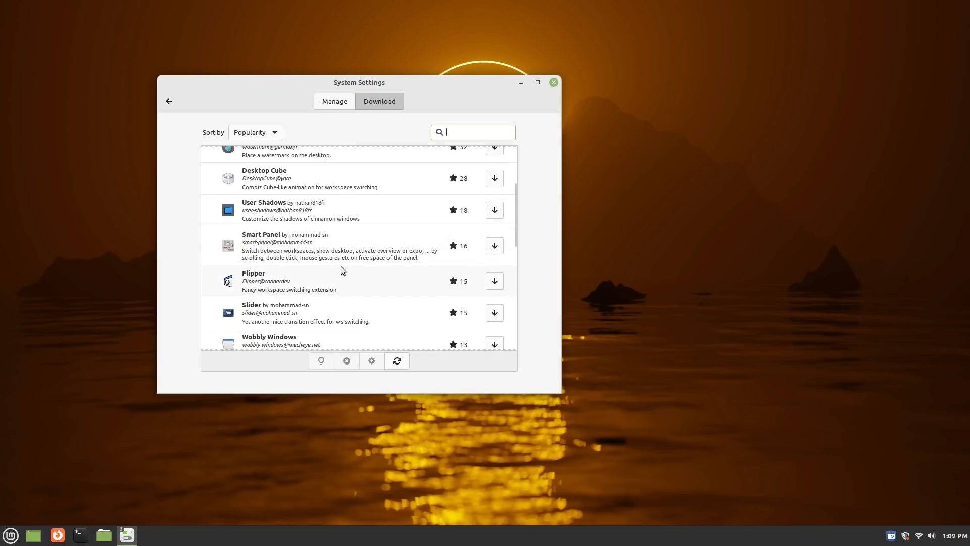
{"action": "scroll", "scroll_direction": "down", "scroll_amount": 3}
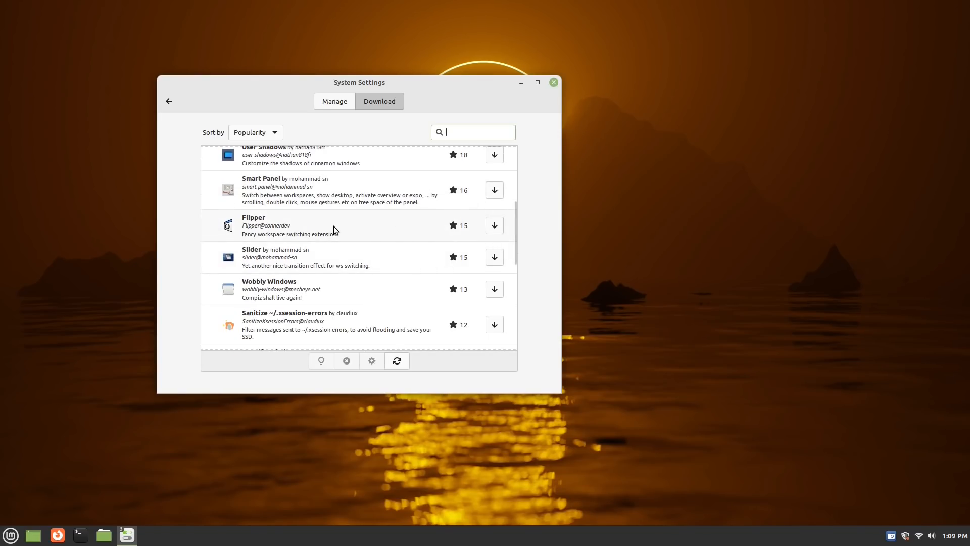
{"action": "scroll", "scroll_direction": "down", "scroll_amount": 3}
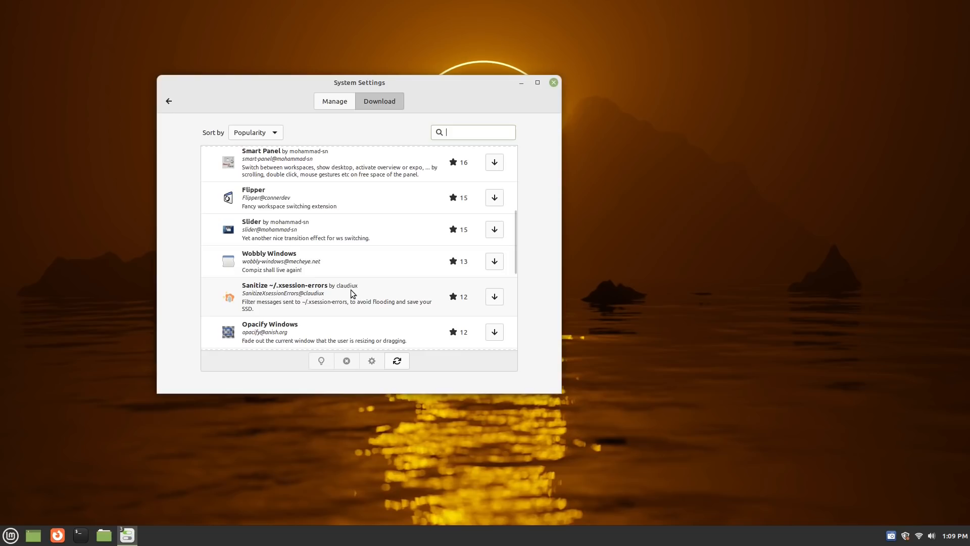
{"action": "scroll", "scroll_direction": "down", "scroll_amount": 3}
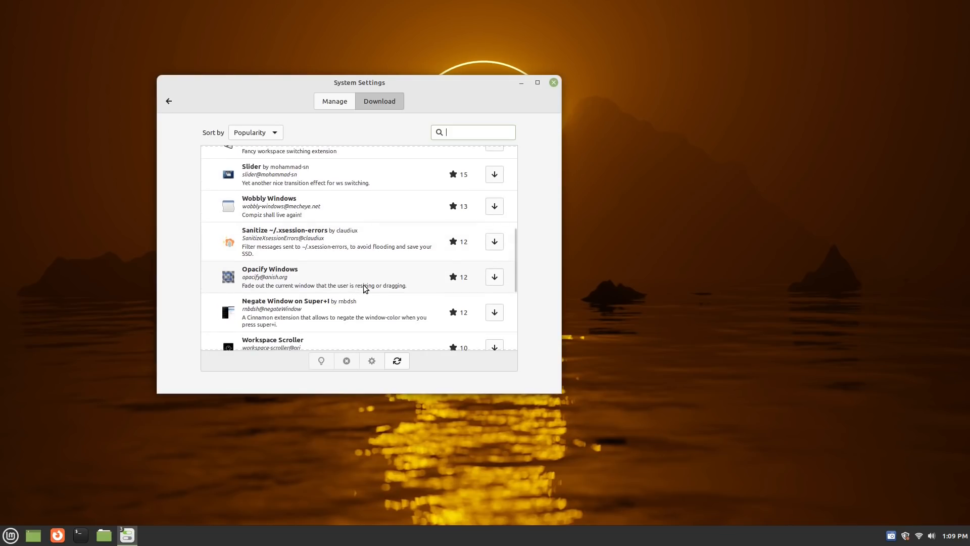
{"action": "mouse_move", "coordinate": [177, 103]}
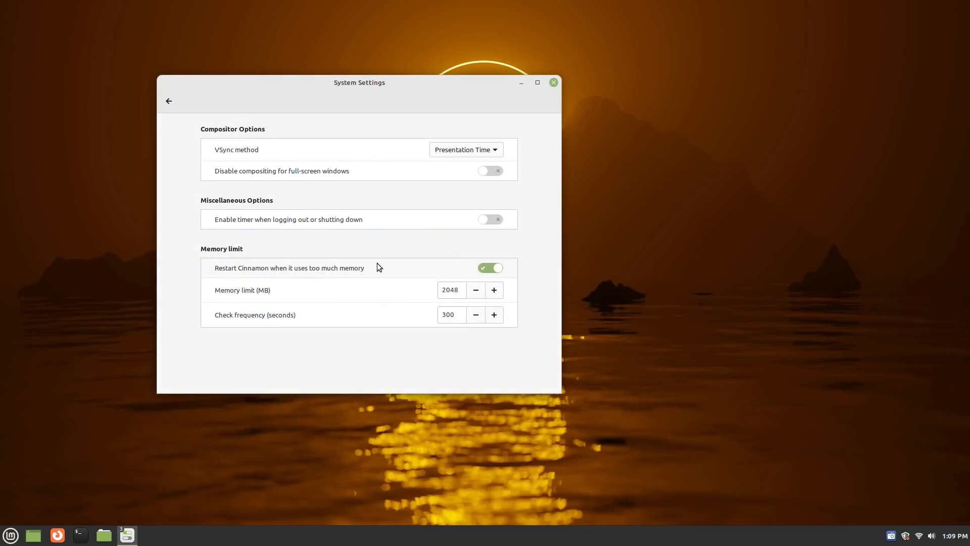
{"action": "mouse_move", "coordinate": [73, 125]}
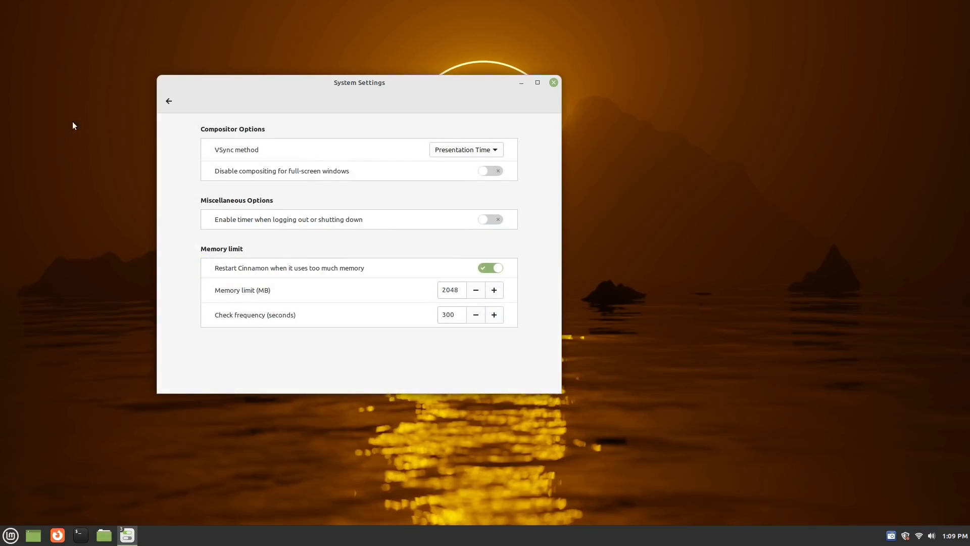
{"action": "mouse_move", "coordinate": [172, 103]}
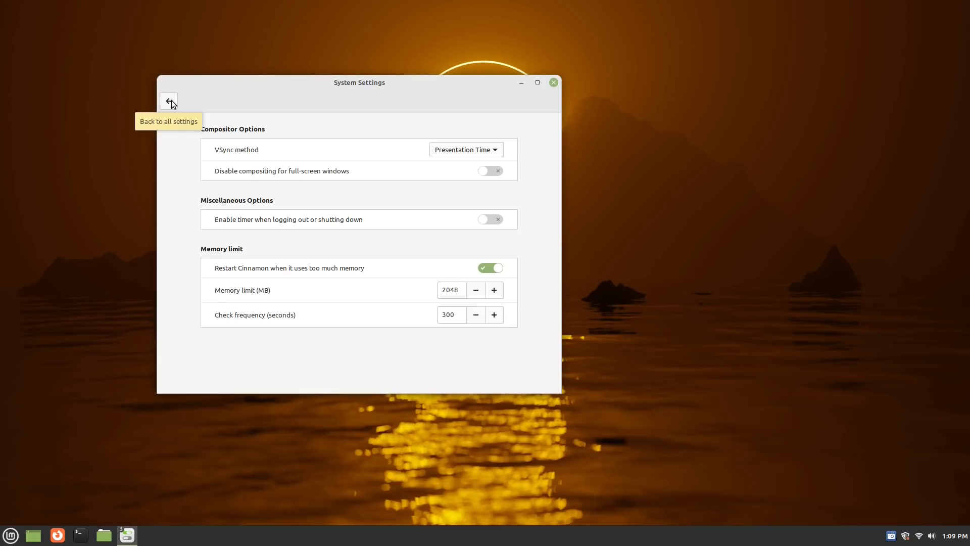
Toggle the top-right hot corner on, then disable it again.
{"action": "left_click", "coordinate": [169, 101]}
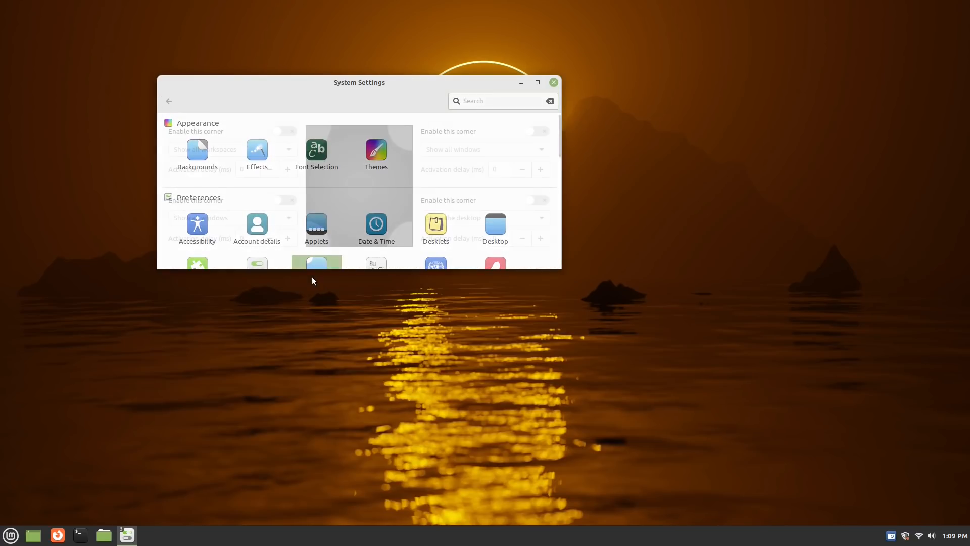
{"action": "left_click", "coordinate": [536, 131]}
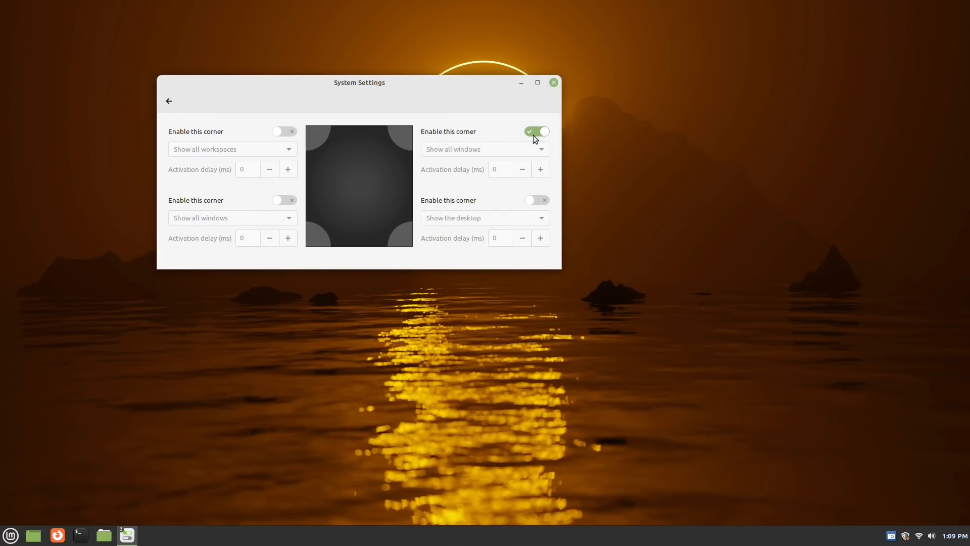
{"action": "left_click", "coordinate": [536, 131]}
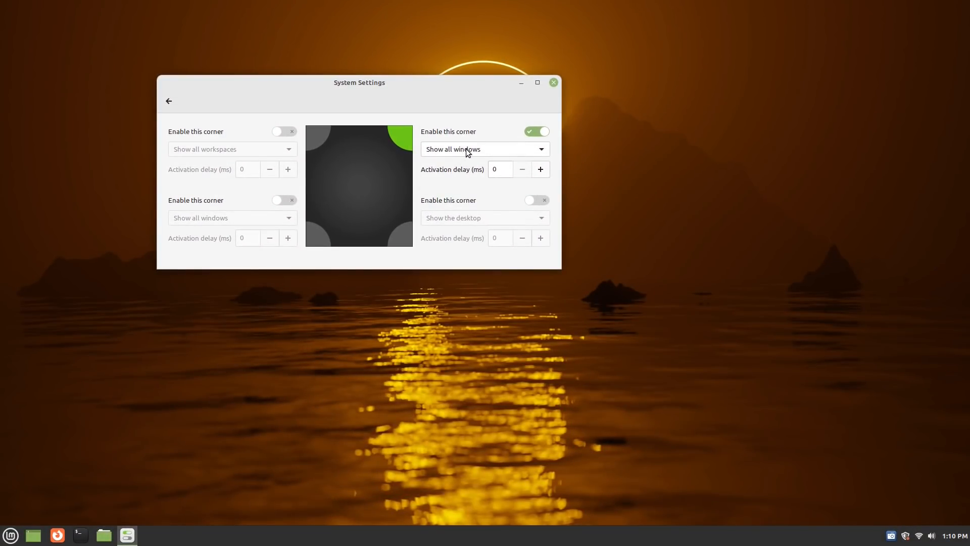
{"action": "left_click", "coordinate": [485, 149]}
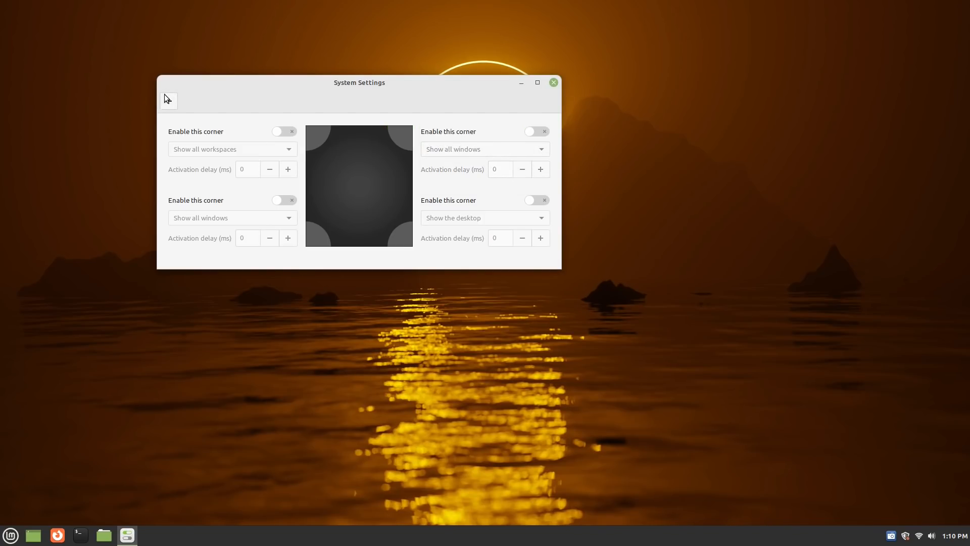
{"action": "left_click", "coordinate": [169, 100]}
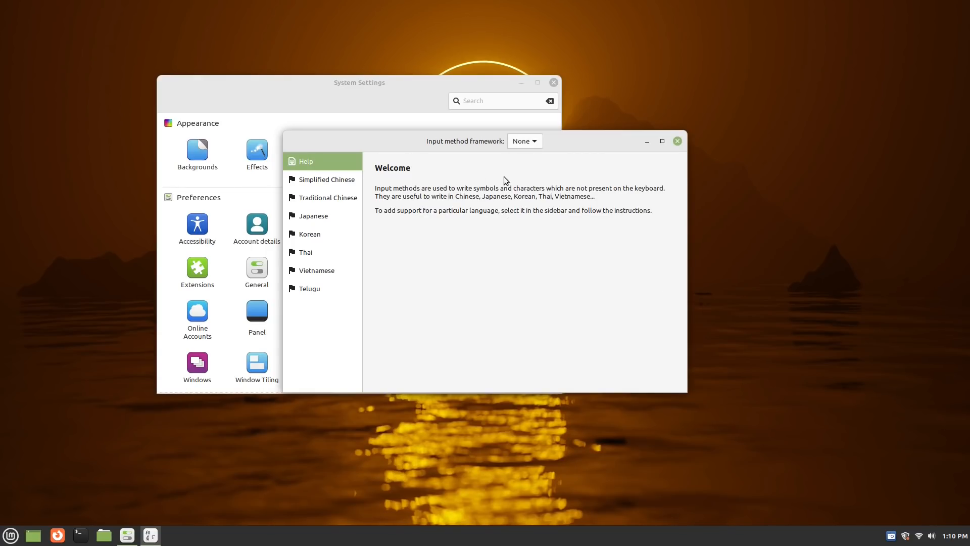
{"action": "mouse_move", "coordinate": [604, 230]}
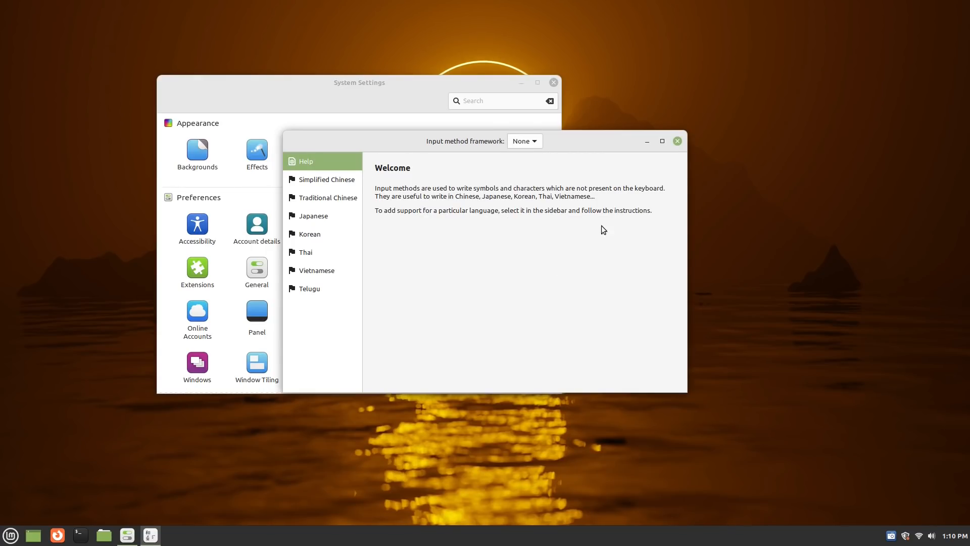
Glance at Languages and Notifications, then open Online Accounts to view Google, Nextcloud and Microsoft.
{"action": "left_click", "coordinate": [677, 141]}
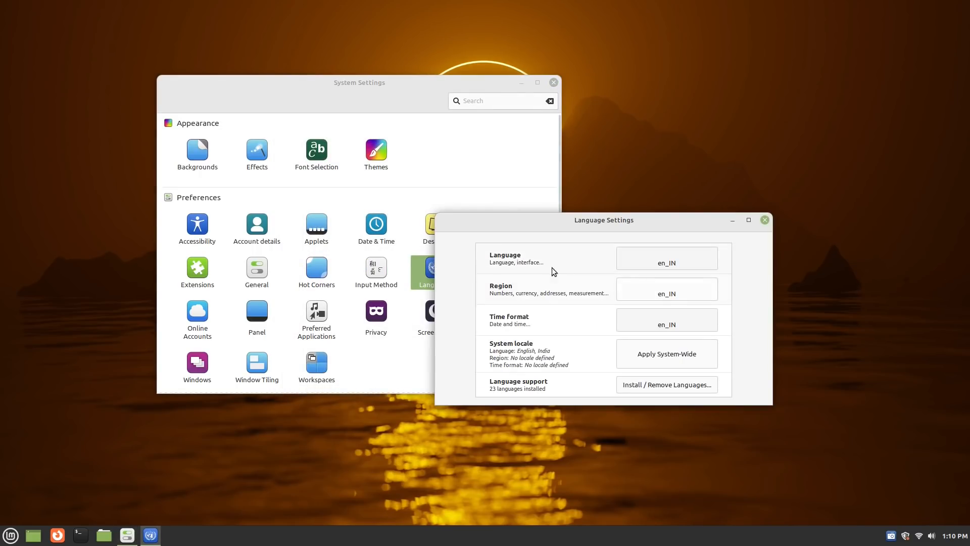
{"action": "left_click", "coordinate": [764, 220]}
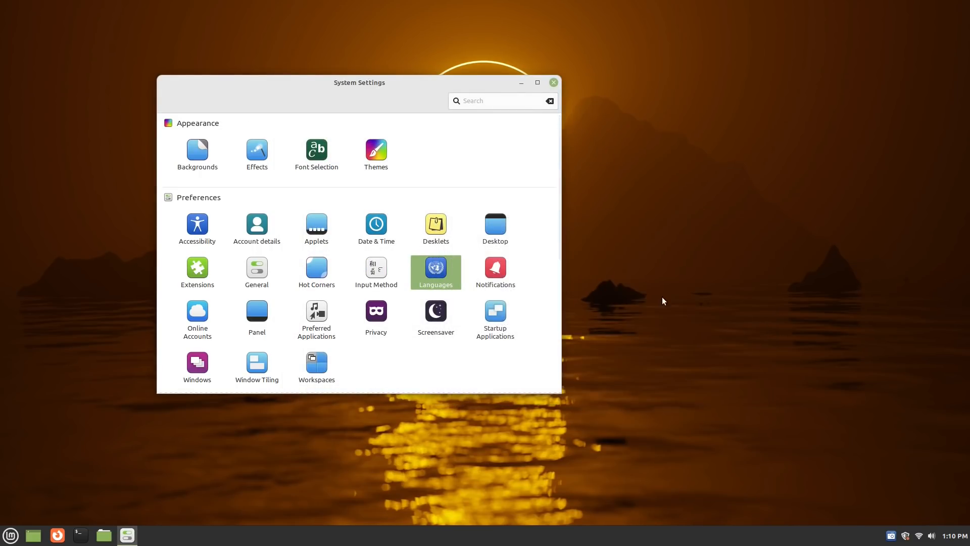
{"action": "left_click", "coordinate": [496, 269]}
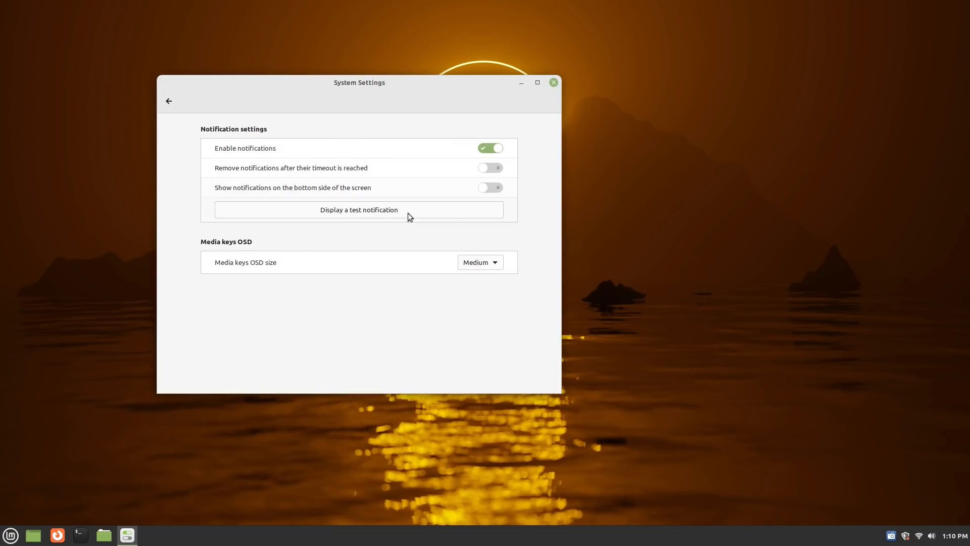
{"action": "left_click", "coordinate": [169, 101]}
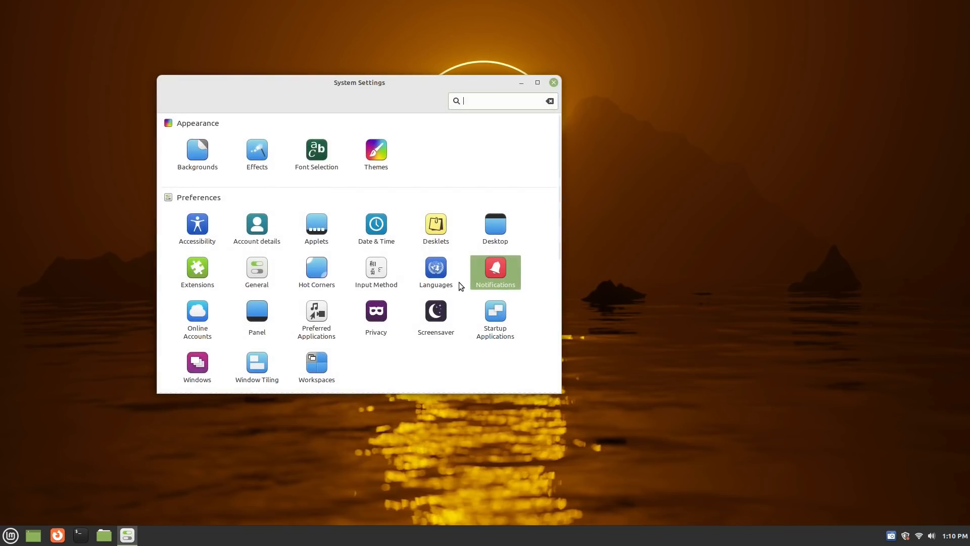
{"action": "left_click", "coordinate": [197, 312]}
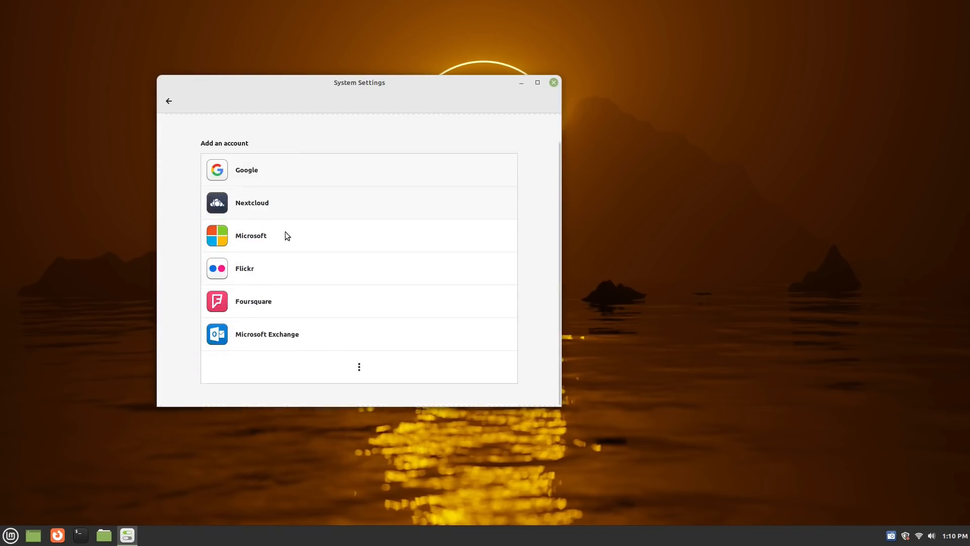